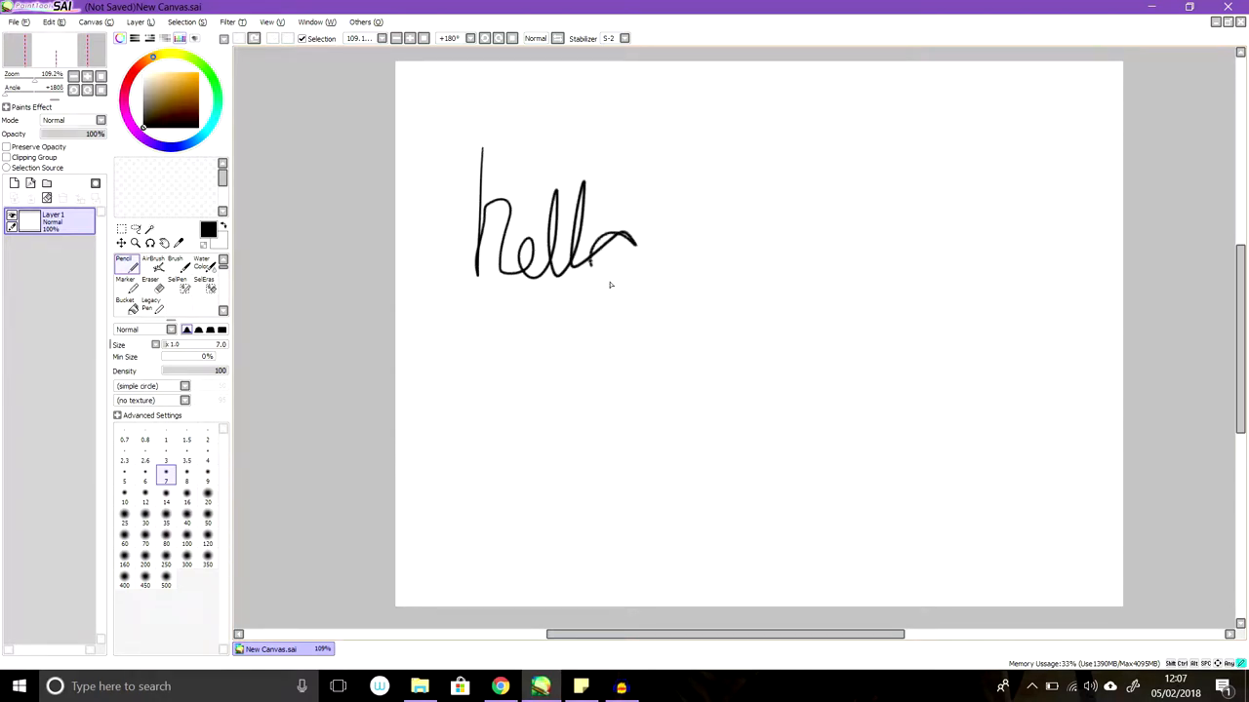
Underline the handwritten 'hello', then clear the layer so the canvas is blank.
drag(464, 316, 605, 322)
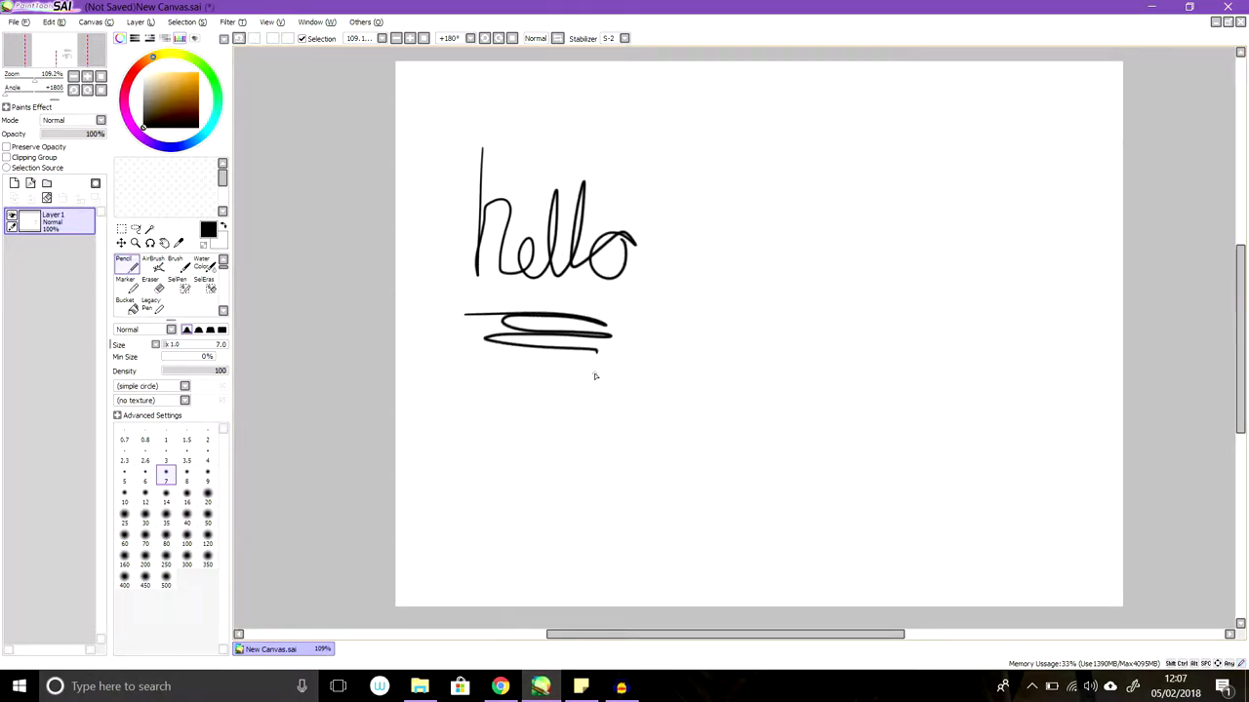
mouse_move(691, 200)
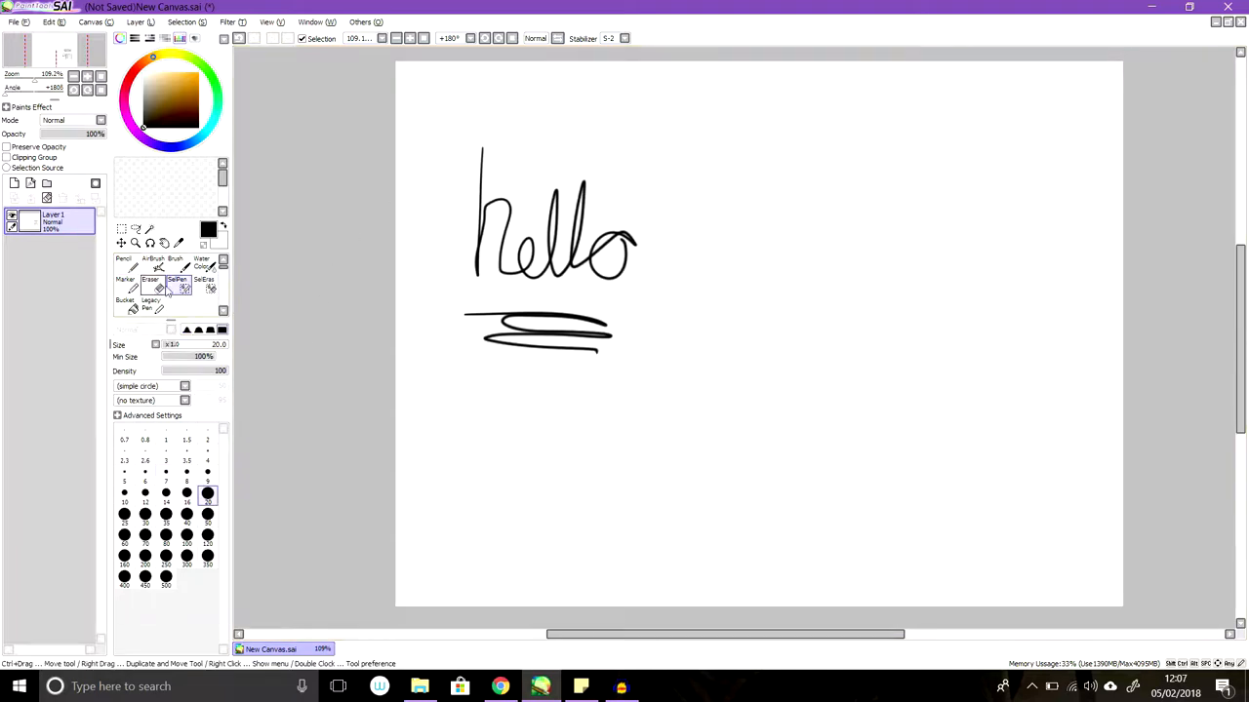
click(150, 281)
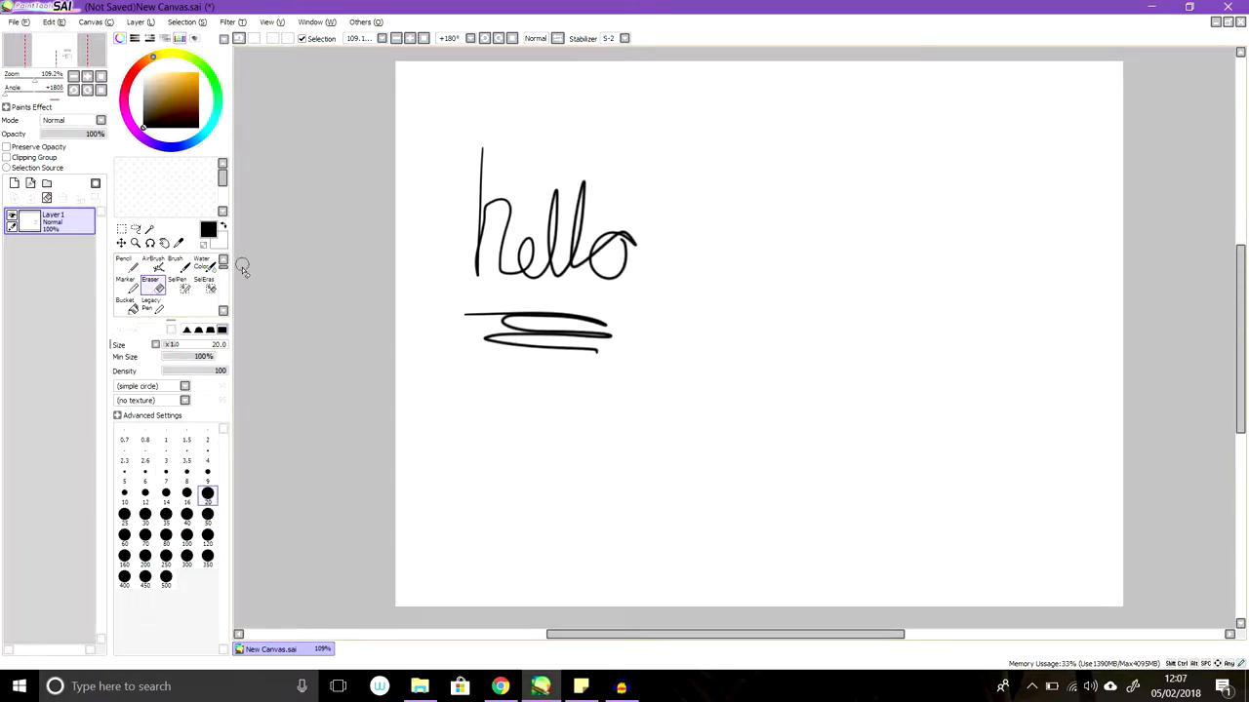
click(187, 556)
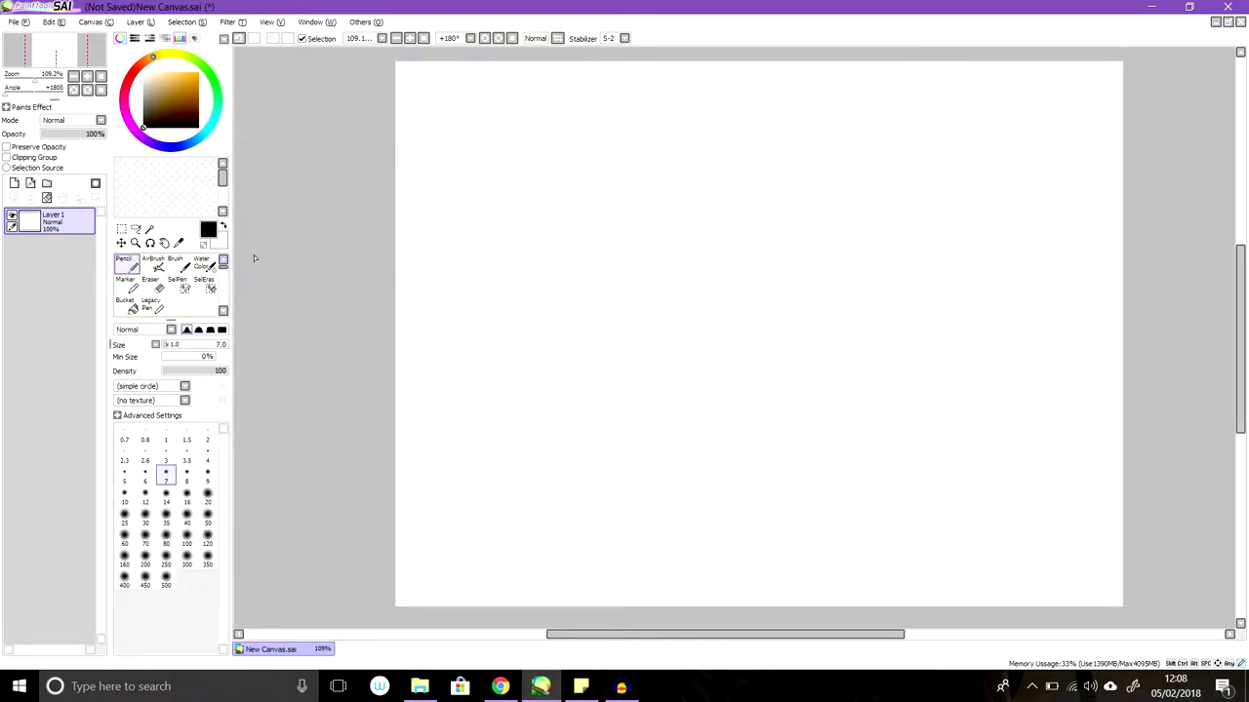
mouse_move(480, 195)
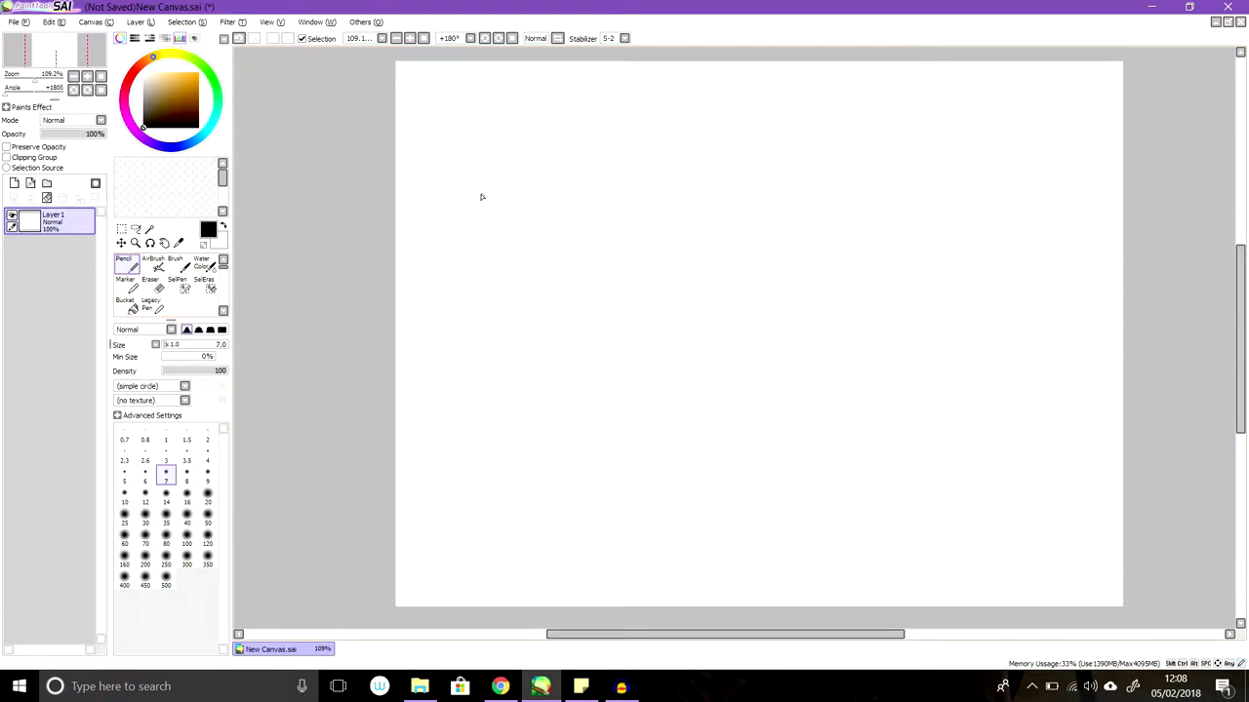
mouse_move(473, 207)
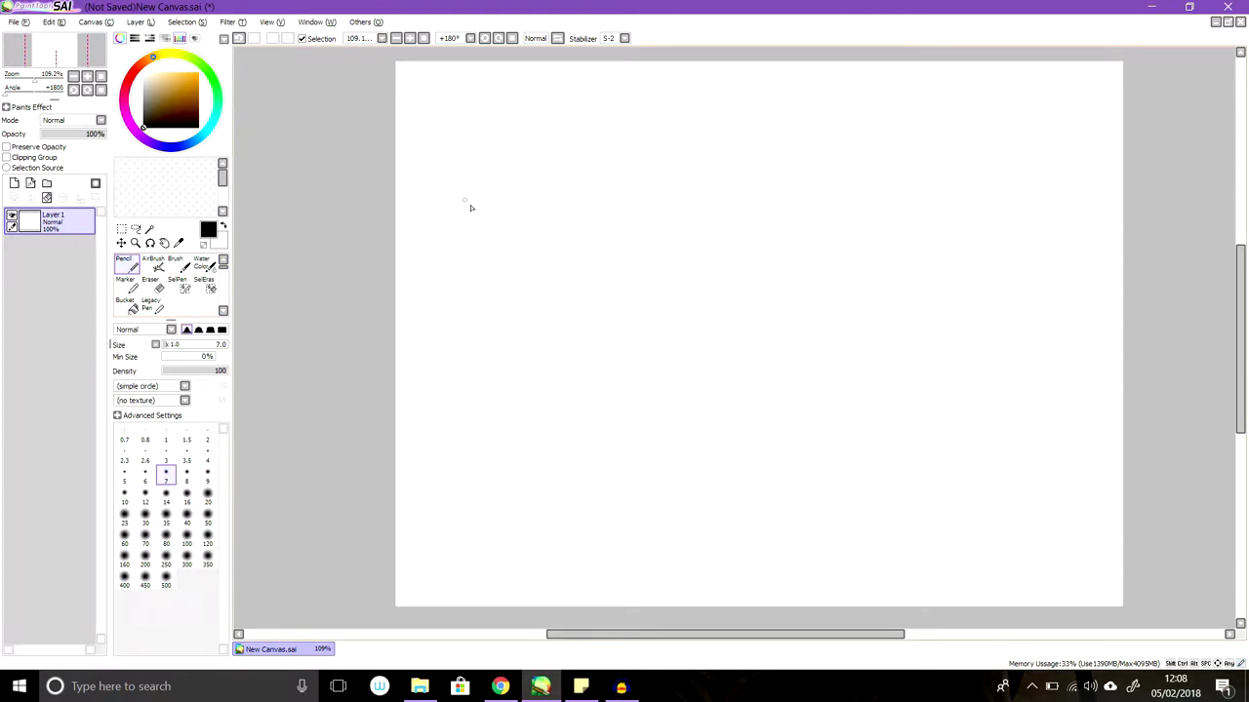
drag(428, 277, 546, 285)
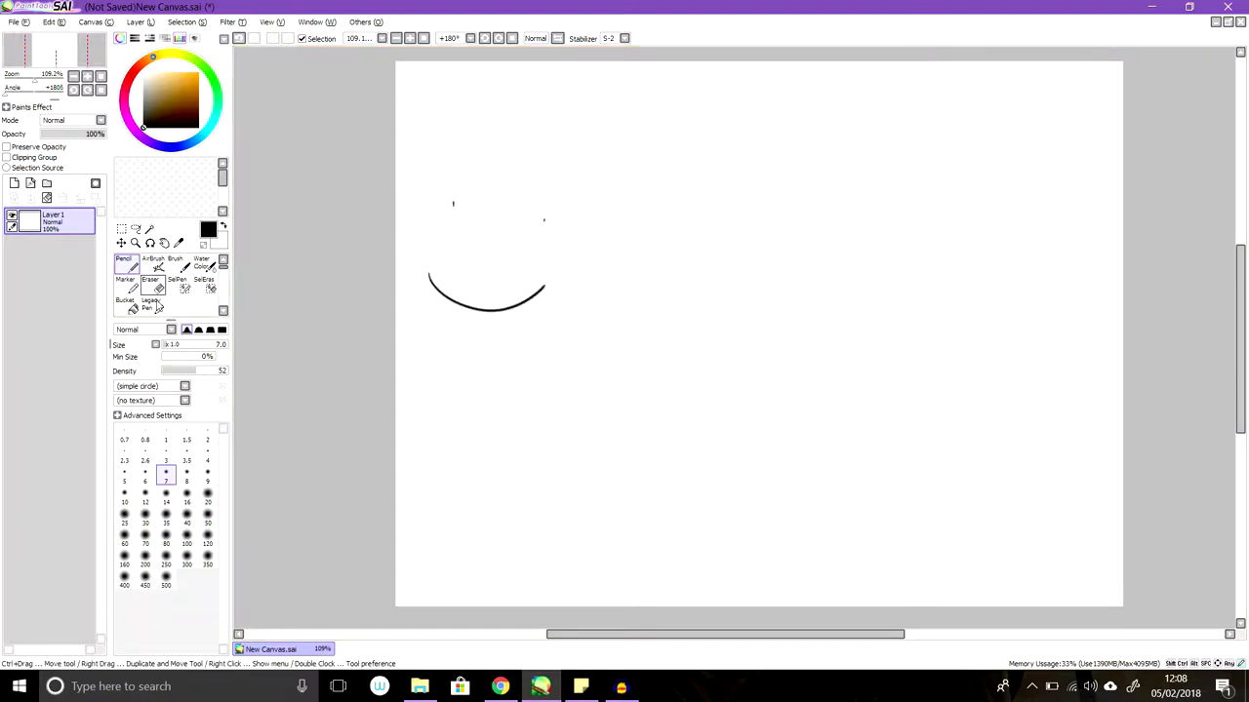
click(175, 261)
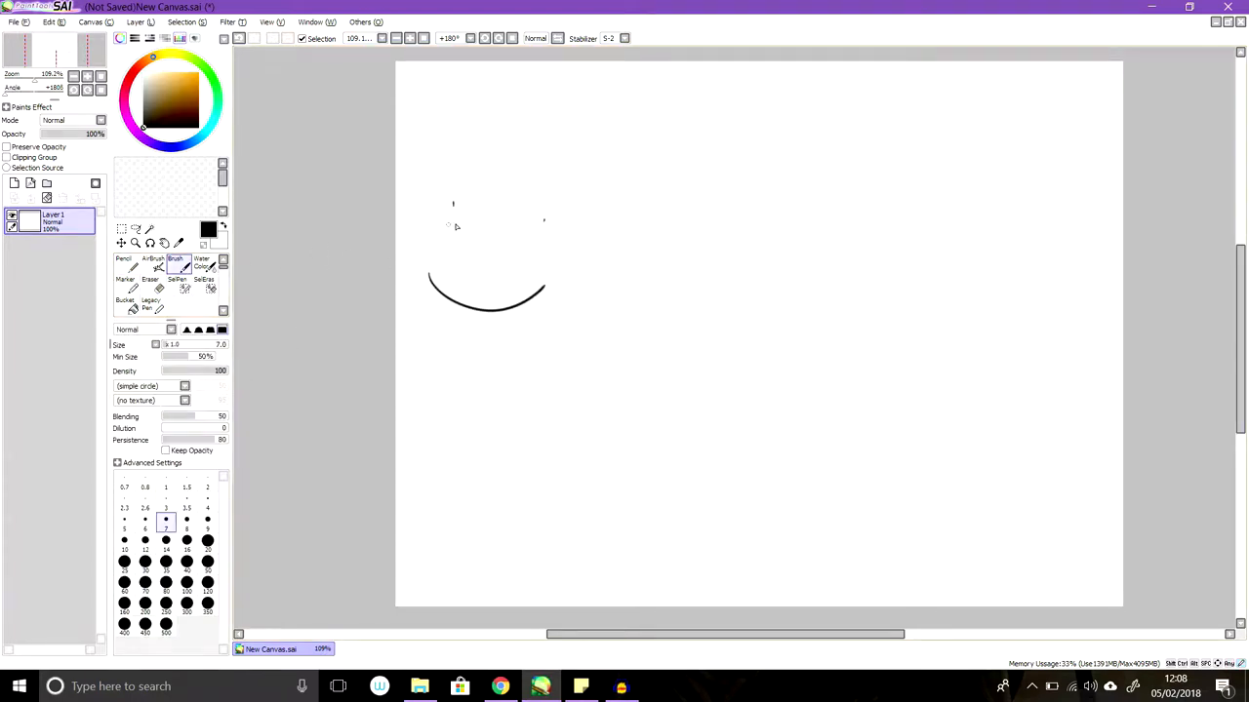
click(150, 281)
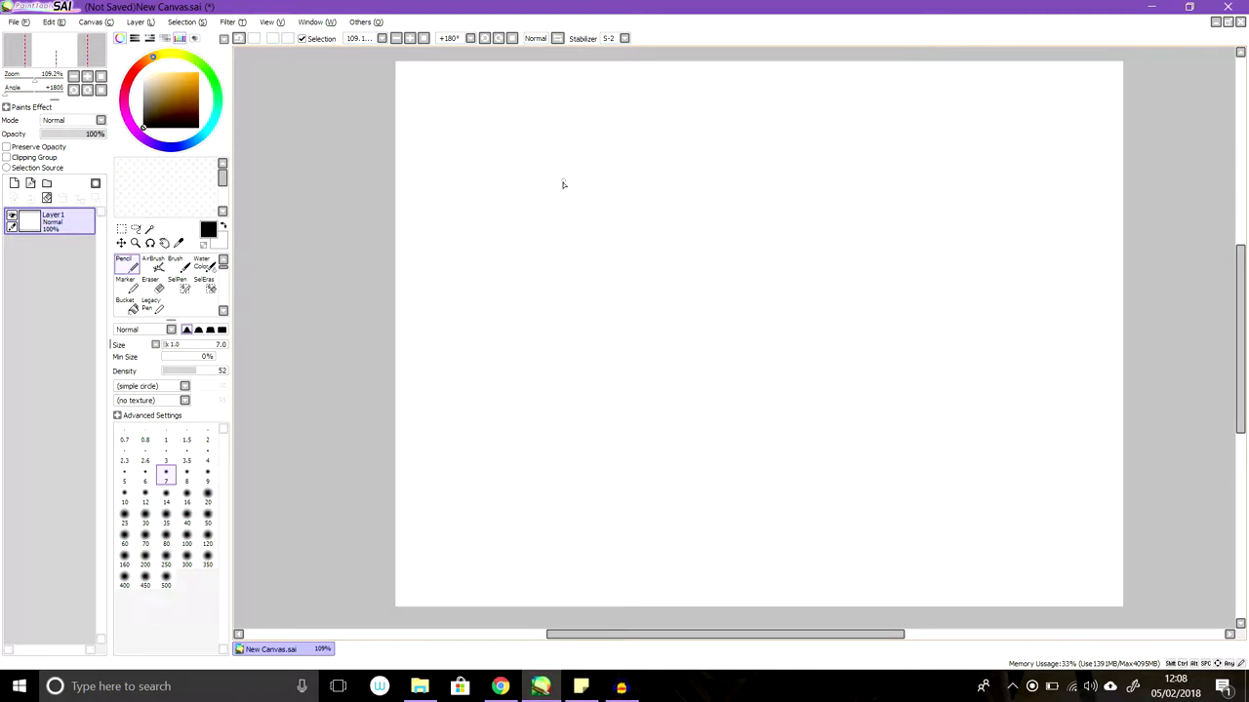
mouse_move(562, 226)
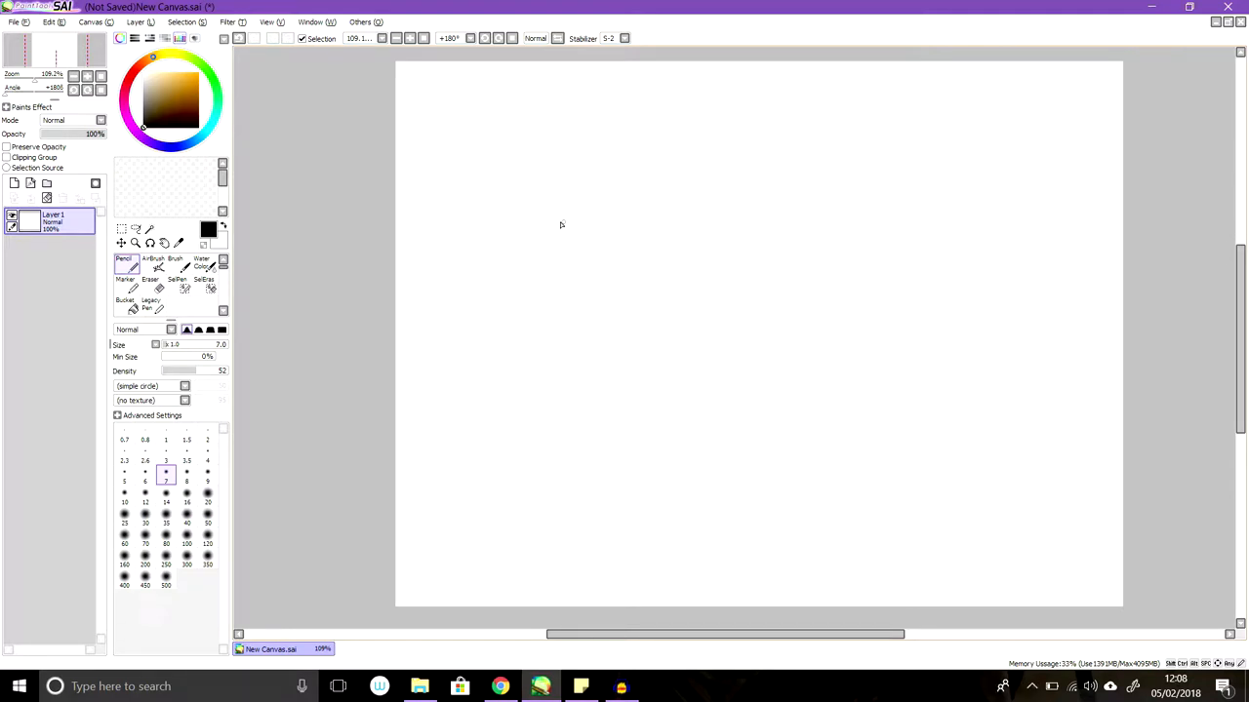
mouse_move(831, 213)
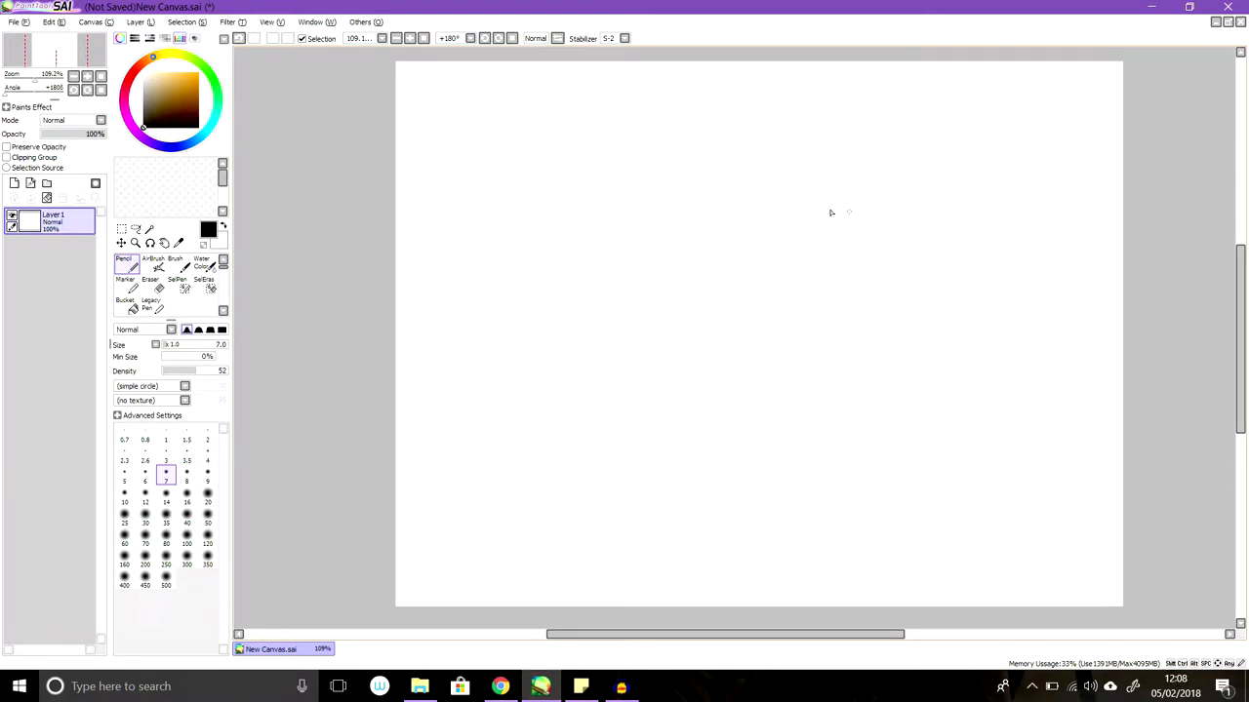
mouse_move(523, 234)
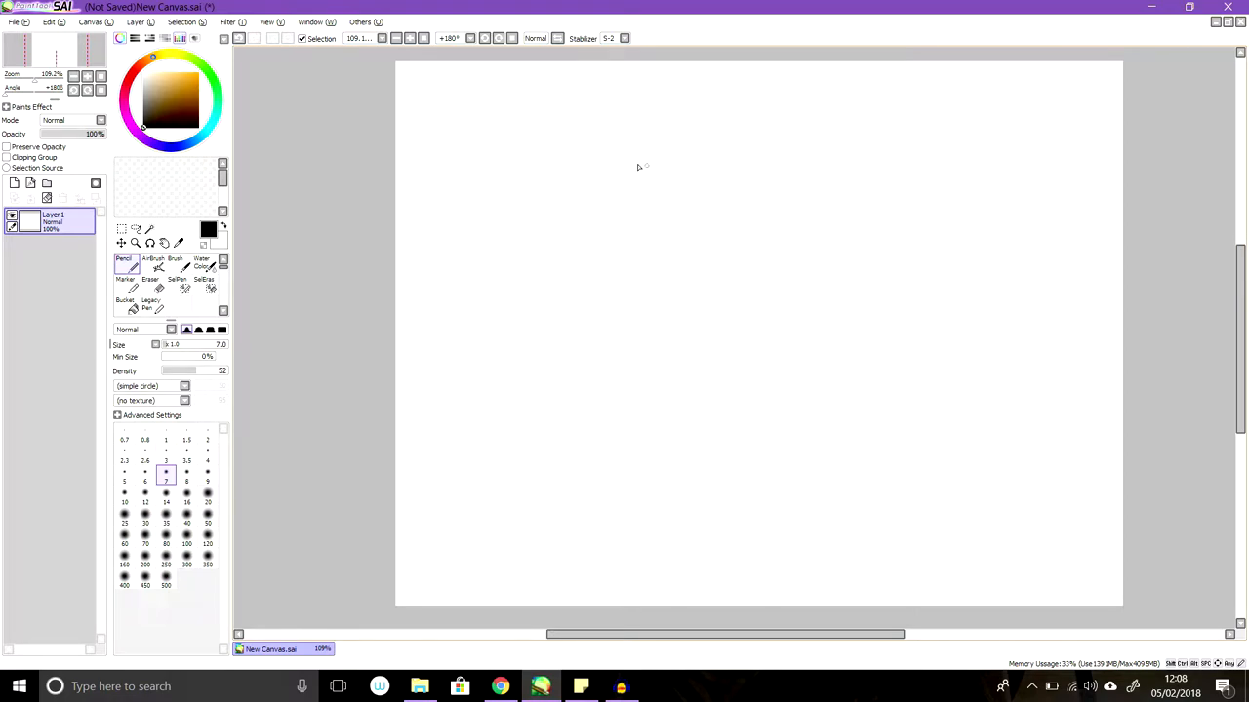
mouse_move(624, 187)
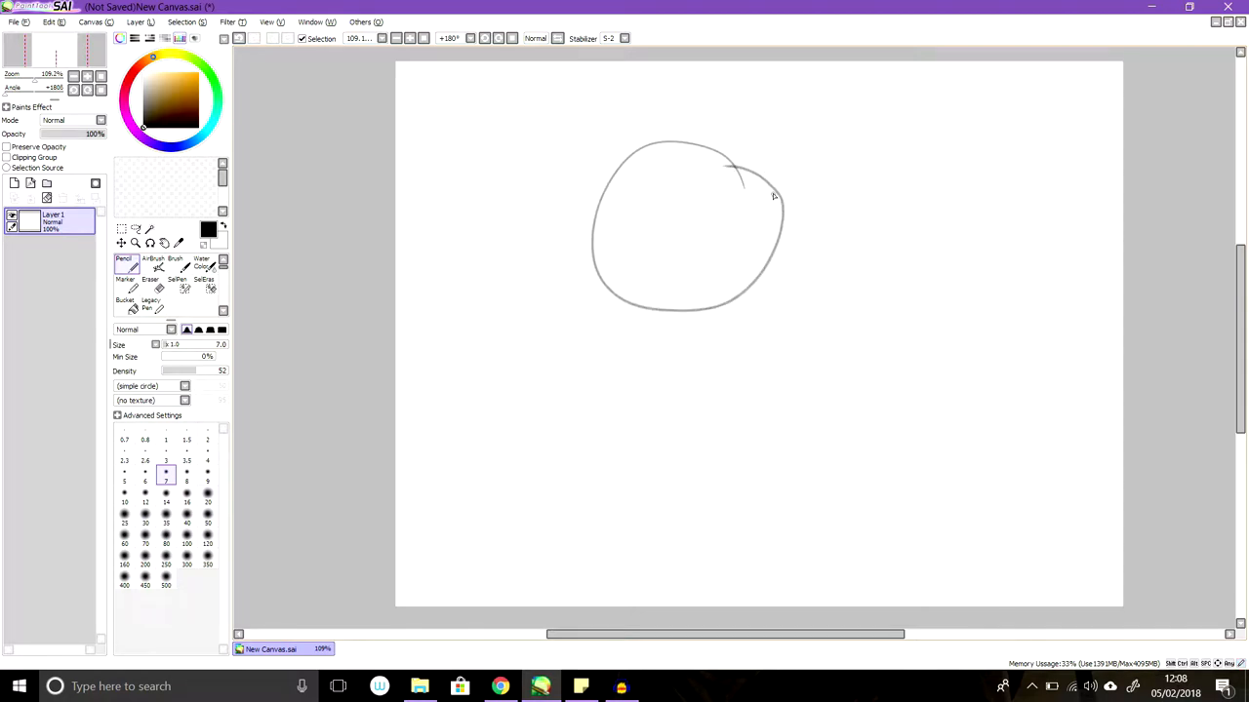
Sketch a round head outline with an ear on each side and angry slanted eyes.
drag(777, 195, 796, 224)
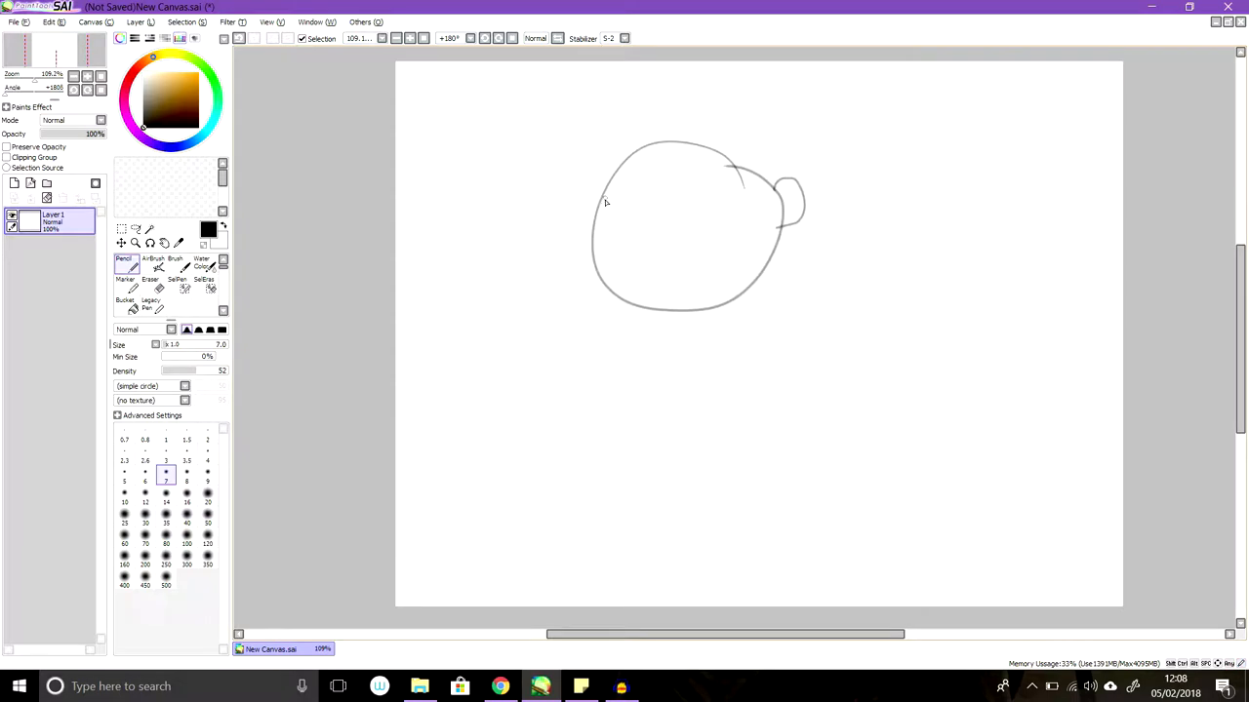
drag(601, 191, 576, 234)
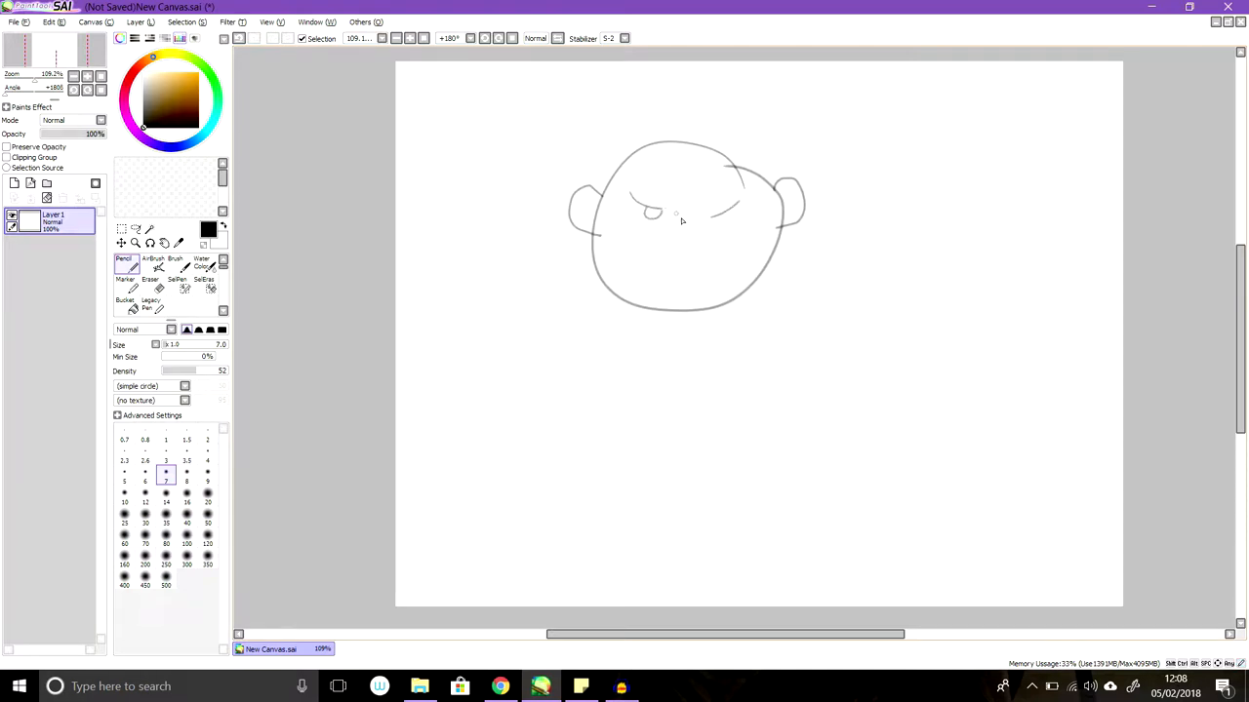
drag(712, 218, 742, 211)
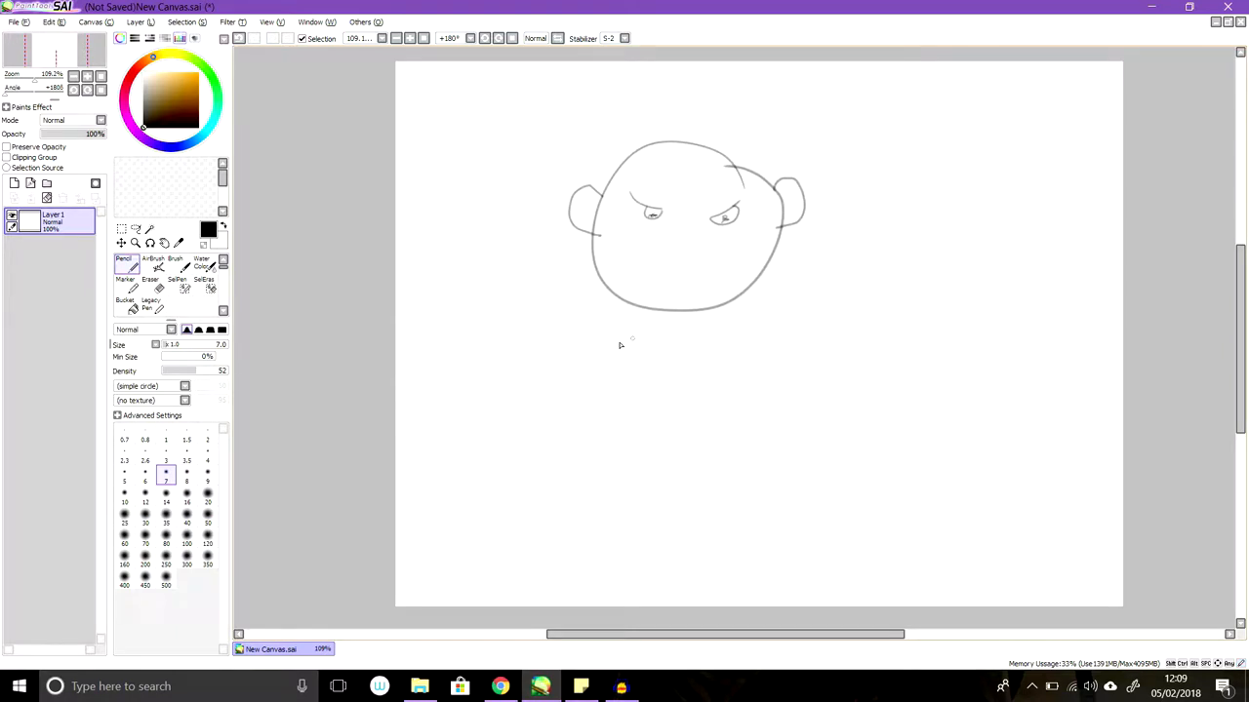
mouse_move(622, 293)
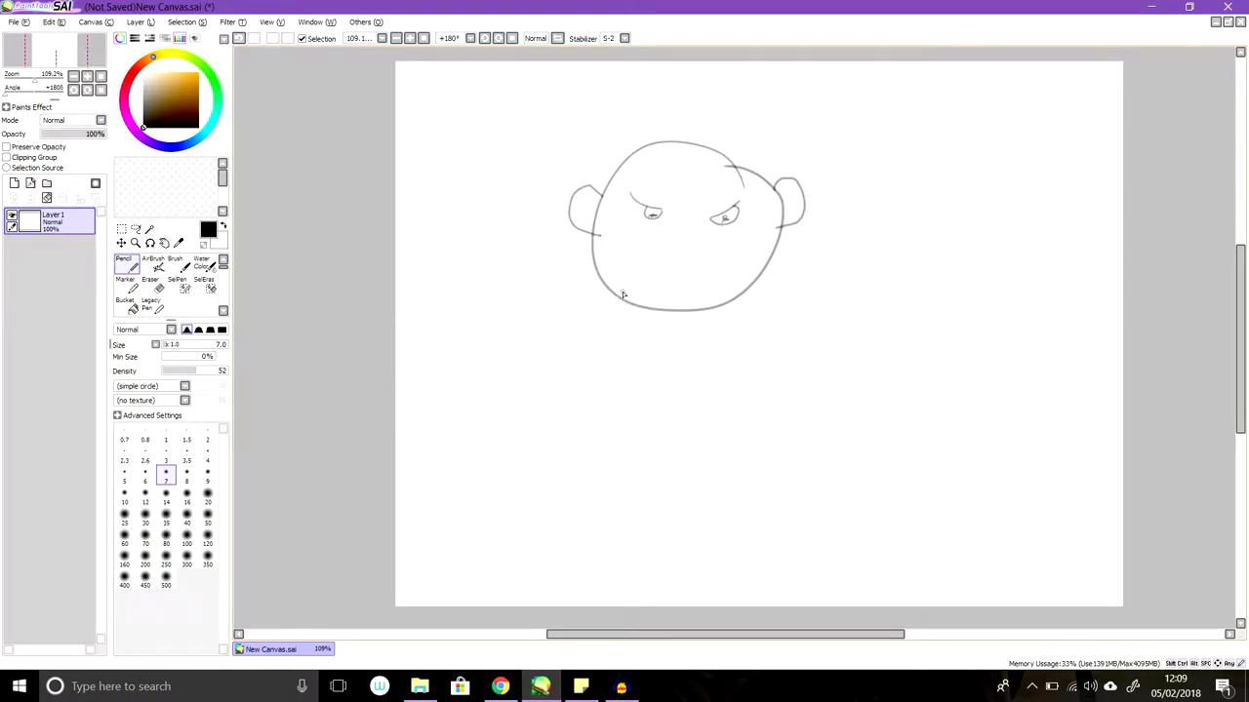
mouse_move(624, 295)
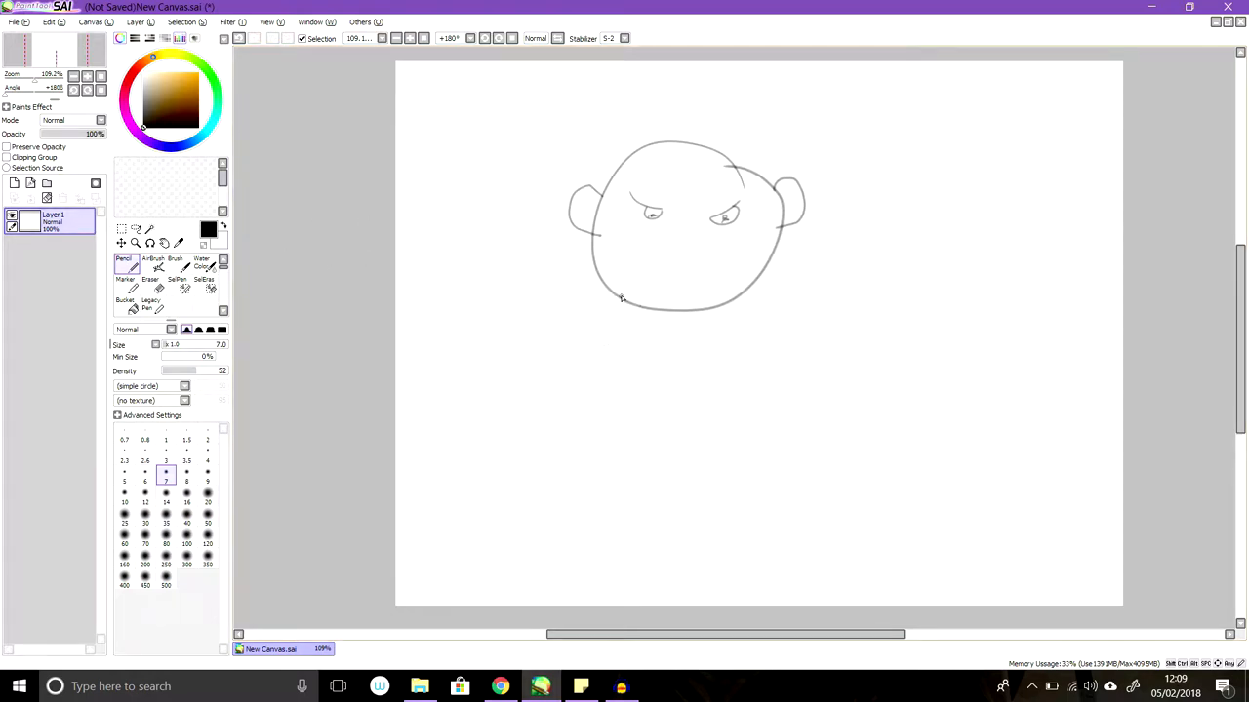
Outline a wide bell-shaped body below the head and close its base.
drag(620, 297, 556, 379)
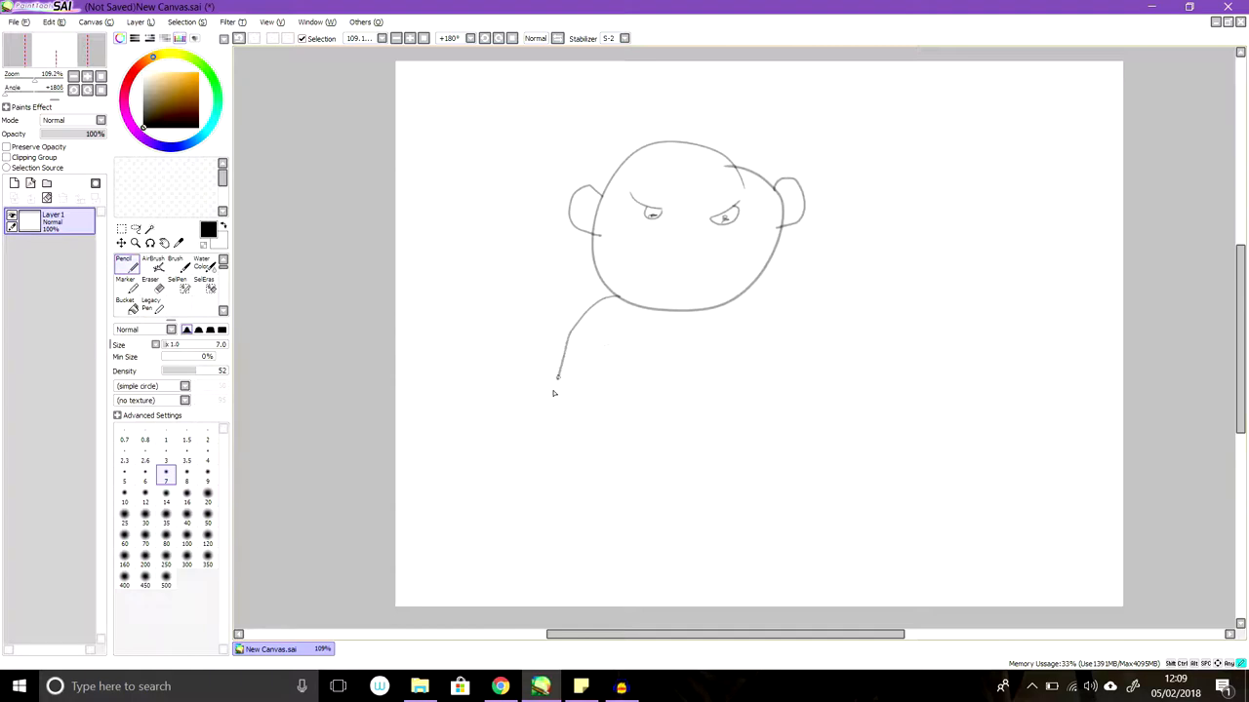
drag(558, 380, 562, 476)
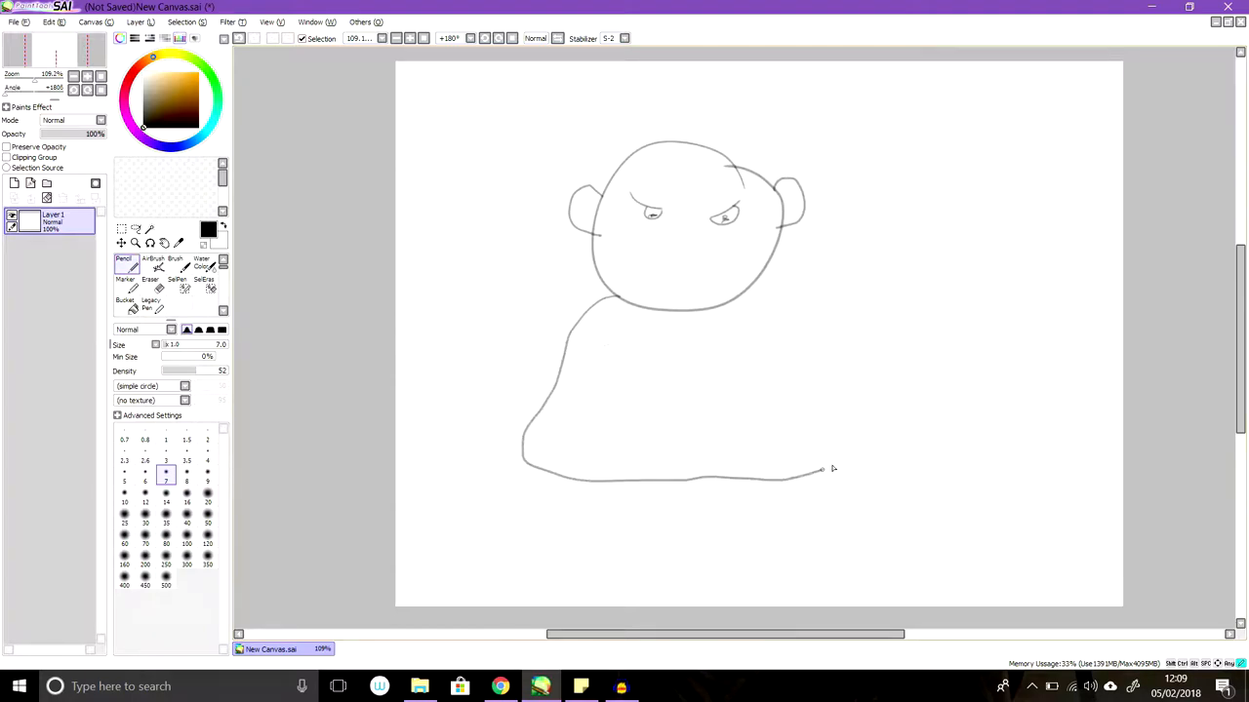
drag(742, 303, 835, 474)
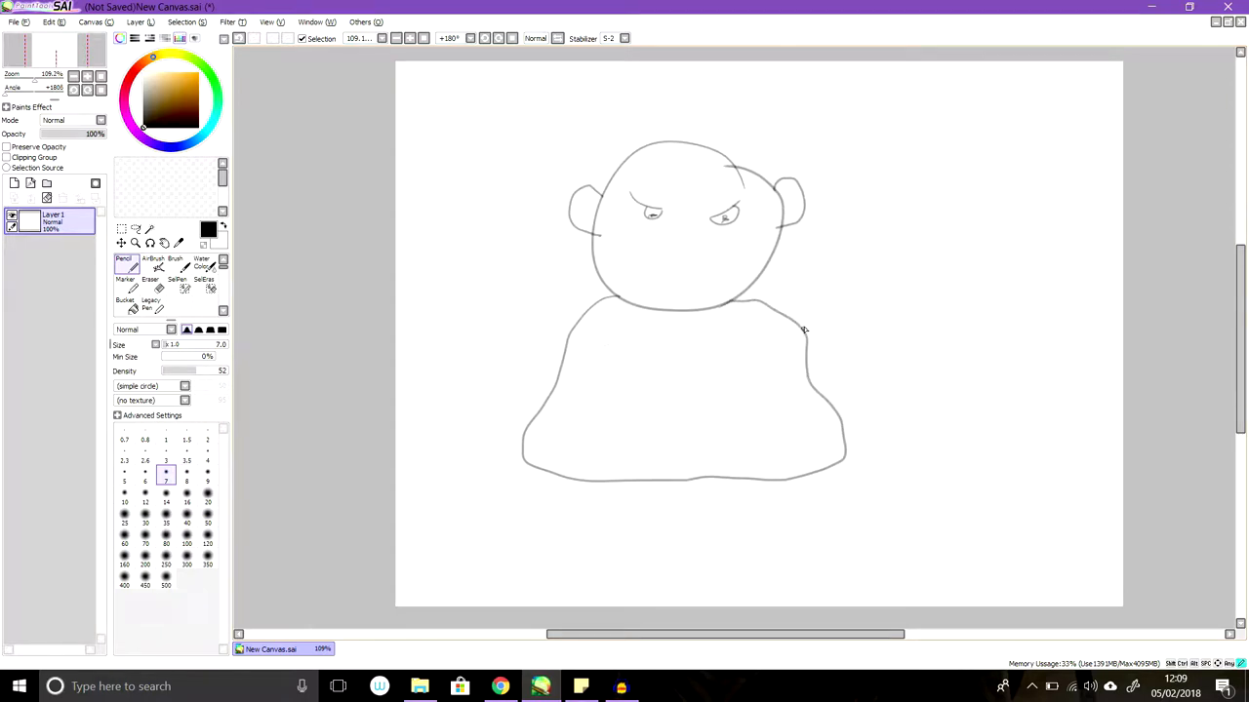
Draw both arms with raised clawed hands, the right one waving.
drag(804, 330, 835, 270)
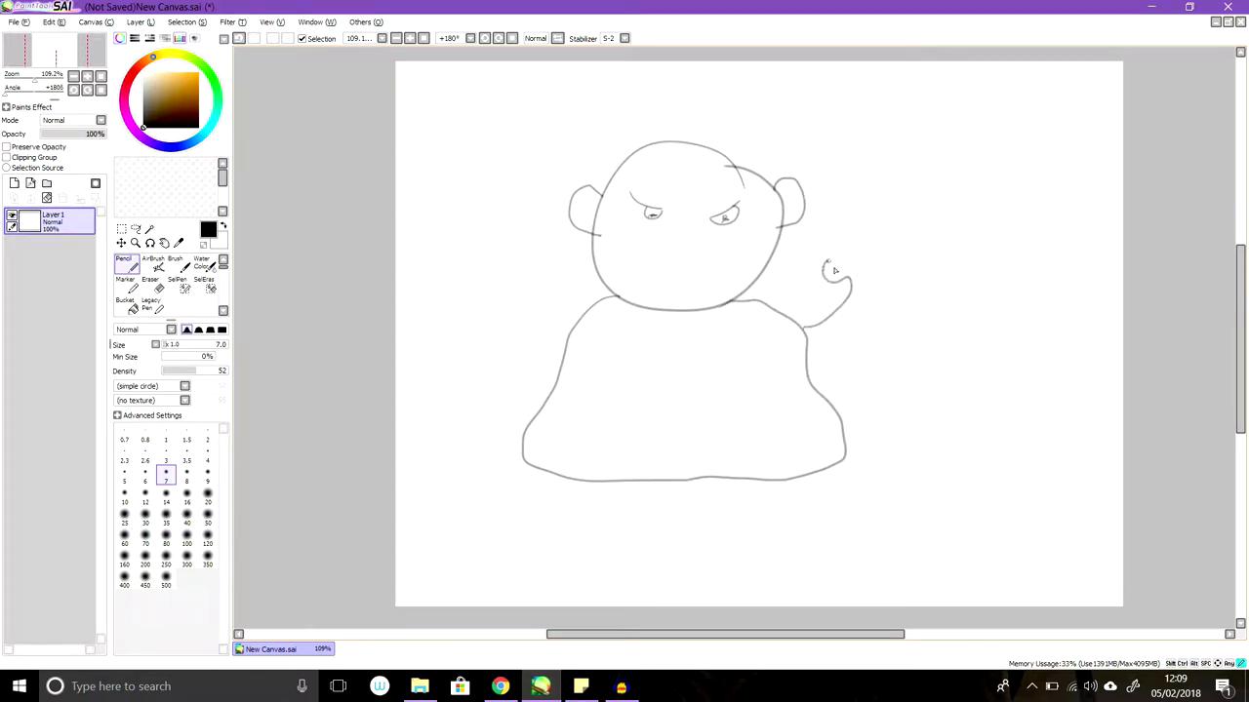
drag(829, 283, 888, 293)
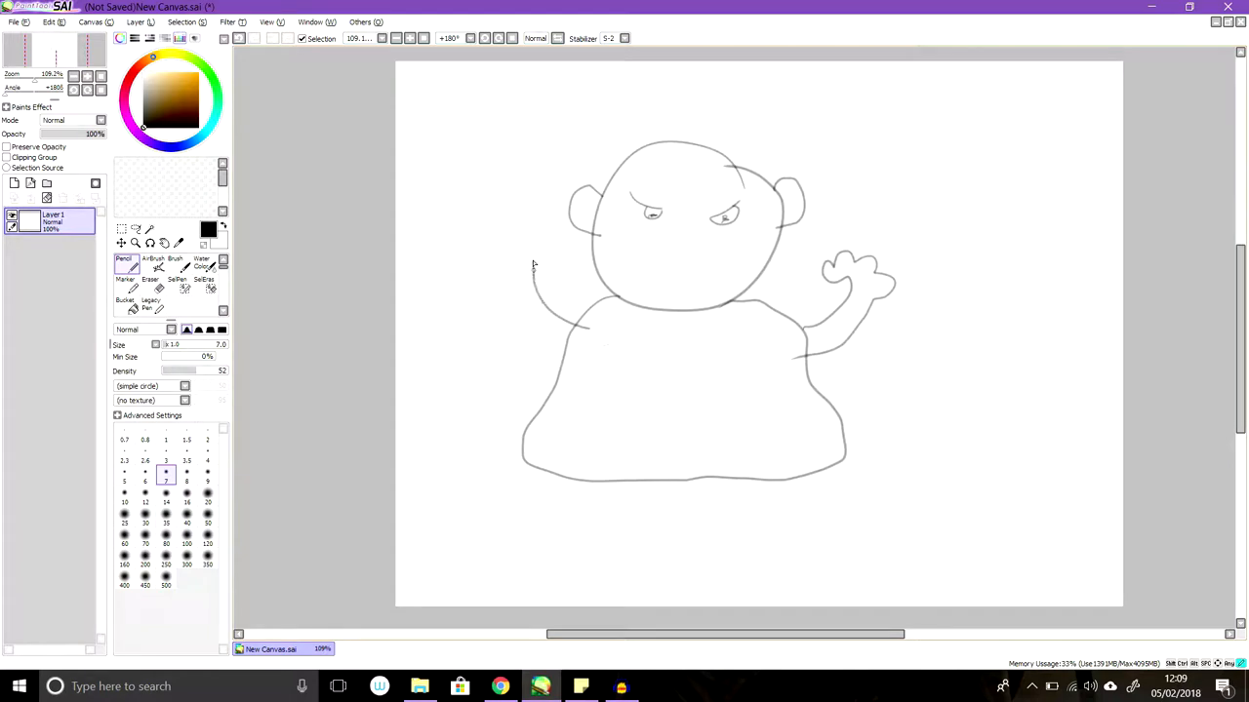
drag(531, 258, 488, 308)
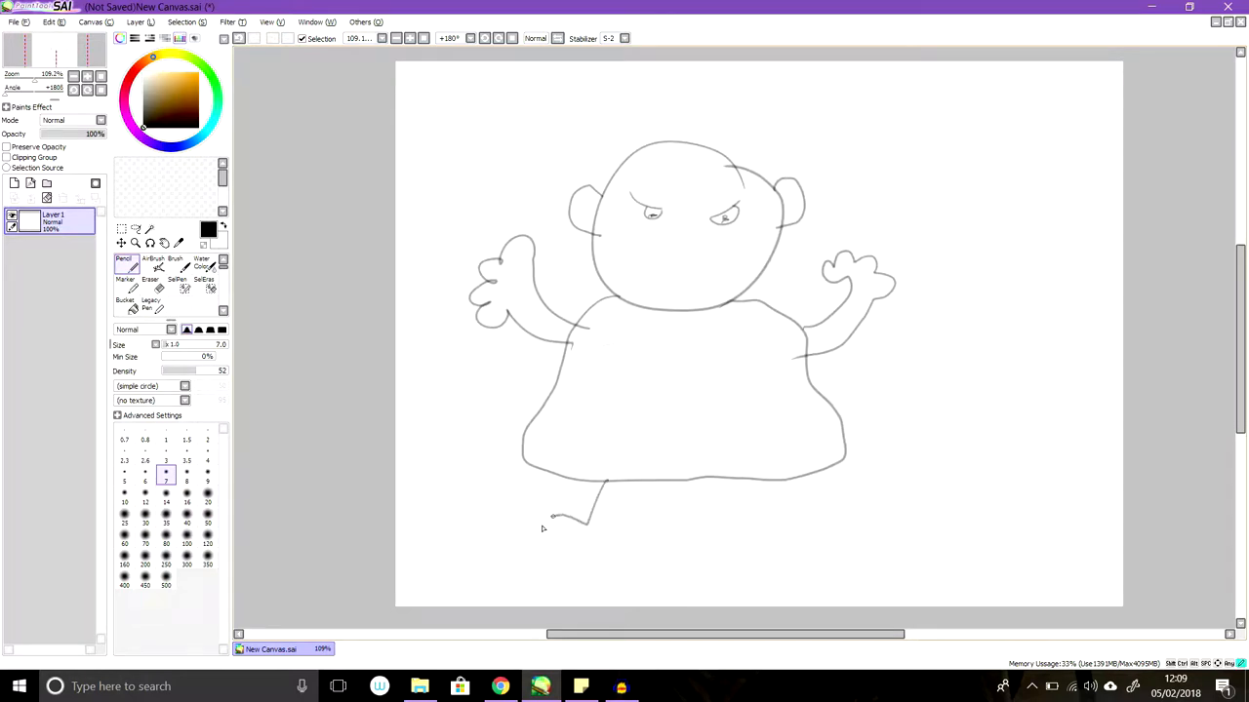
Add two legs under the body, a nose and a frowning mouth.
drag(632, 478, 545, 534)
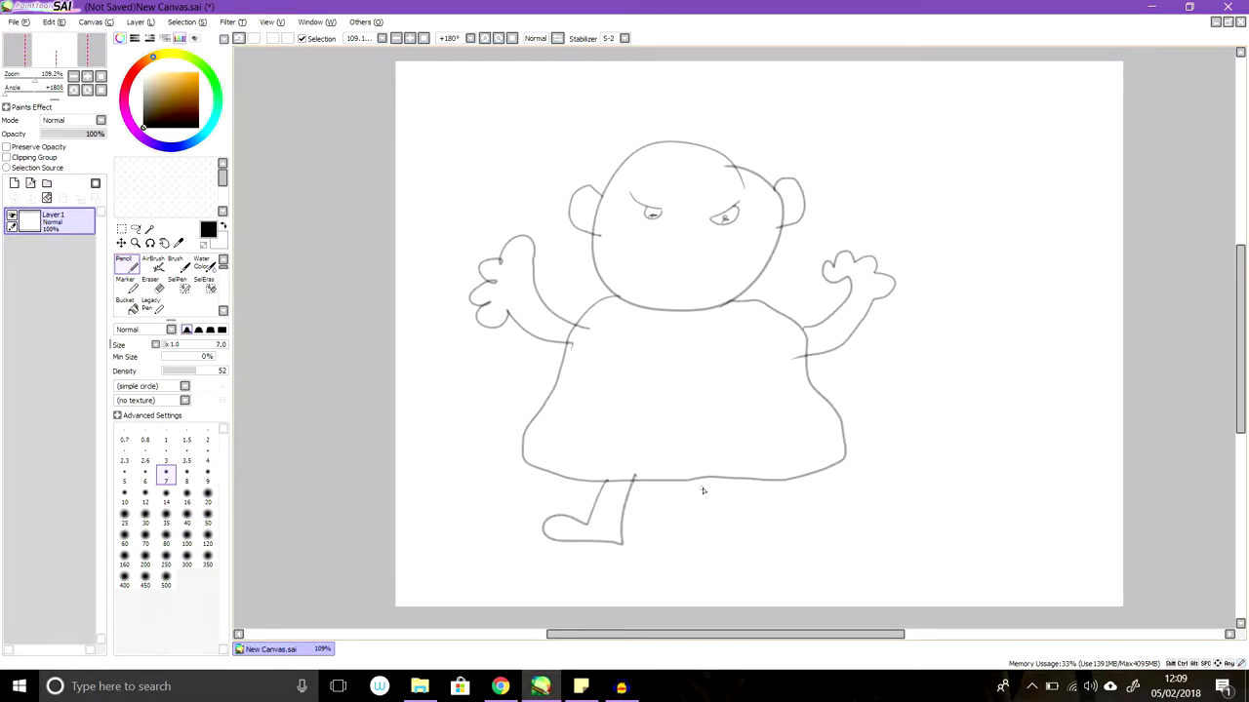
drag(702, 488, 726, 517)
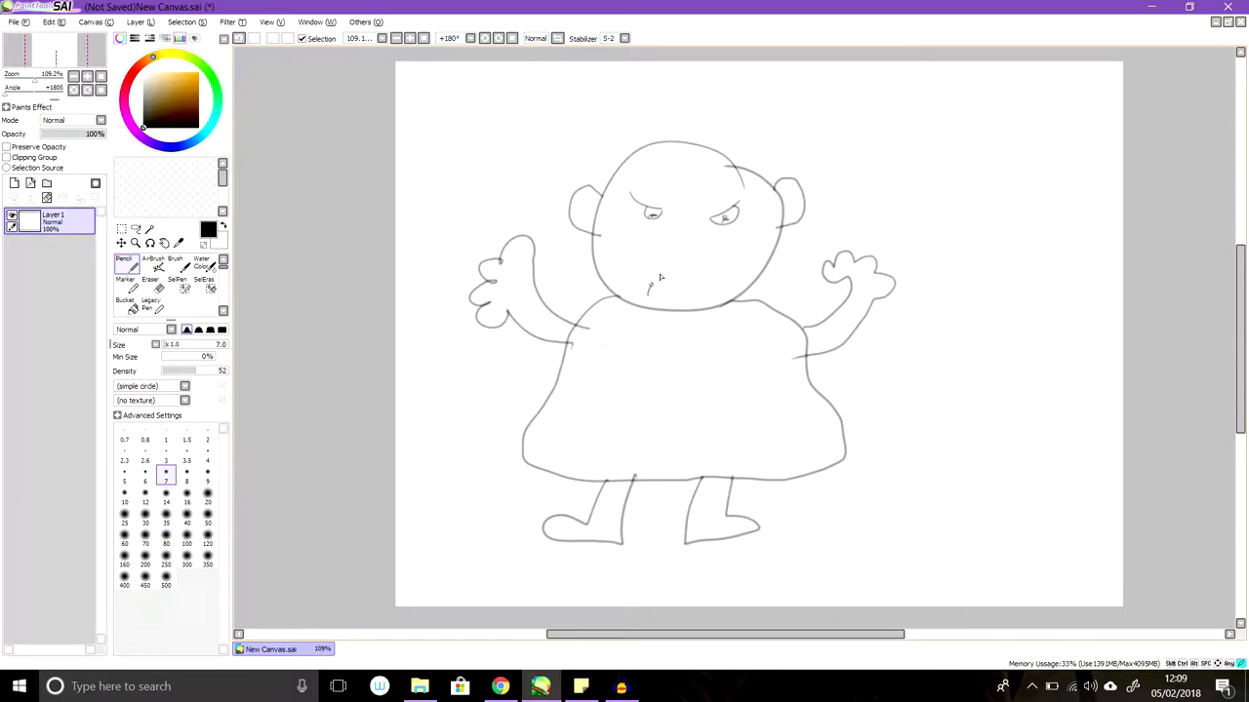
drag(652, 285, 707, 271)
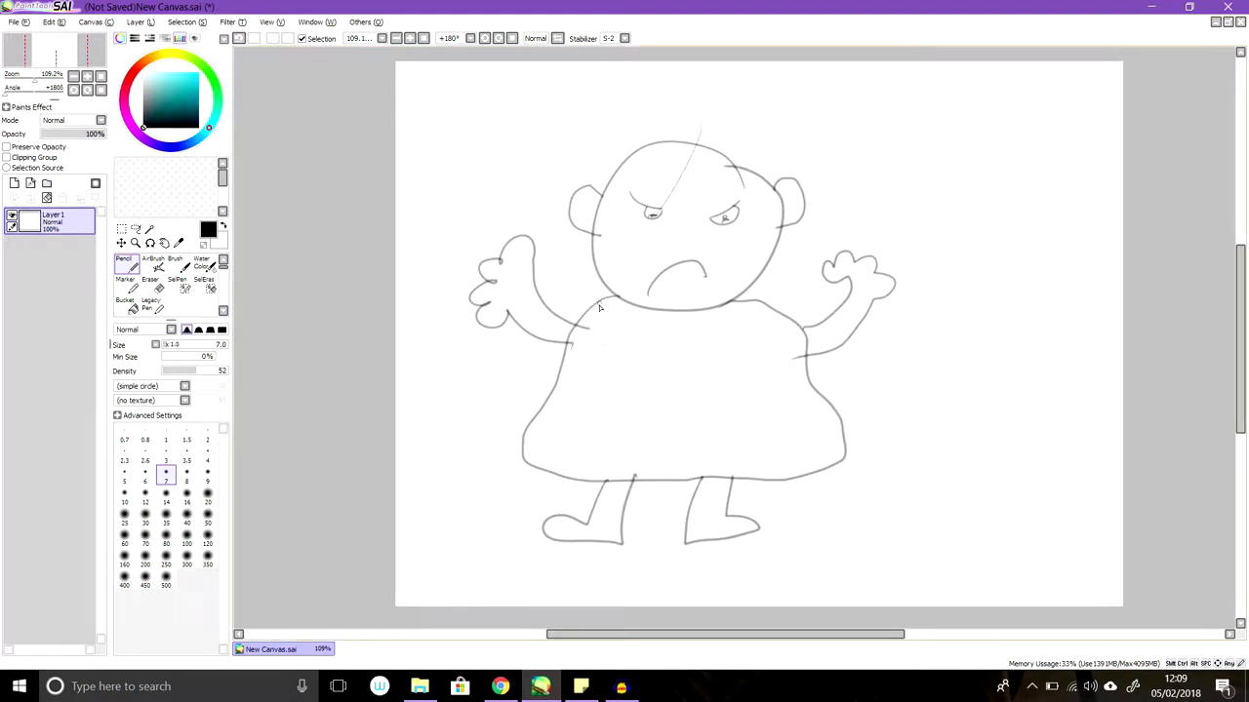
drag(615, 297, 712, 312)
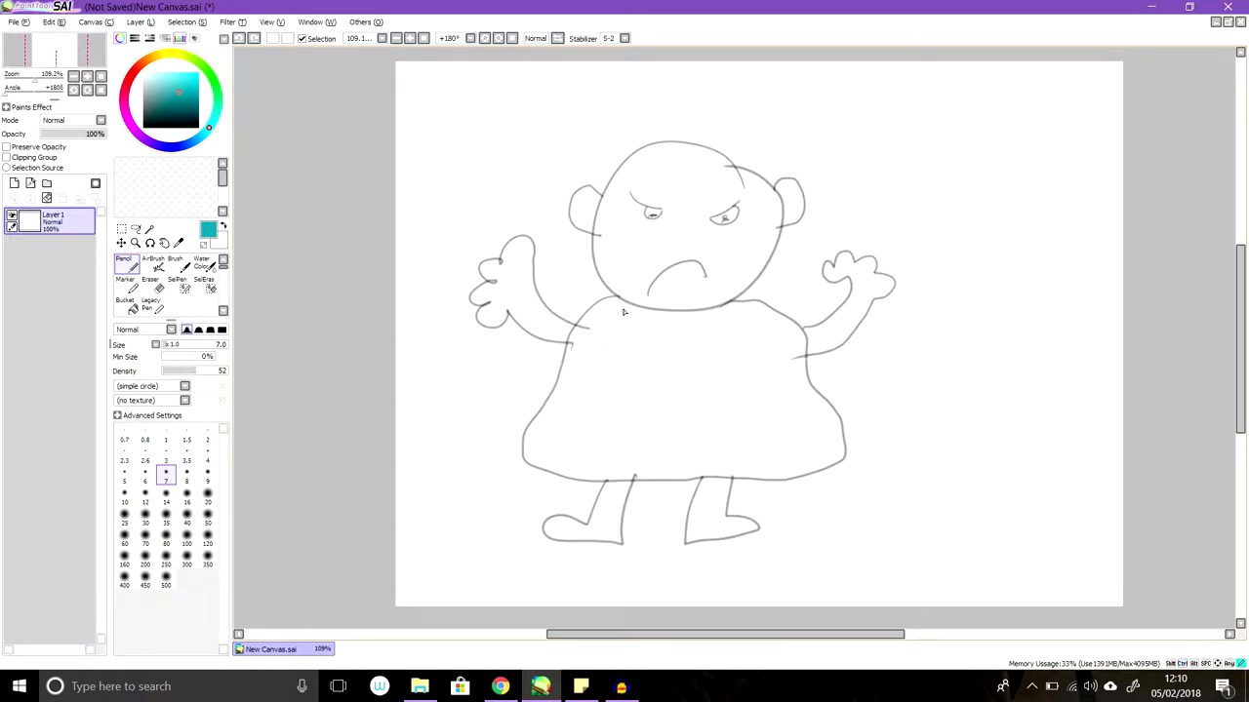
Sketch a teal collar line and fill the dress area with loose cyan scribbled shading.
drag(624, 310, 740, 304)
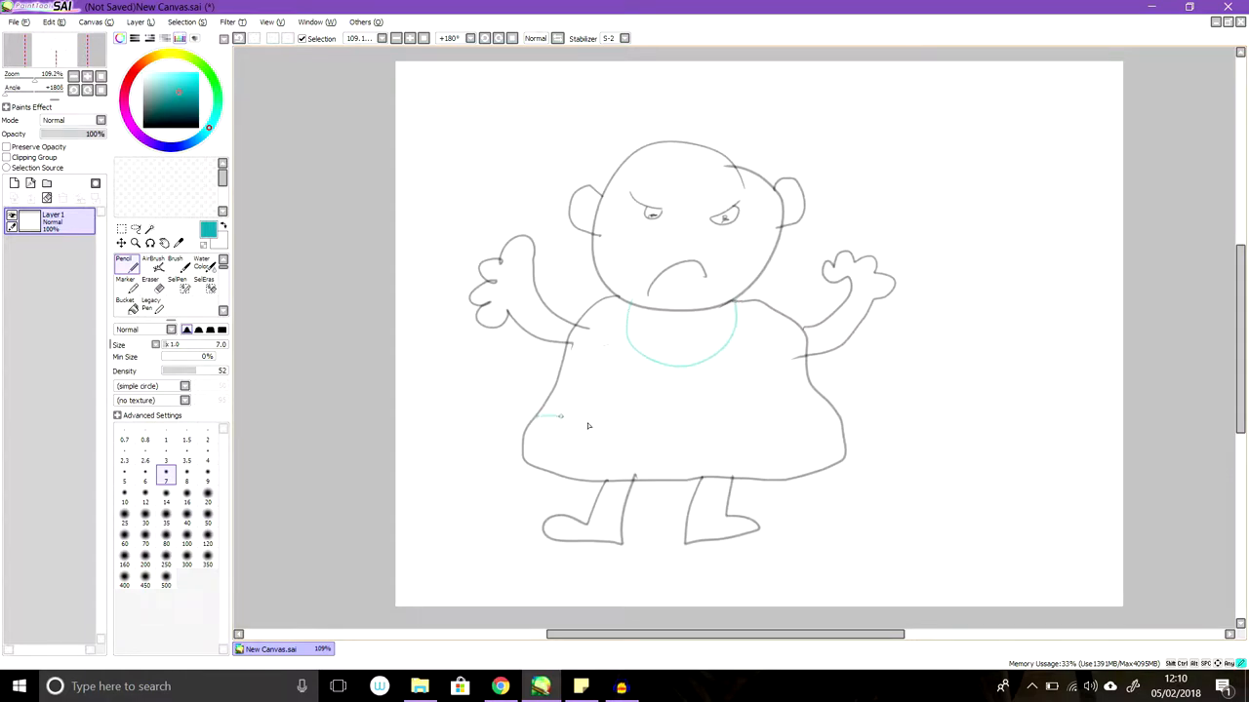
drag(562, 418, 835, 414)
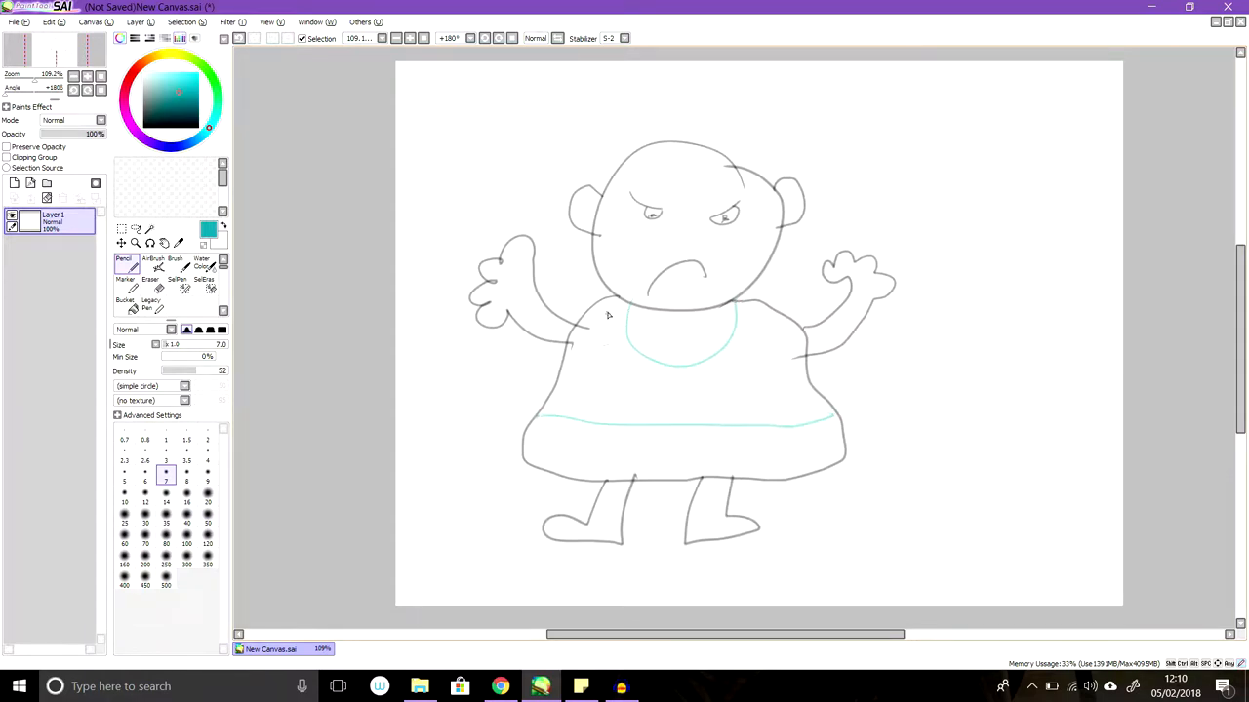
drag(595, 308, 644, 394)
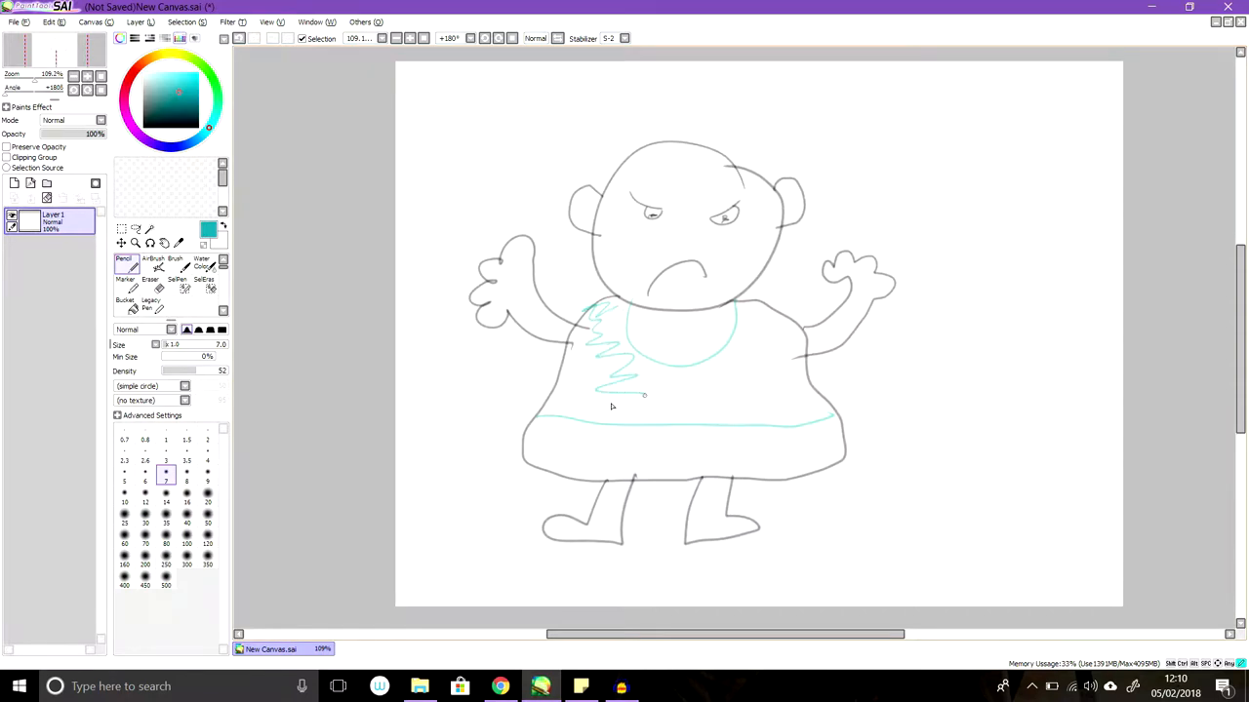
drag(613, 408, 771, 322)
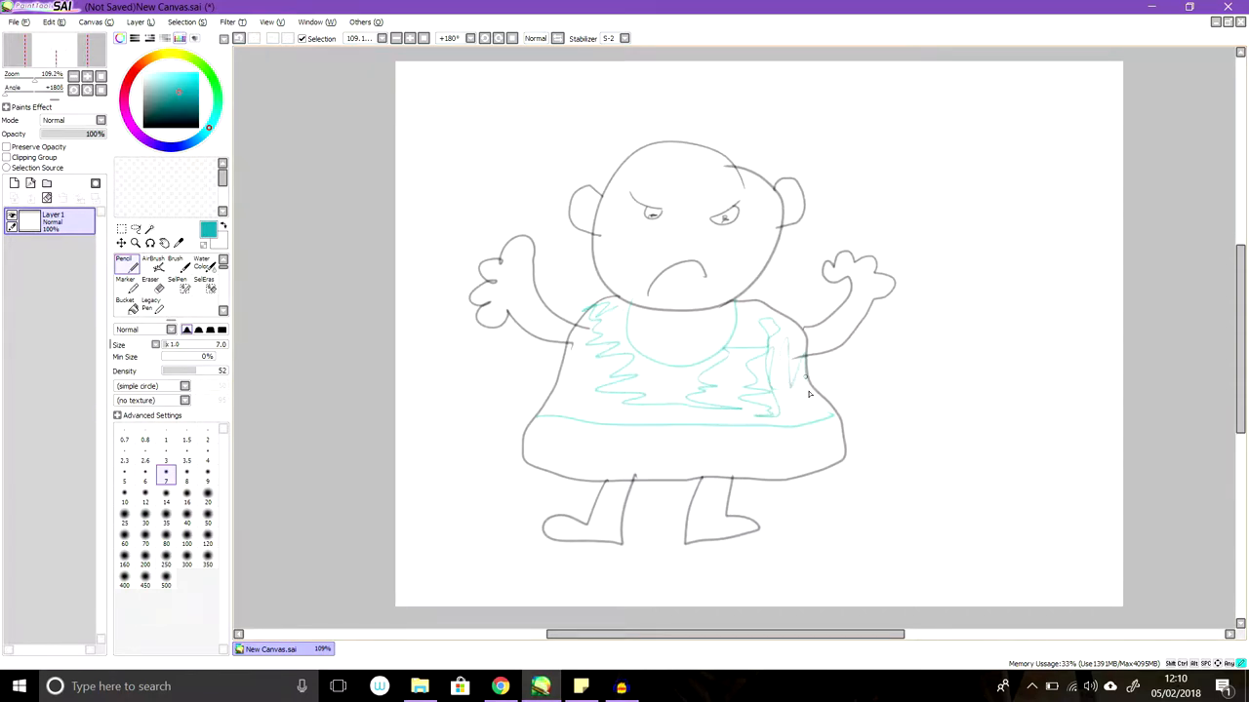
drag(804, 381, 570, 407)
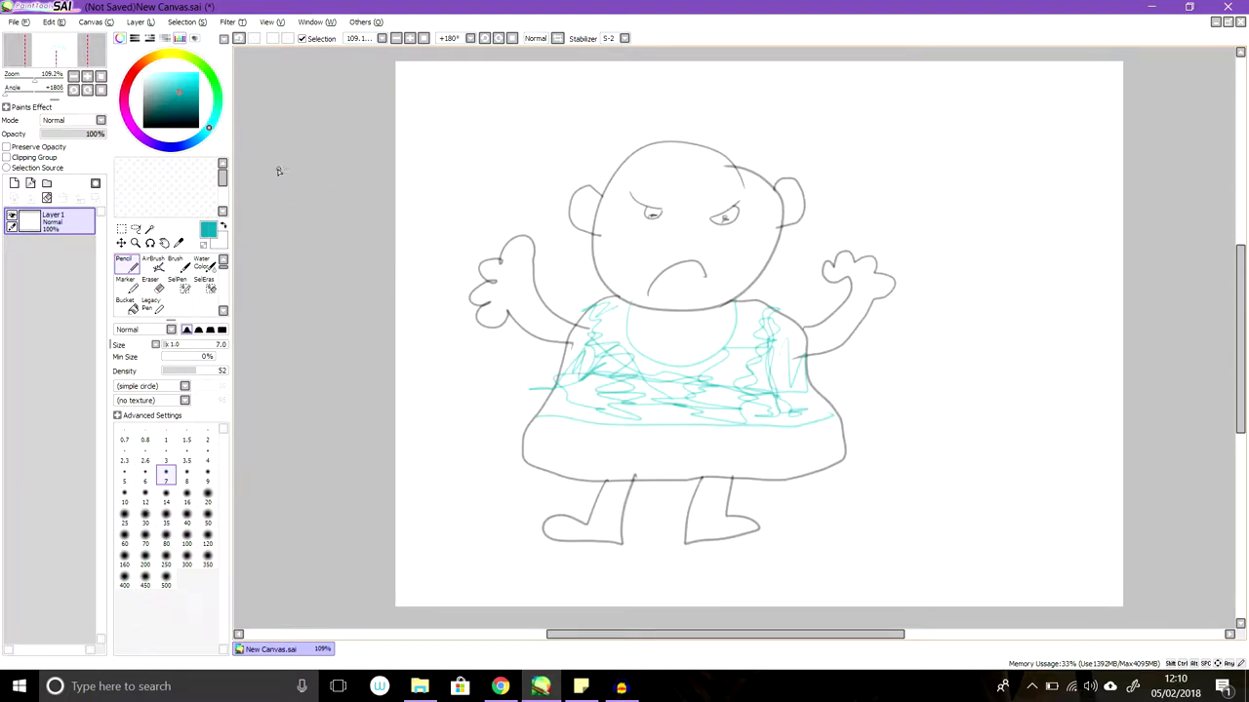
mouse_move(347, 294)
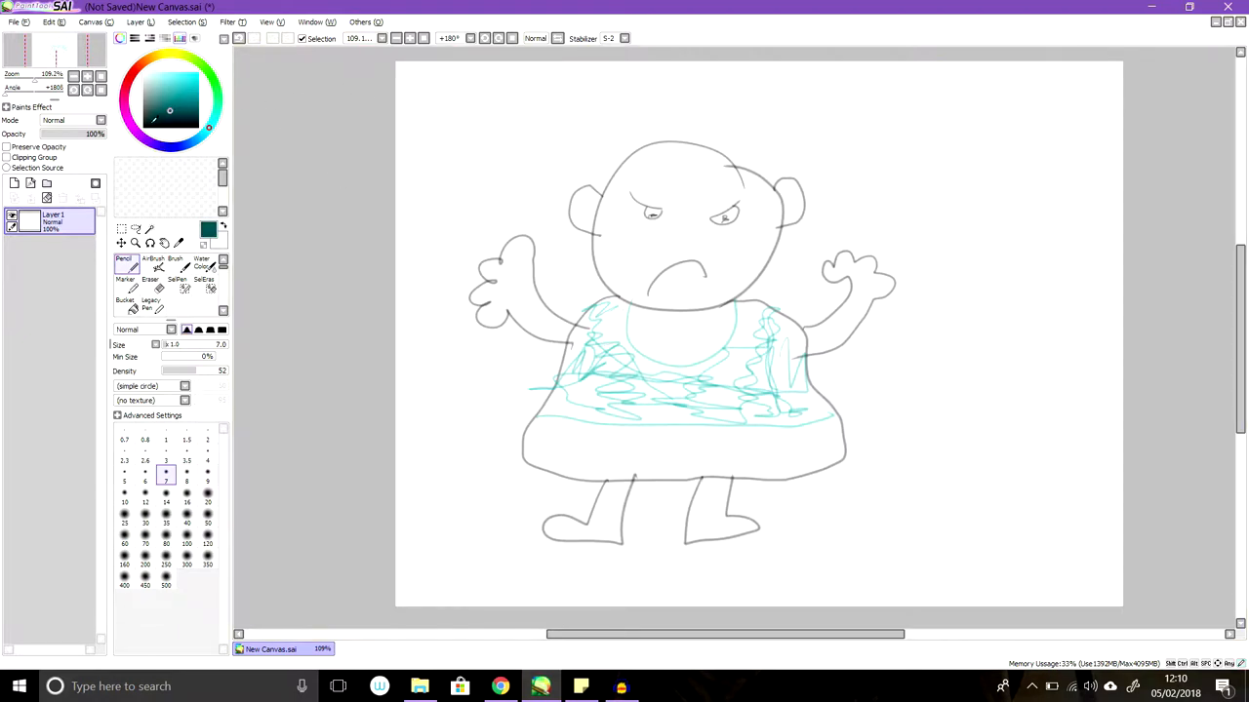
drag(522, 428, 644, 471)
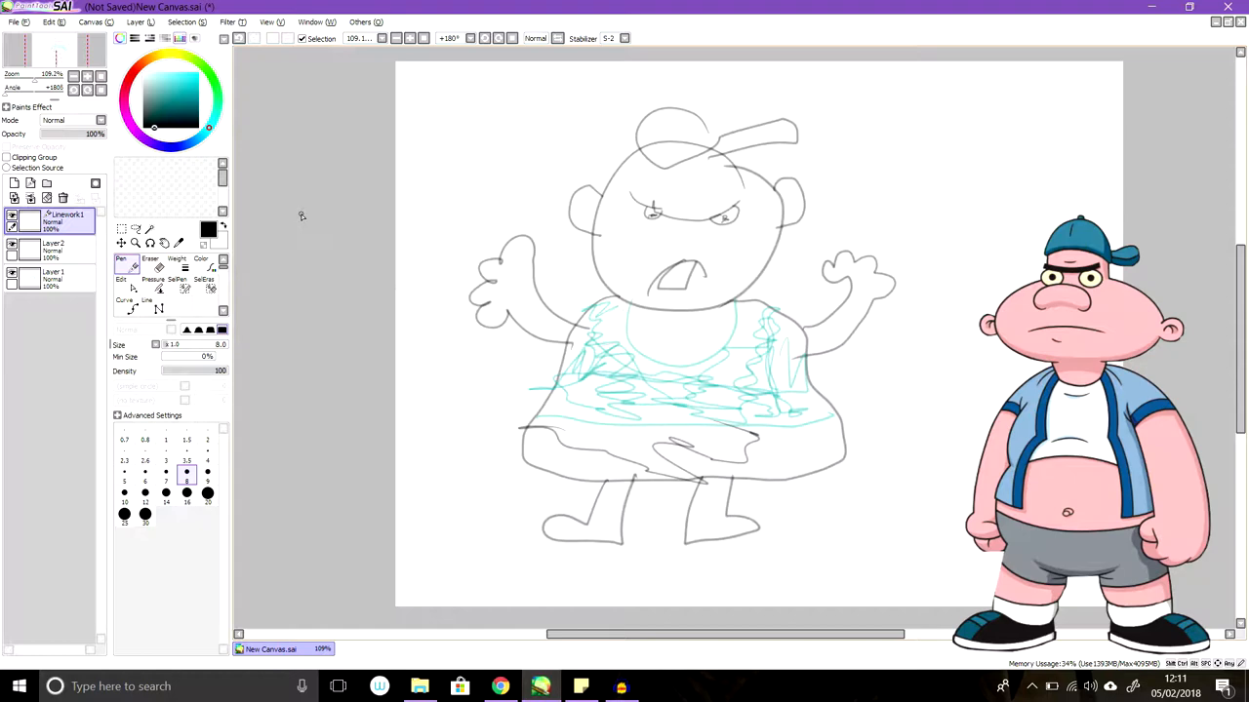
Add a new layer for drawing the cap, open mouth and torn hem.
click(50, 277)
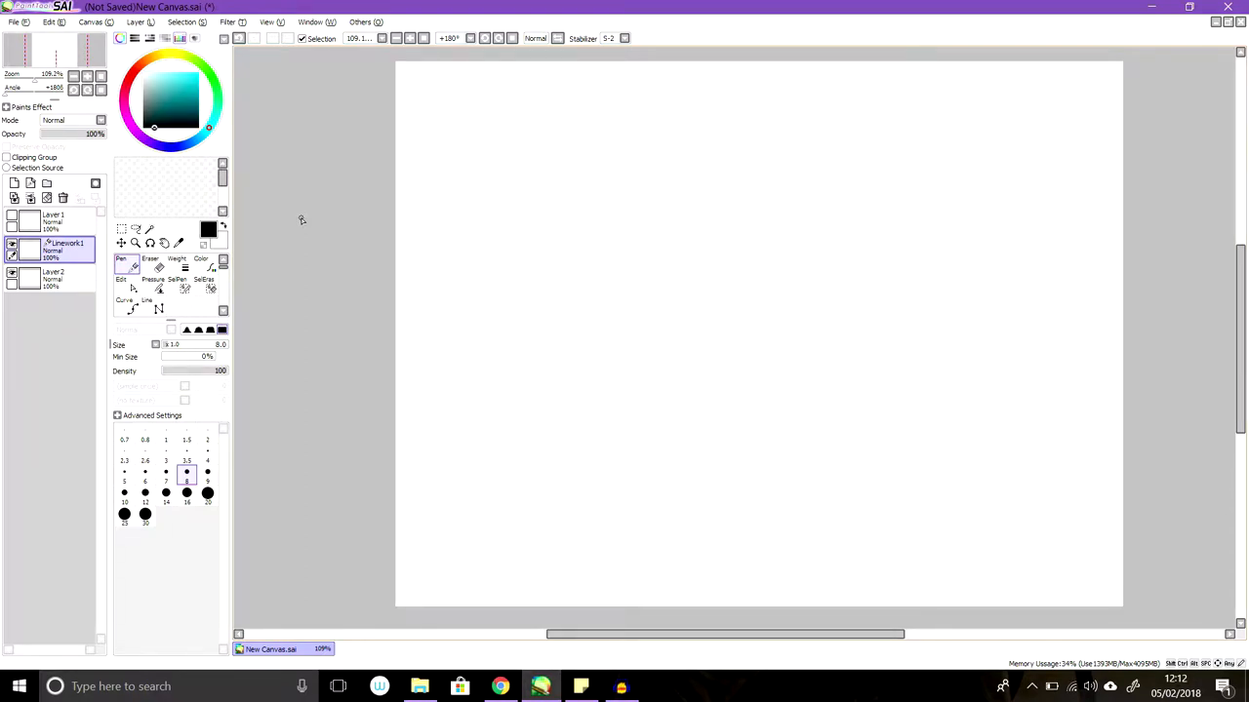
mouse_move(819, 273)
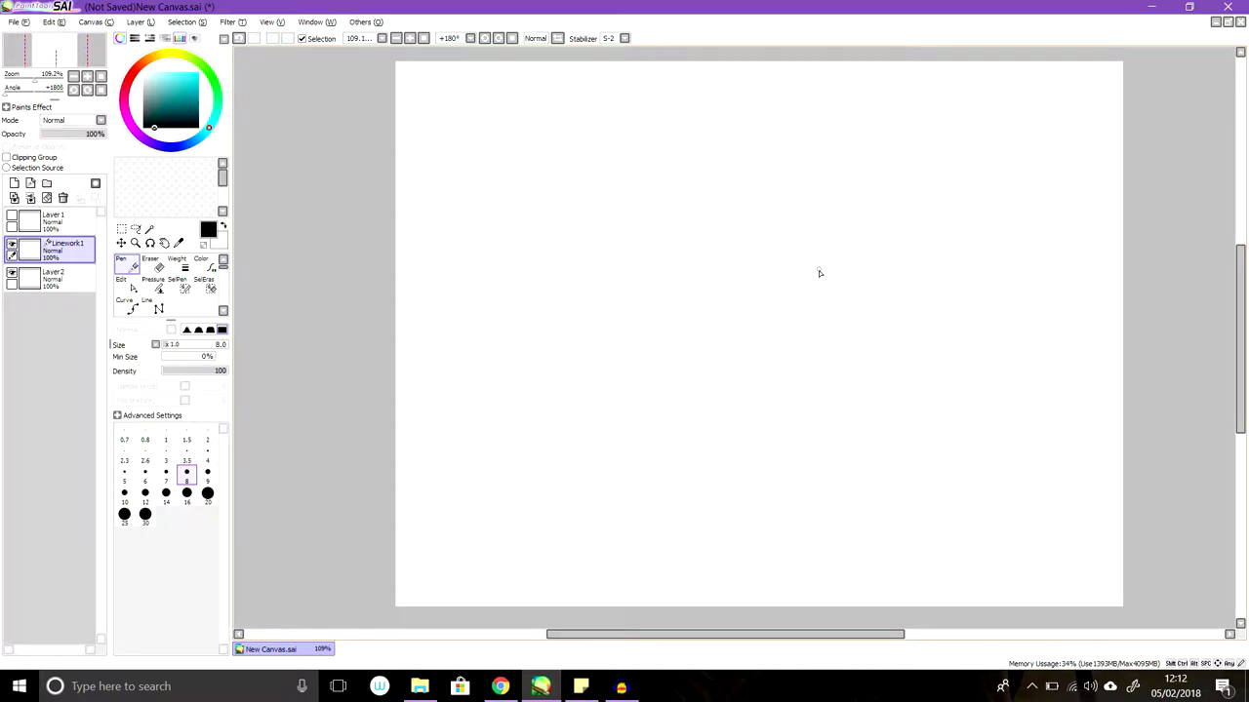
mouse_move(847, 250)
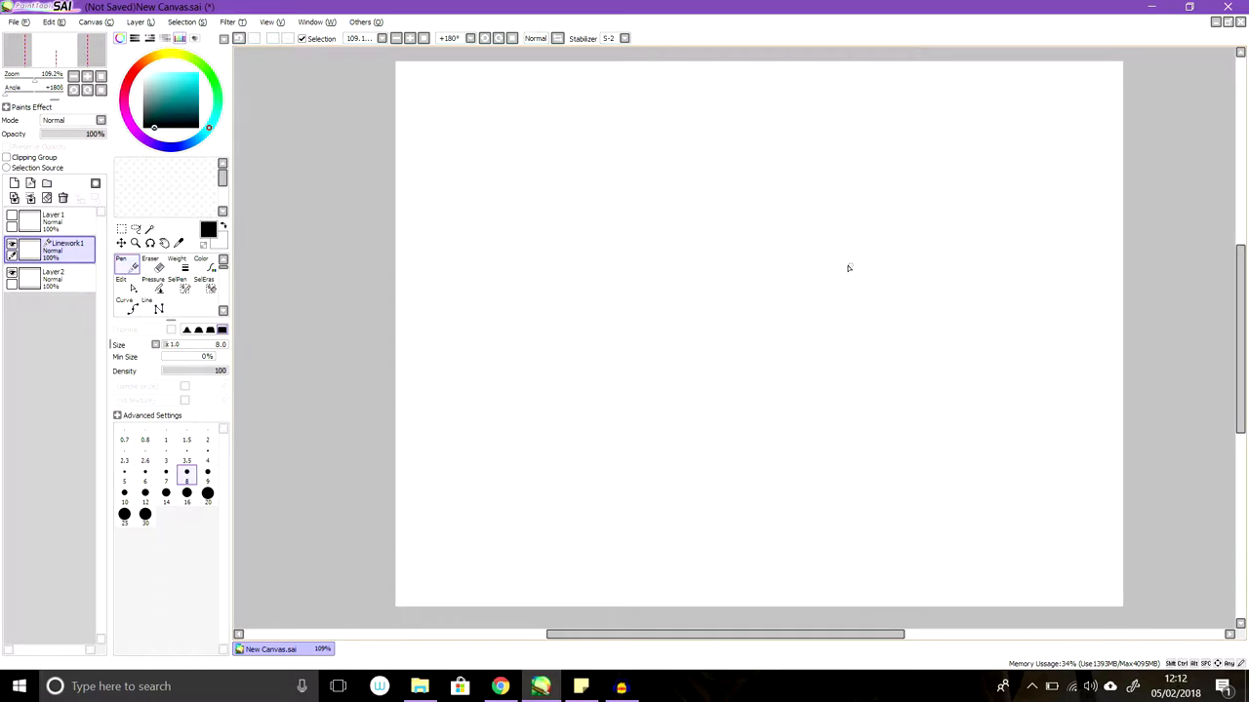
mouse_move(847, 277)
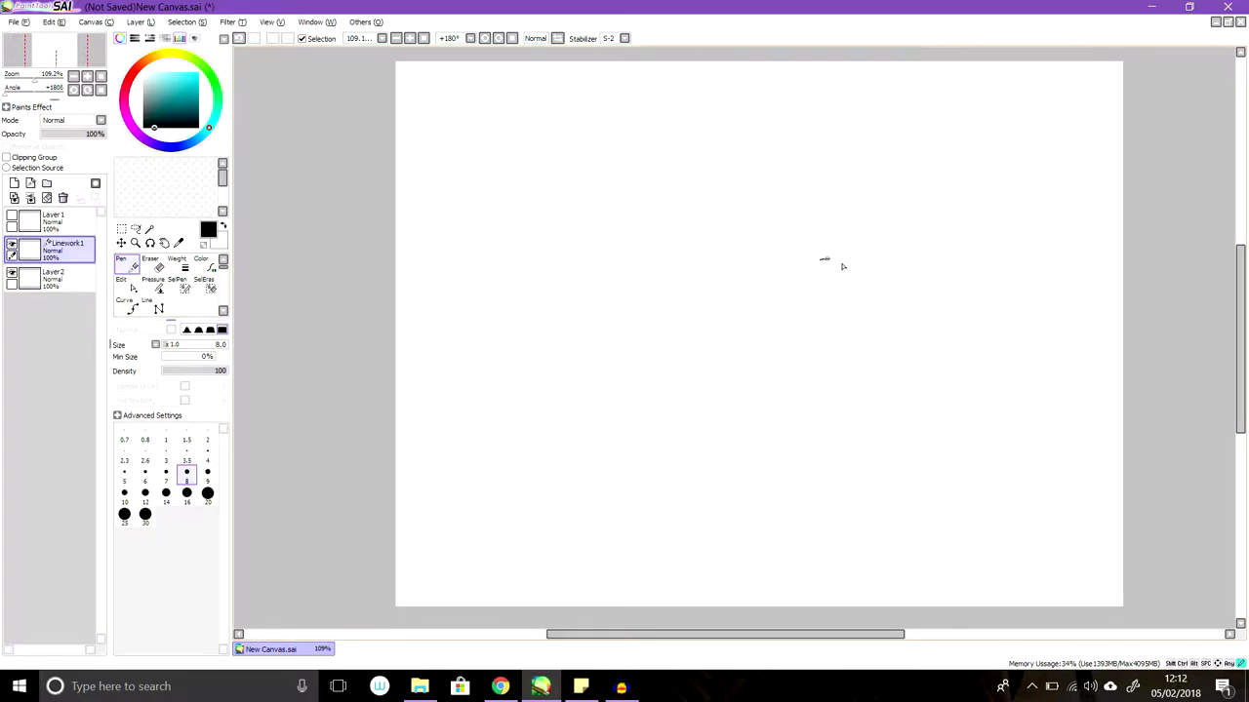
Draw a wide-brimmed hat with a rounded crown and the head outline beneath it.
drag(615, 285, 831, 263)
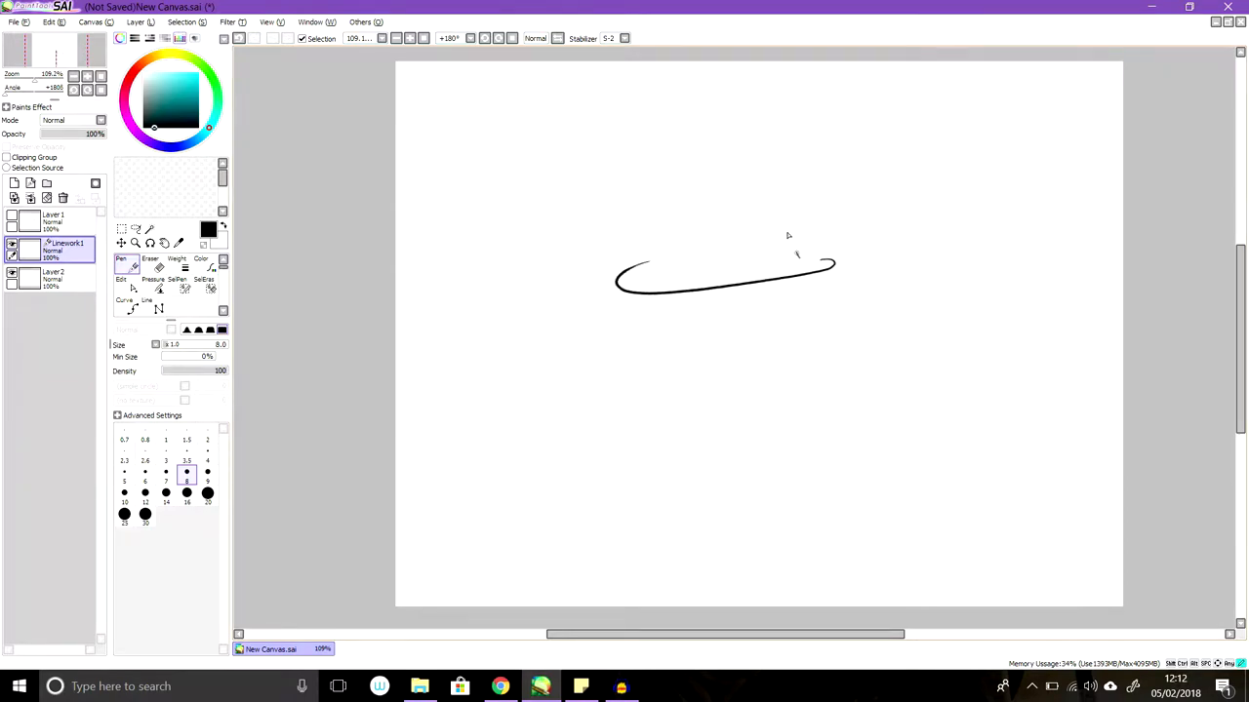
drag(675, 238, 793, 250)
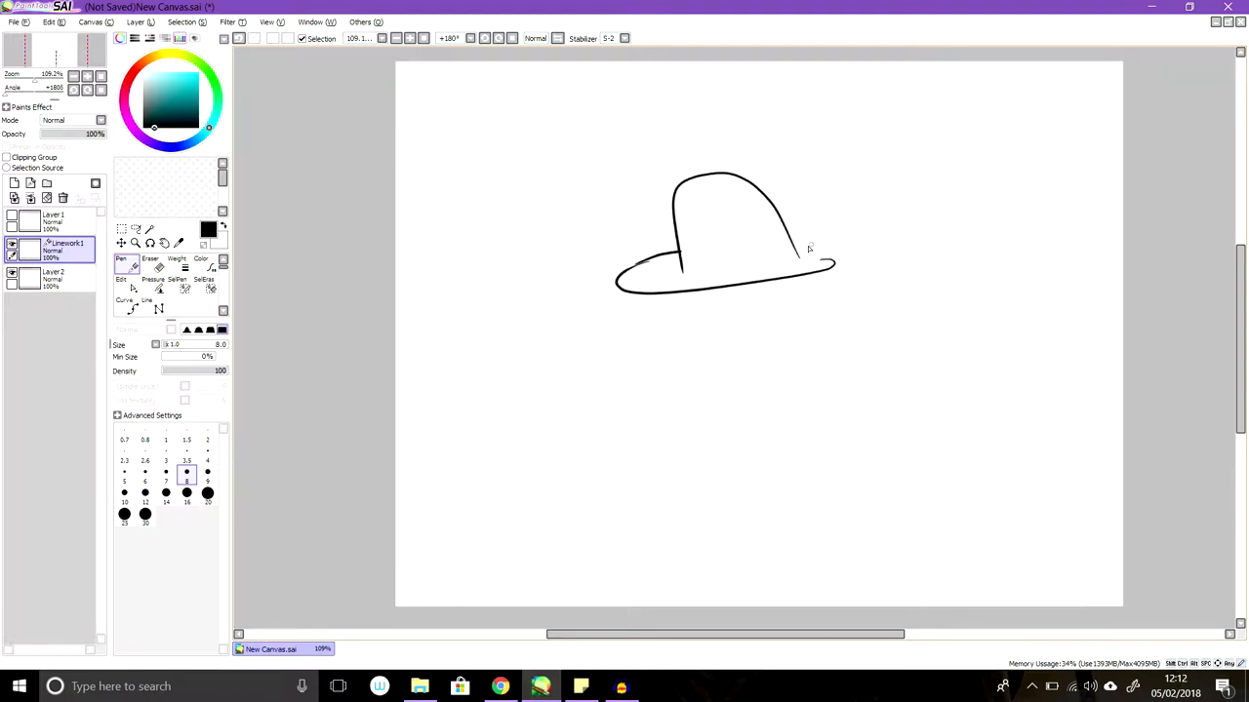
drag(790, 242, 837, 264)
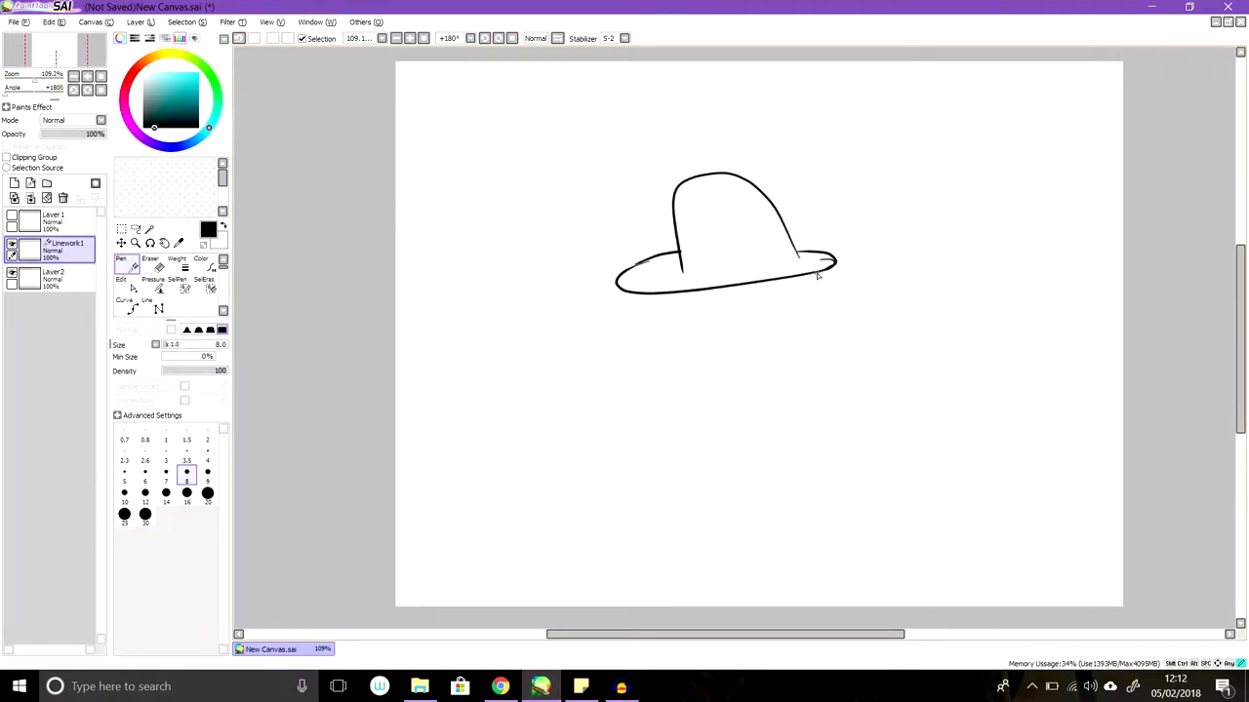
drag(818, 271, 792, 408)
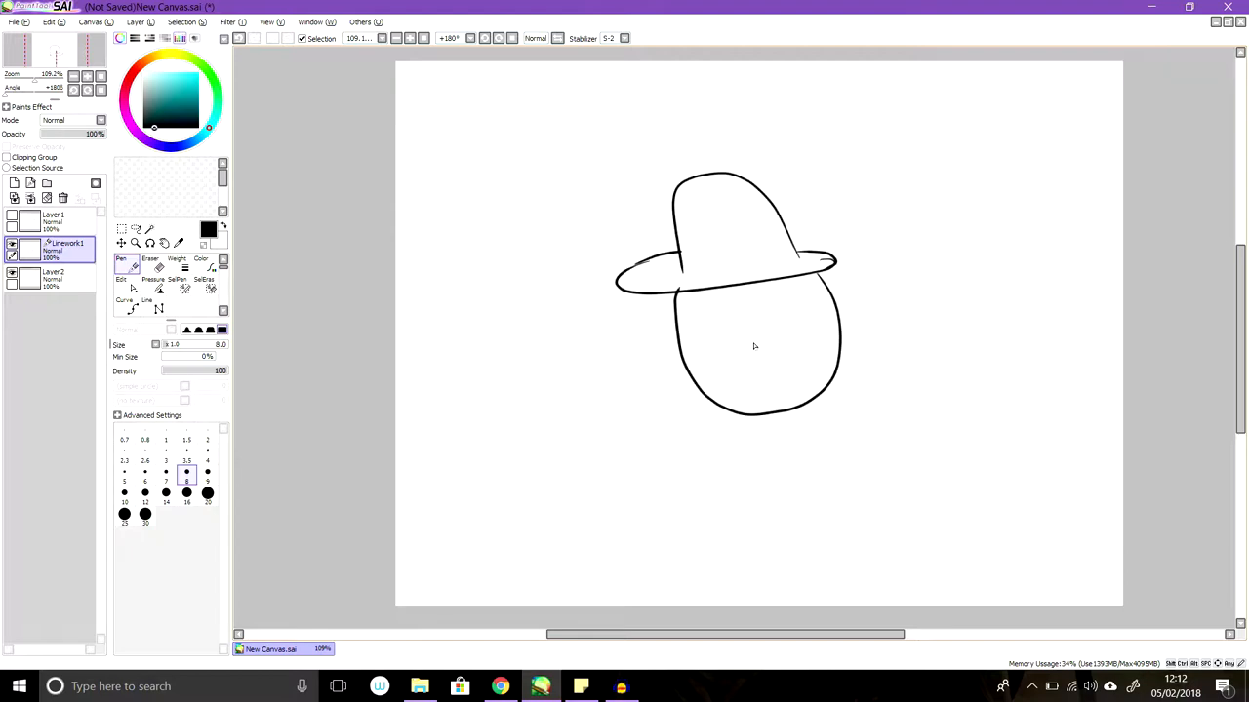
drag(773, 305, 807, 292)
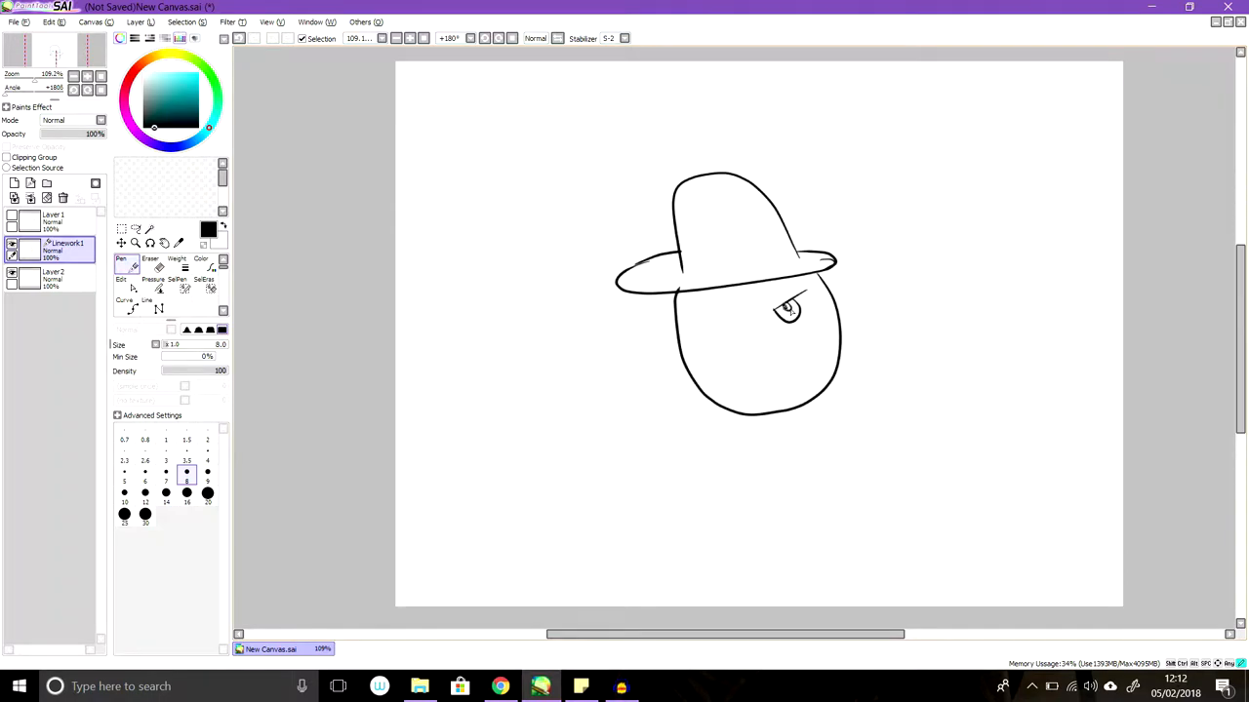
mouse_move(726, 314)
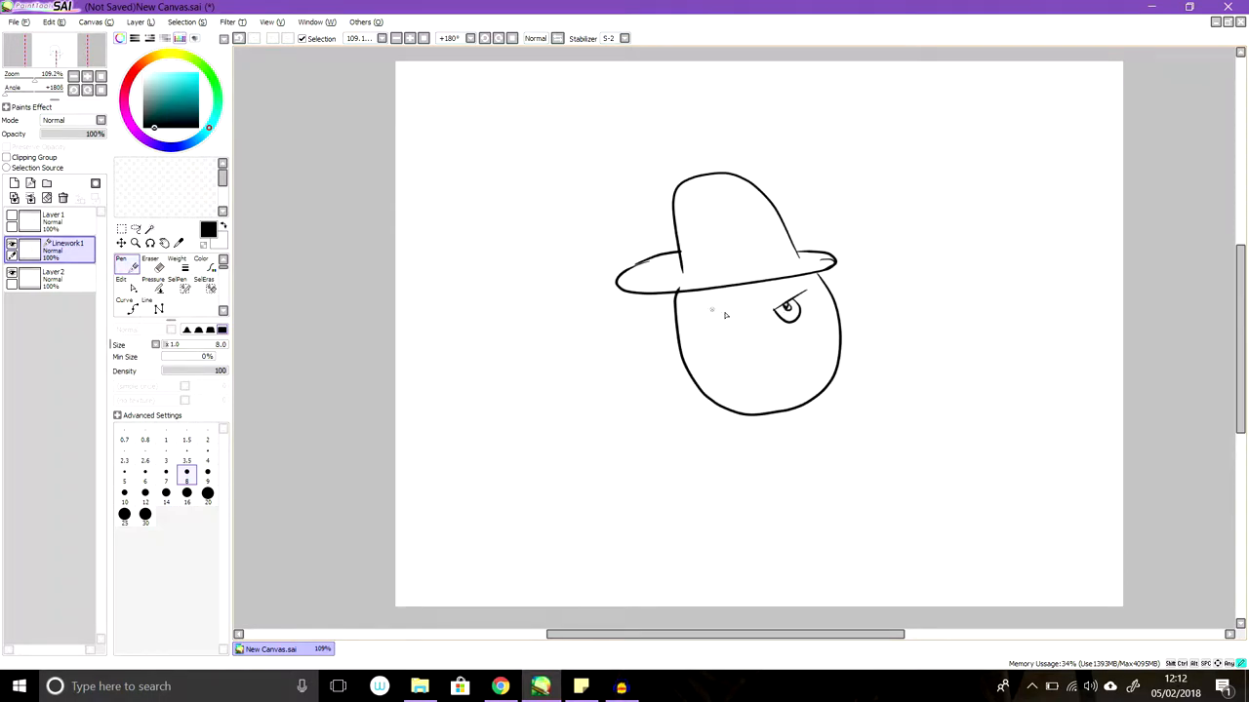
Draw two angry eyes with brows and a large moustache across the face.
drag(718, 316, 745, 336)
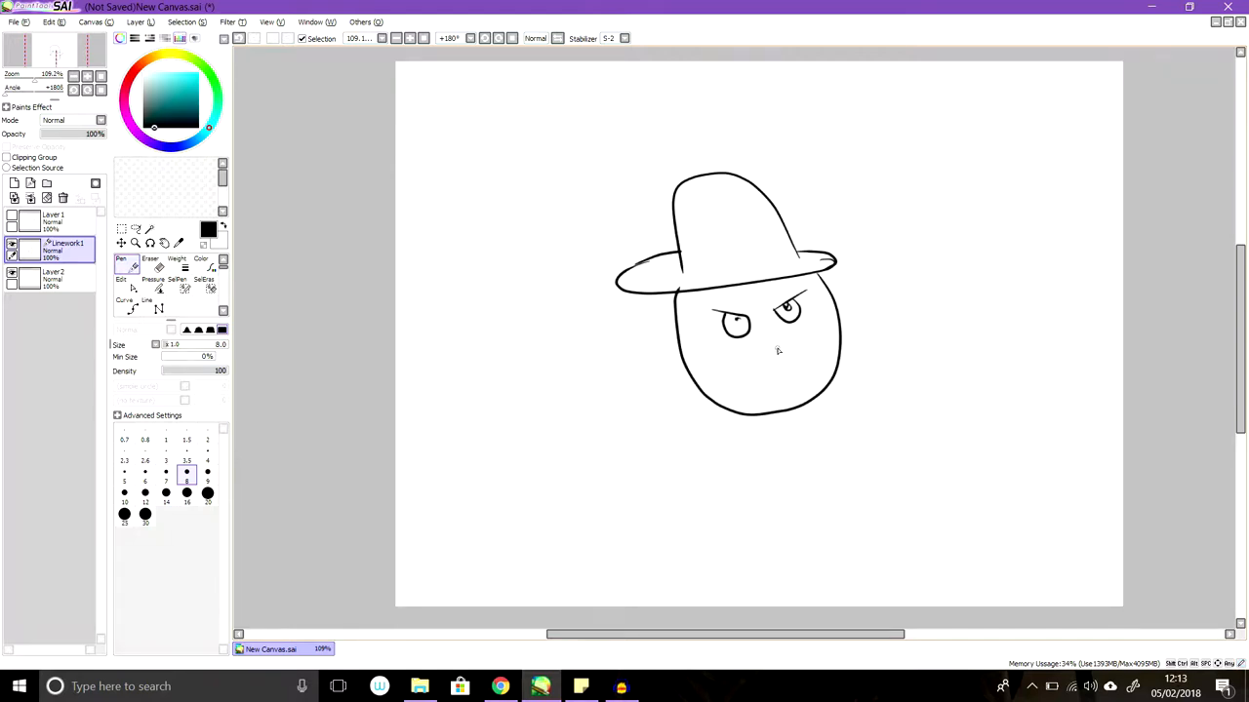
drag(776, 353, 869, 289)
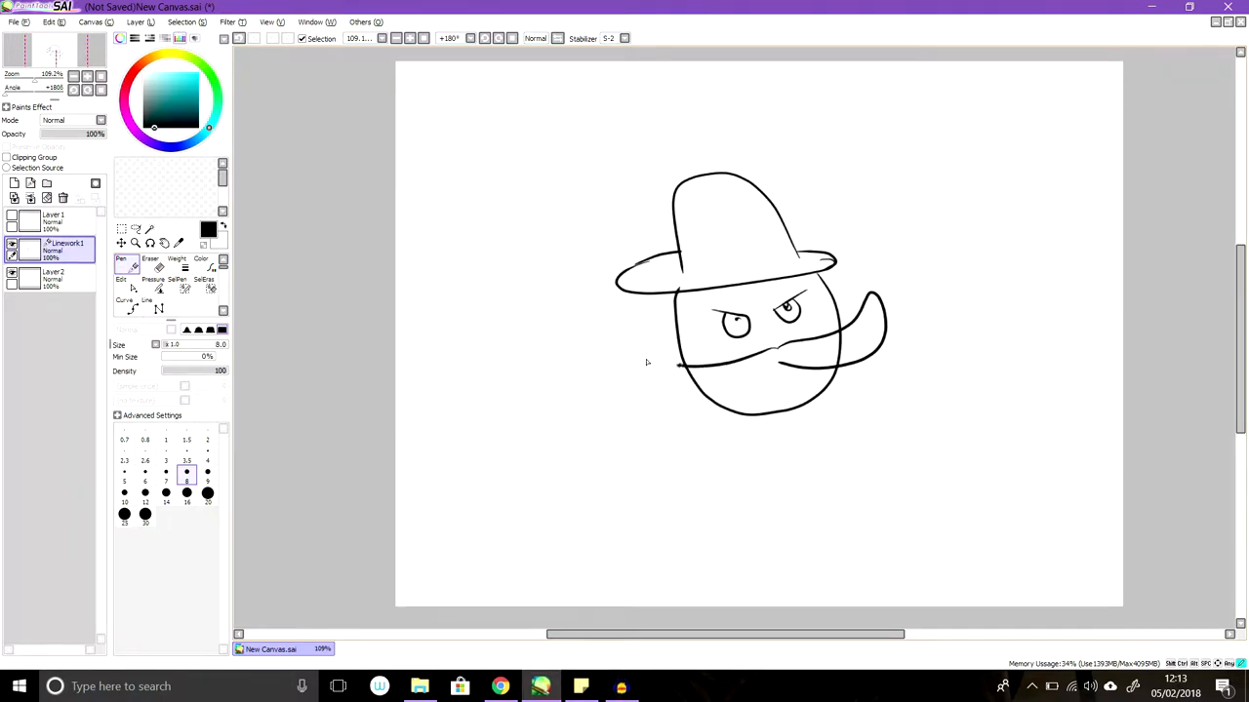
drag(616, 343, 722, 394)
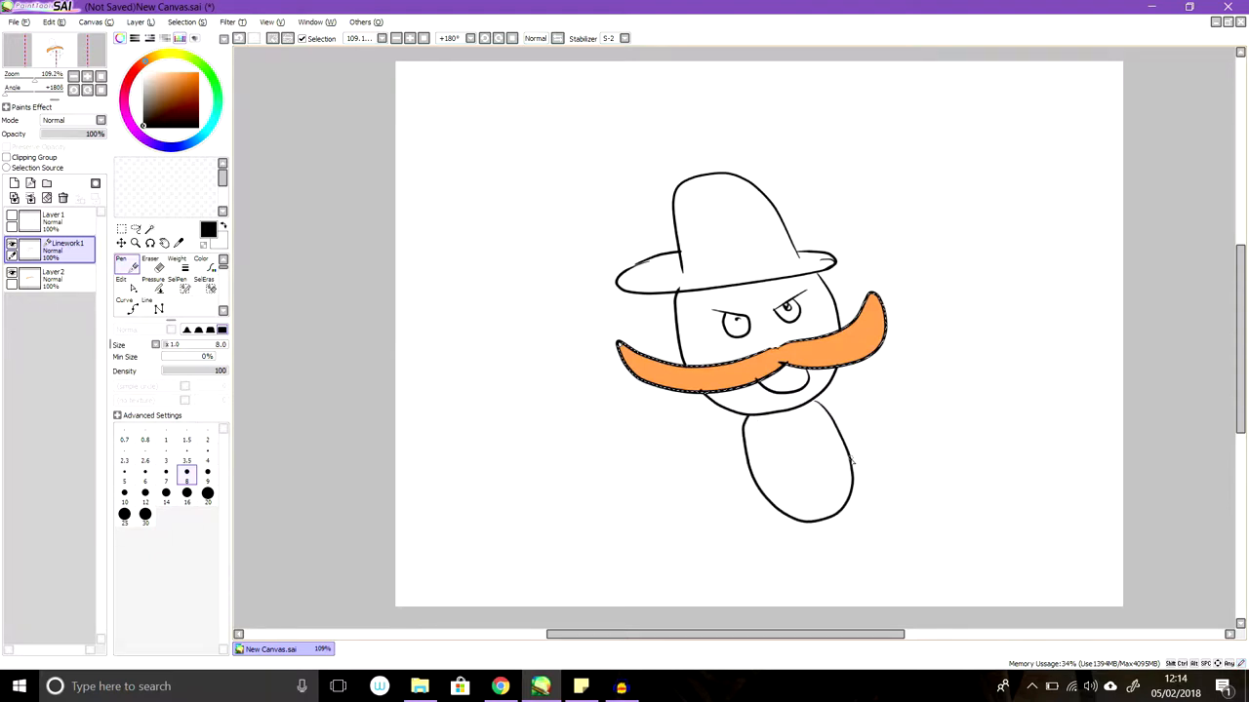
Draw the body below the head with a star badge and a raised left arm.
drag(757, 497, 848, 478)
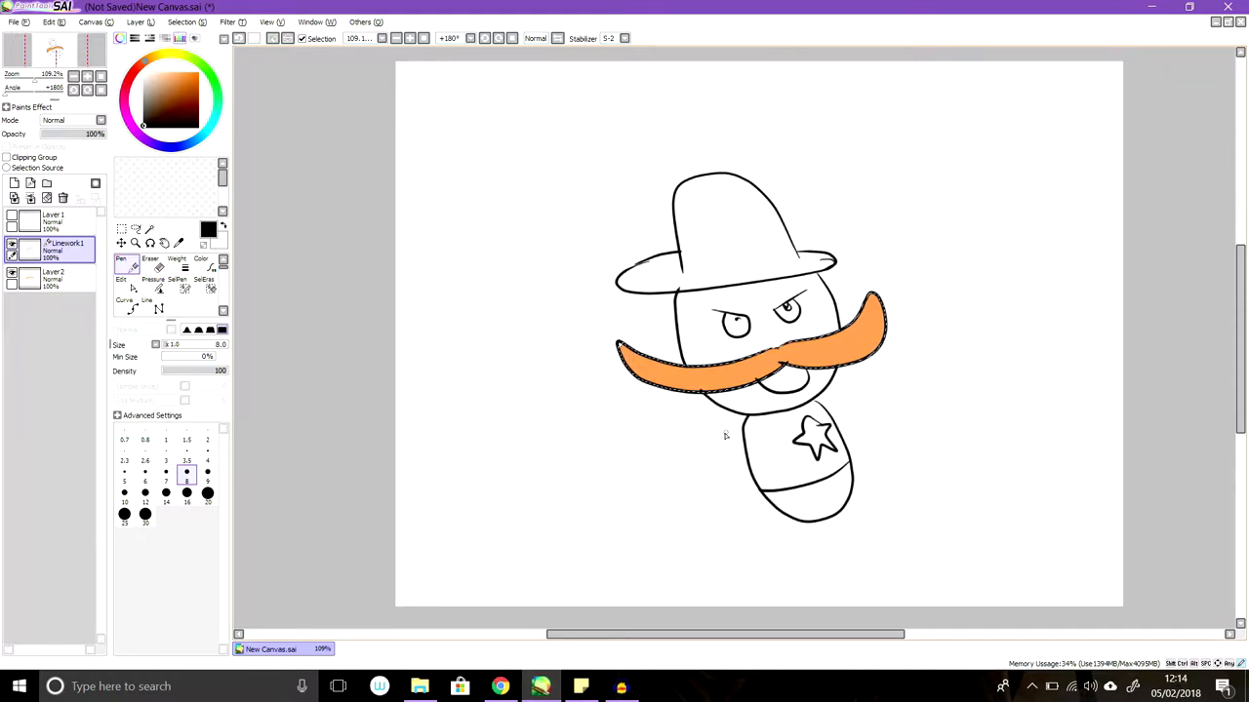
drag(692, 434, 745, 434)
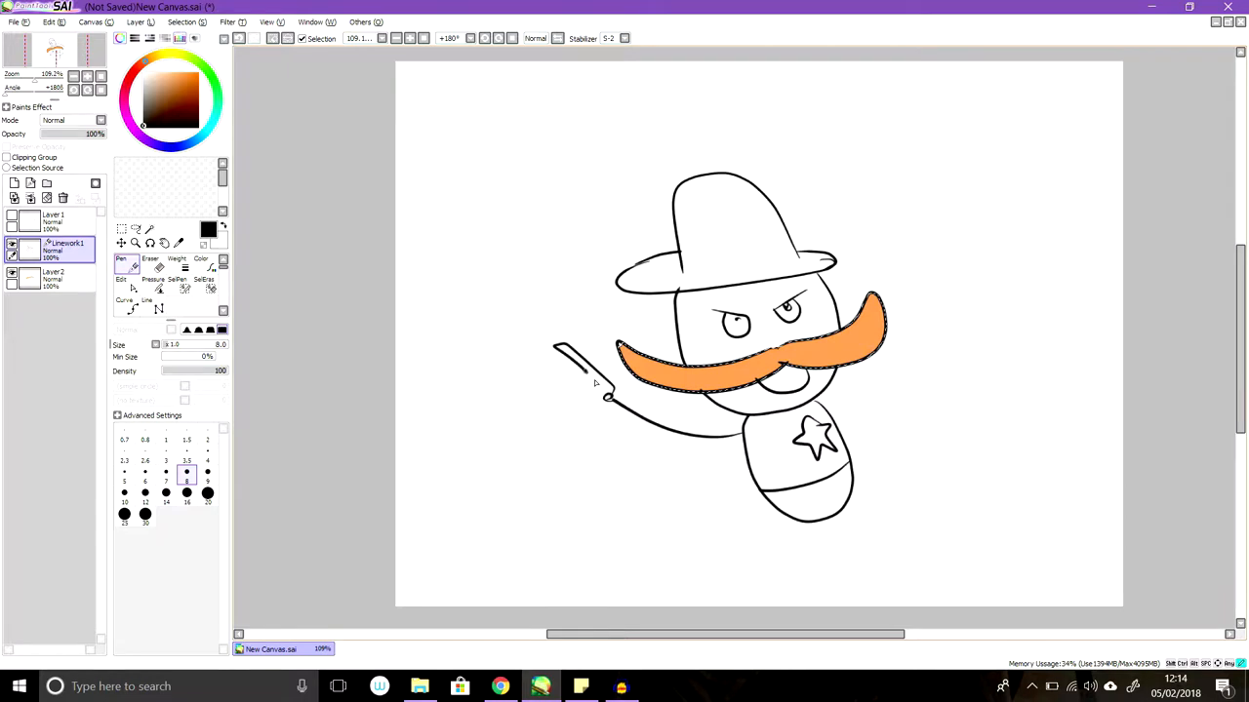
drag(585, 367, 586, 425)
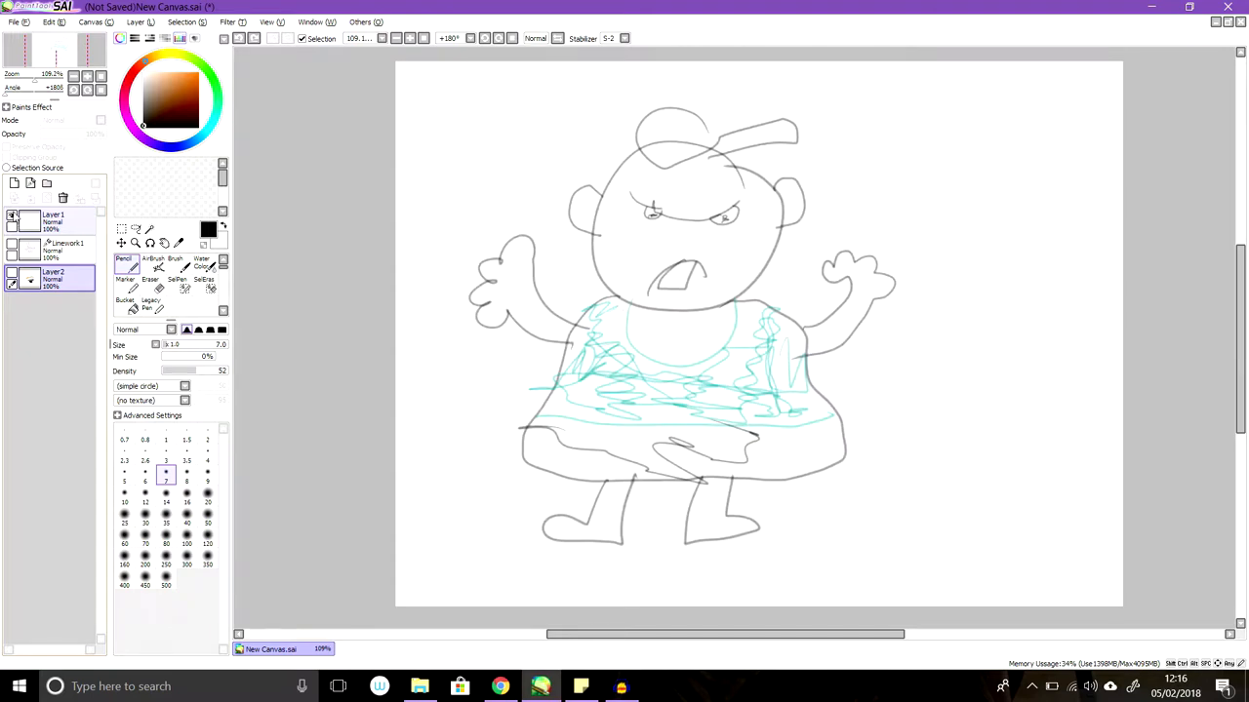
mouse_move(14, 215)
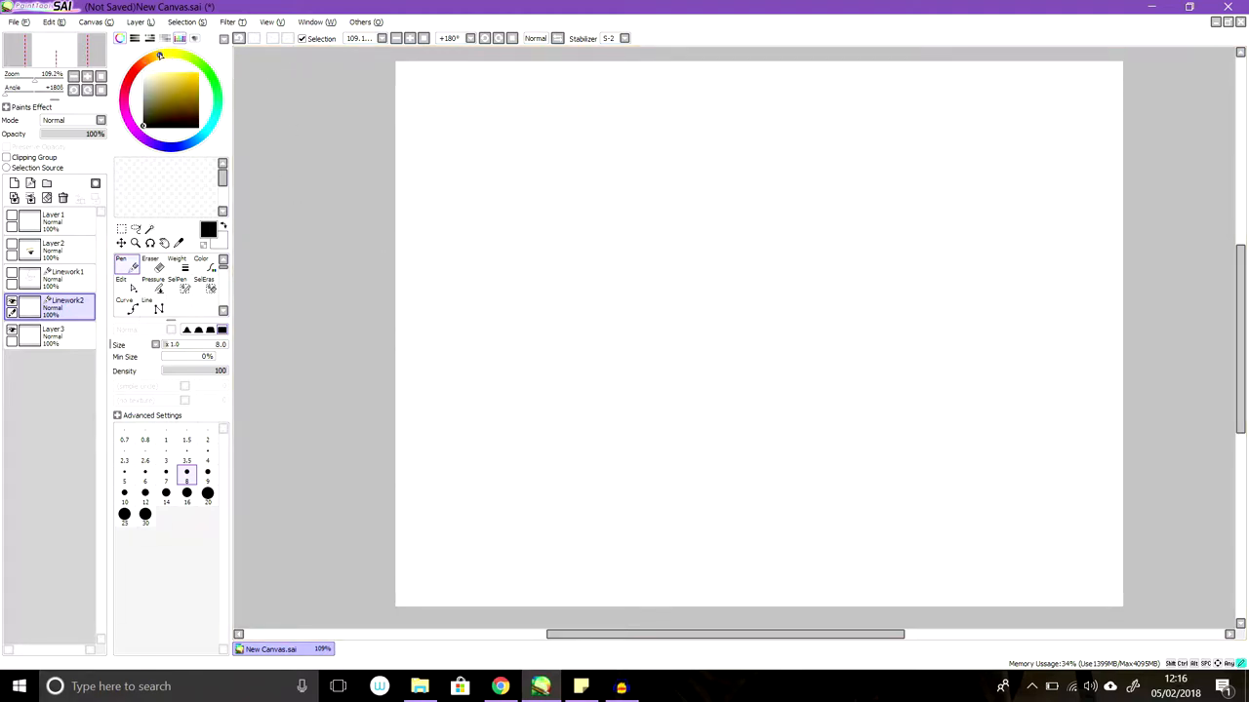
In yellow, draw the long curving body line and the right-hand head shape.
click(181, 74)
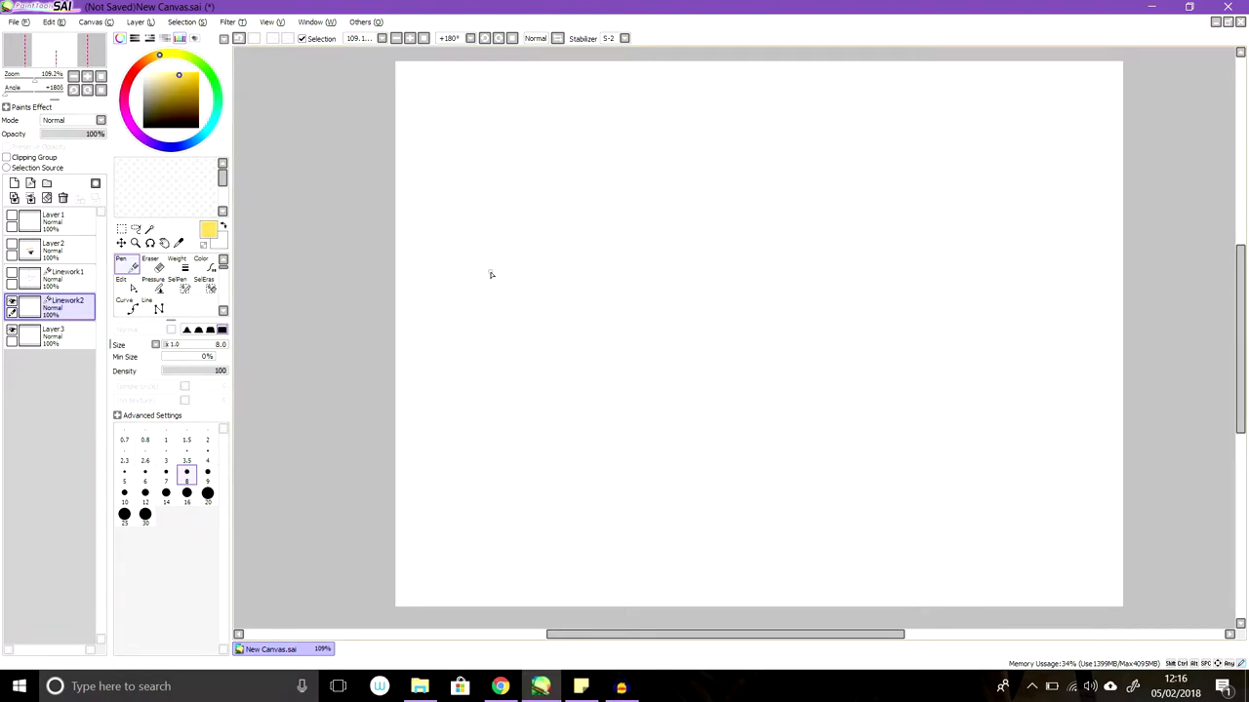
mouse_move(583, 207)
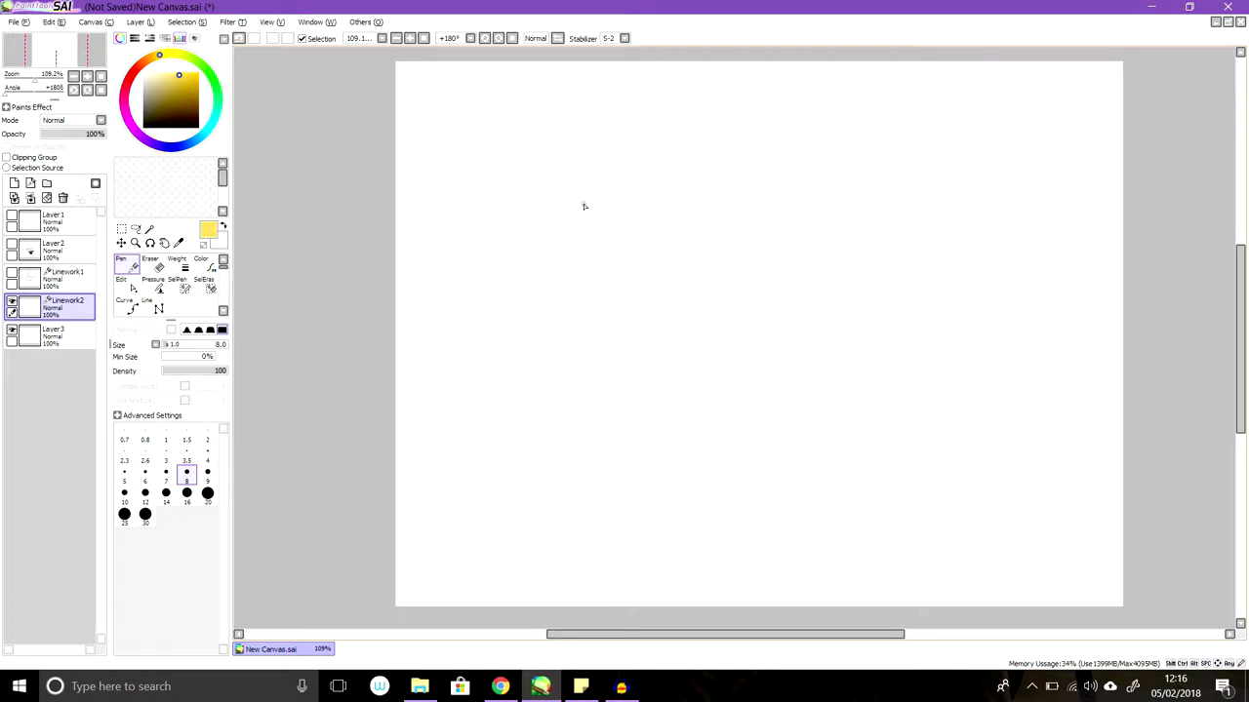
mouse_move(605, 320)
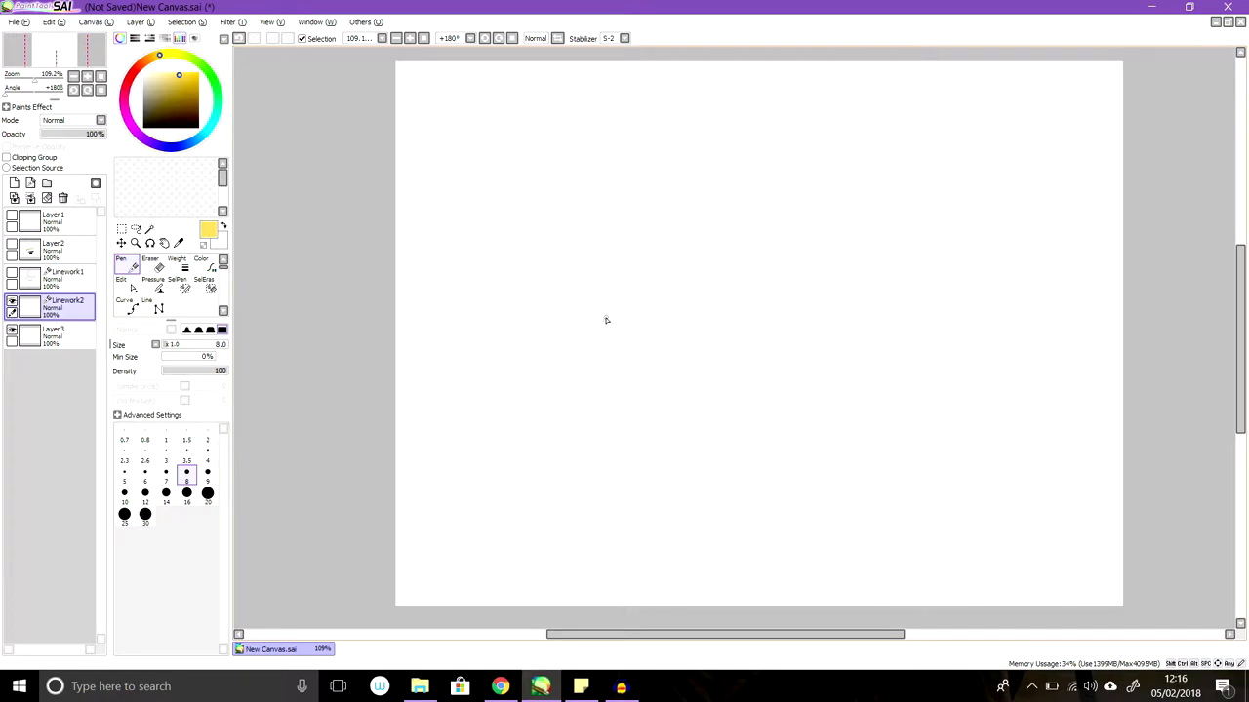
drag(605, 320, 757, 336)
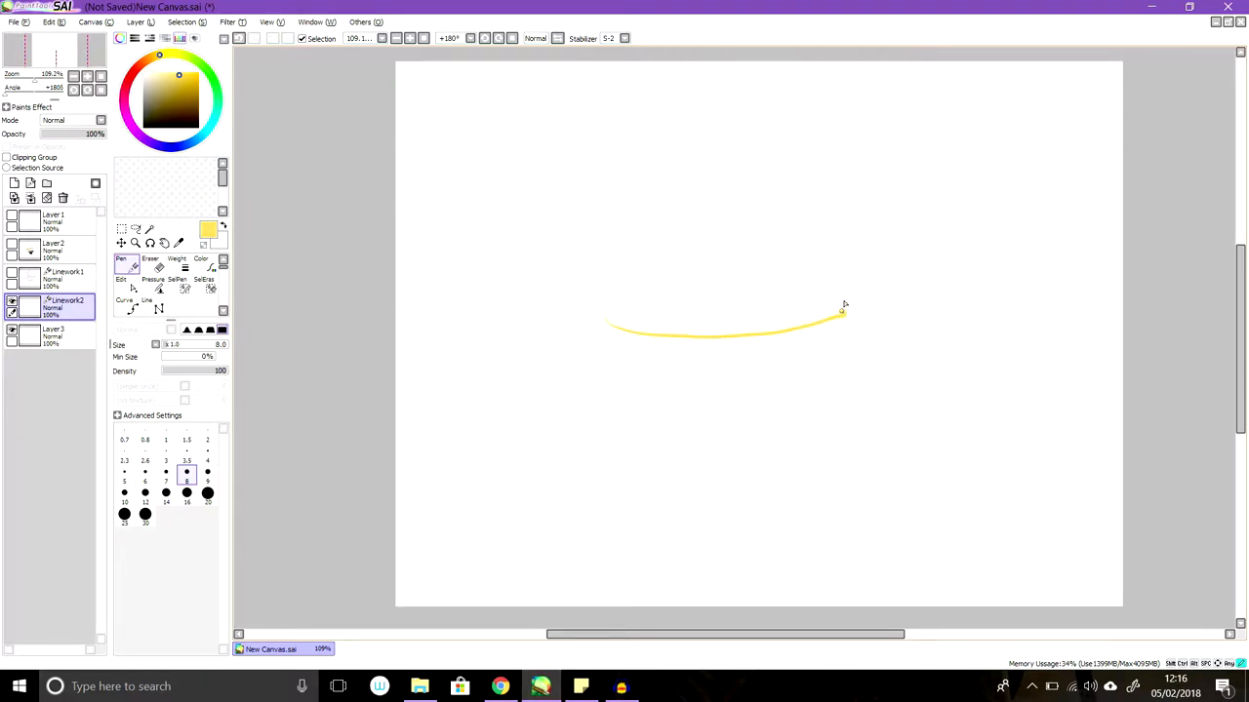
drag(843, 311, 888, 256)
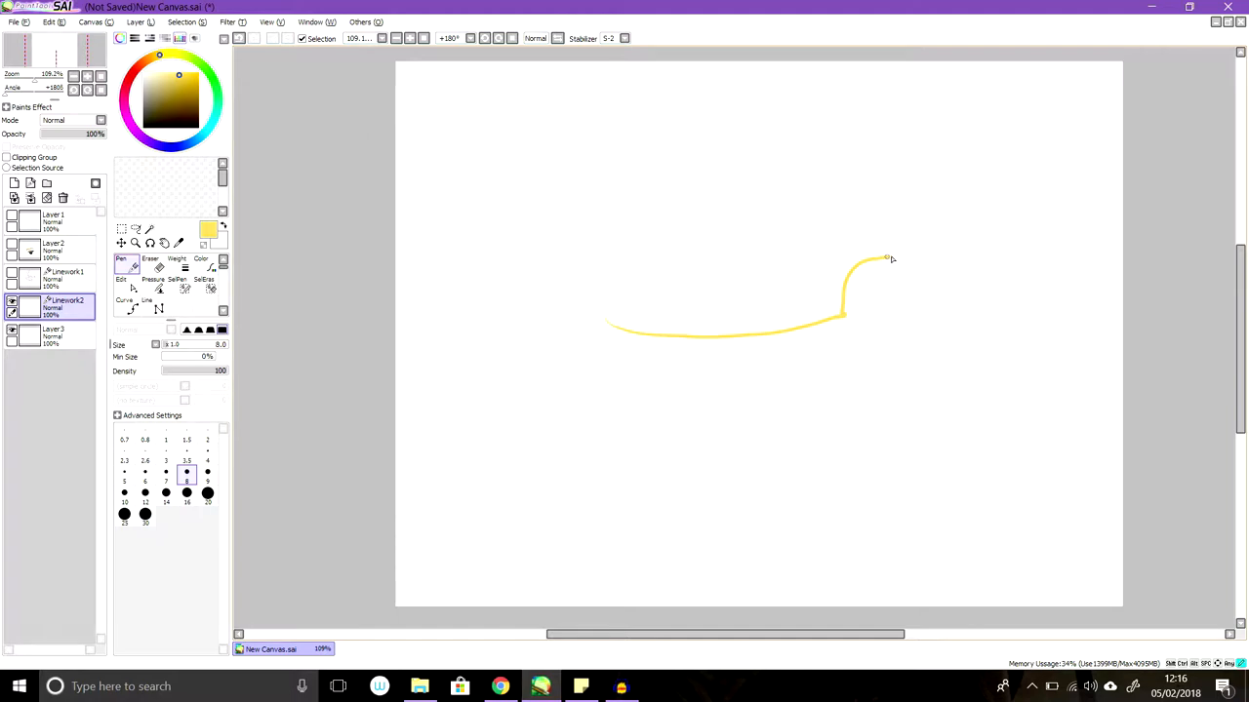
drag(888, 257, 945, 283)
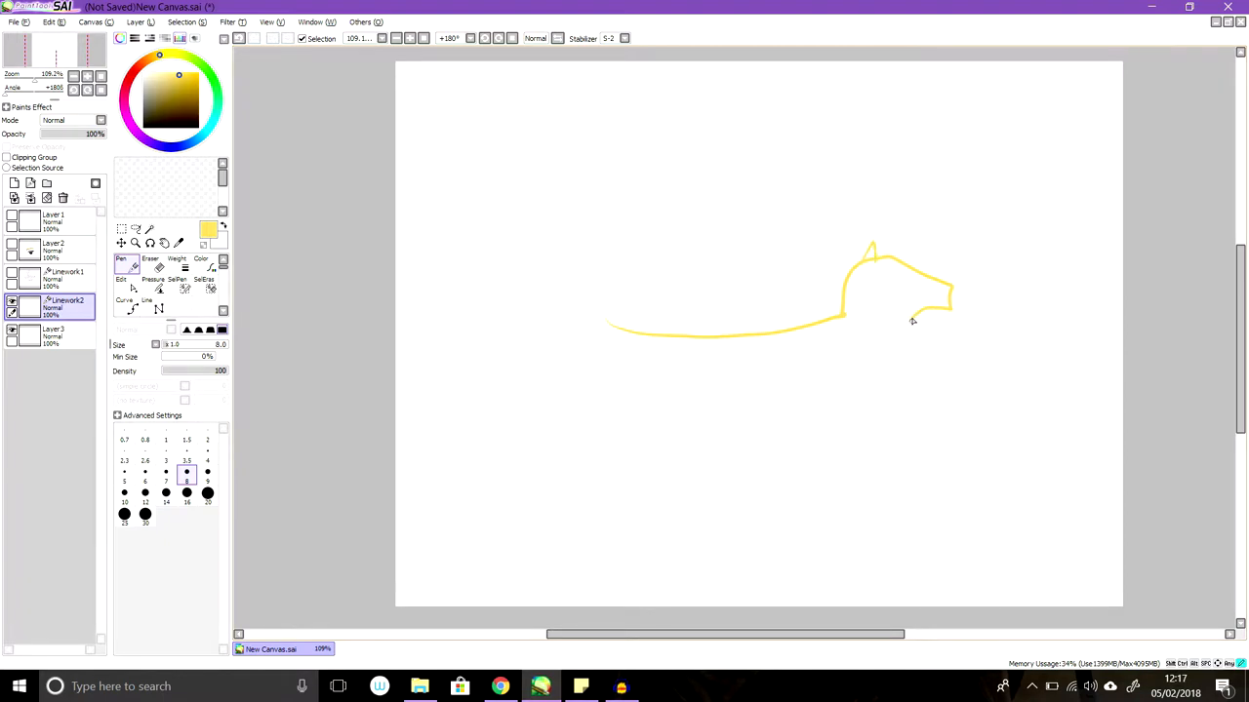
drag(913, 320, 882, 369)
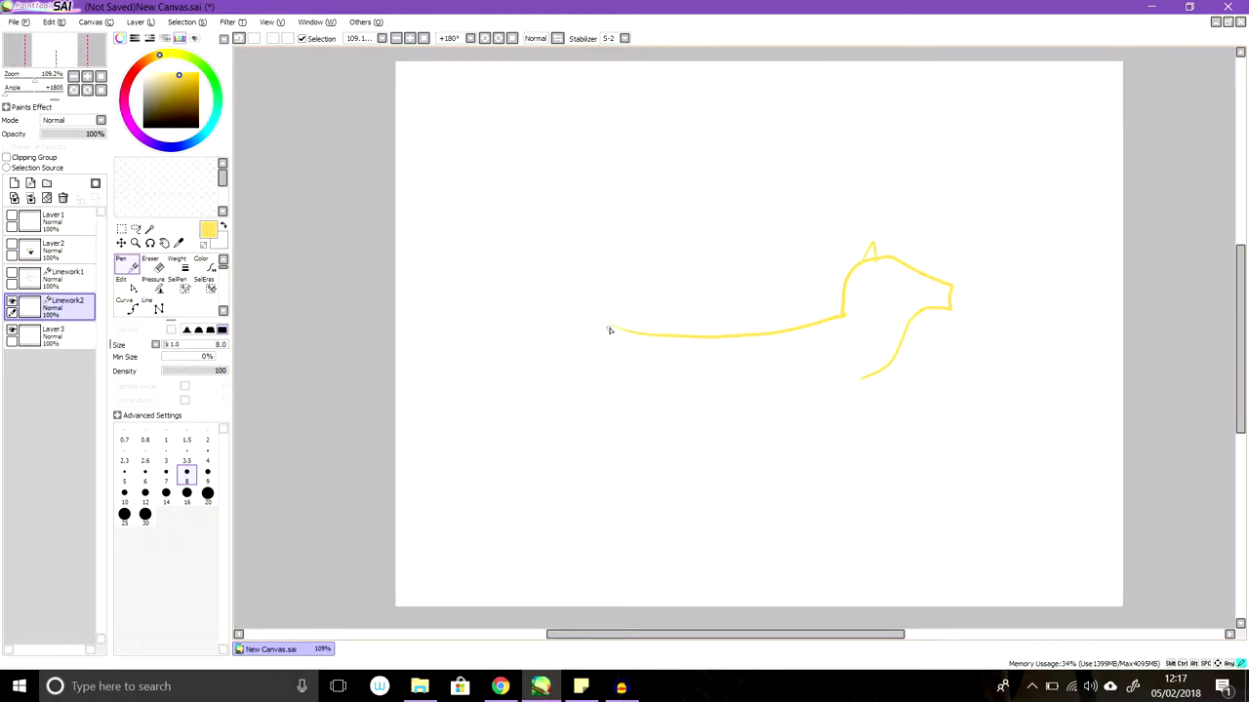
Add a second pointed-eared head at the left end of the body.
drag(609, 330, 604, 283)
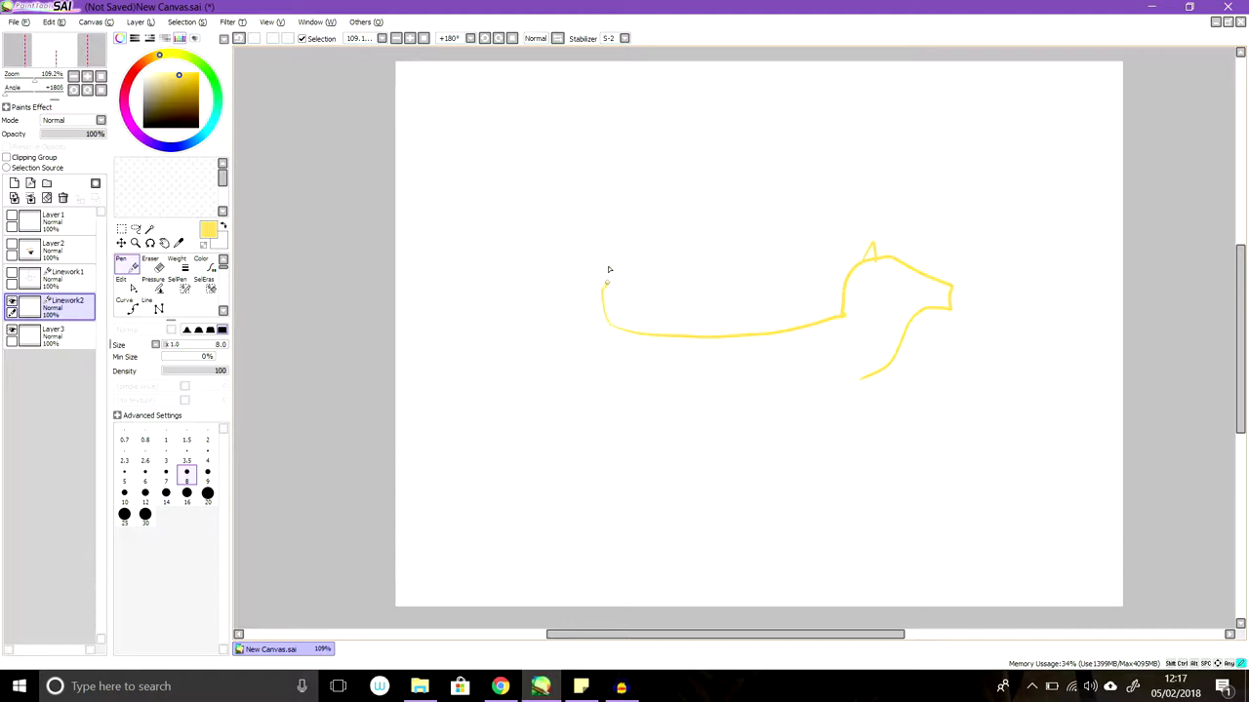
drag(607, 283, 515, 302)
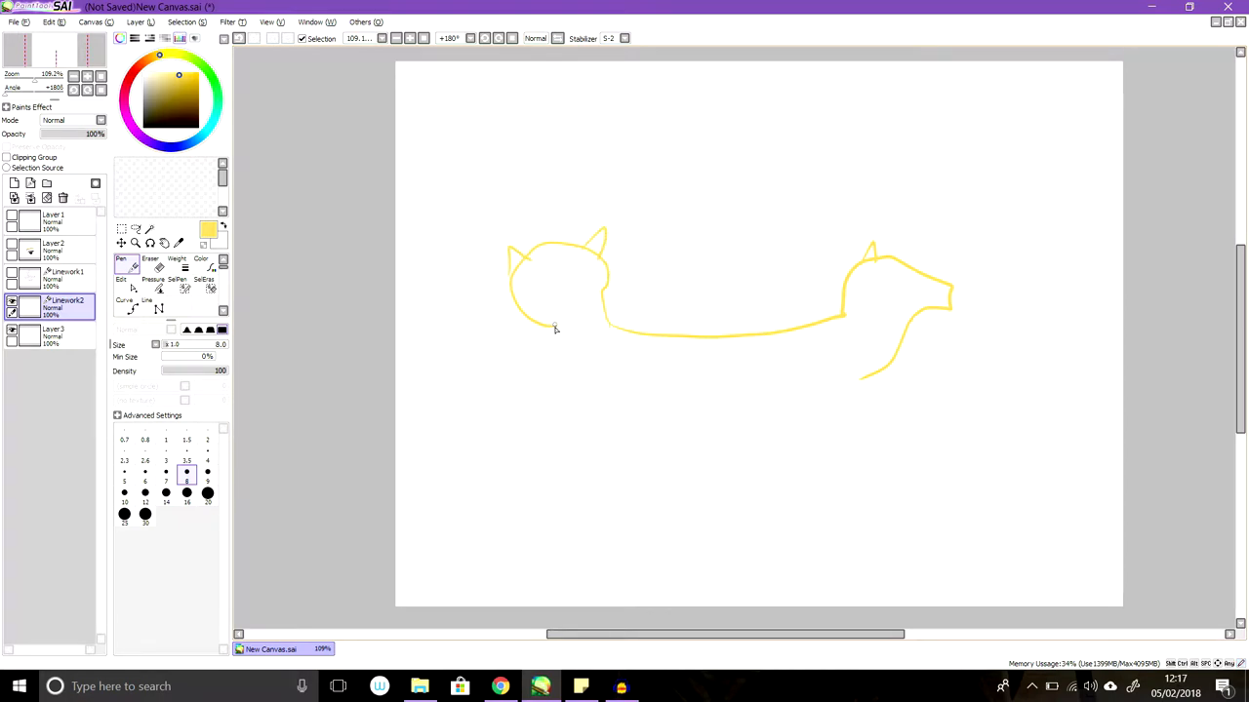
Close the belly line and add blue eyes and purple noses to both heads.
drag(554, 328, 567, 378)
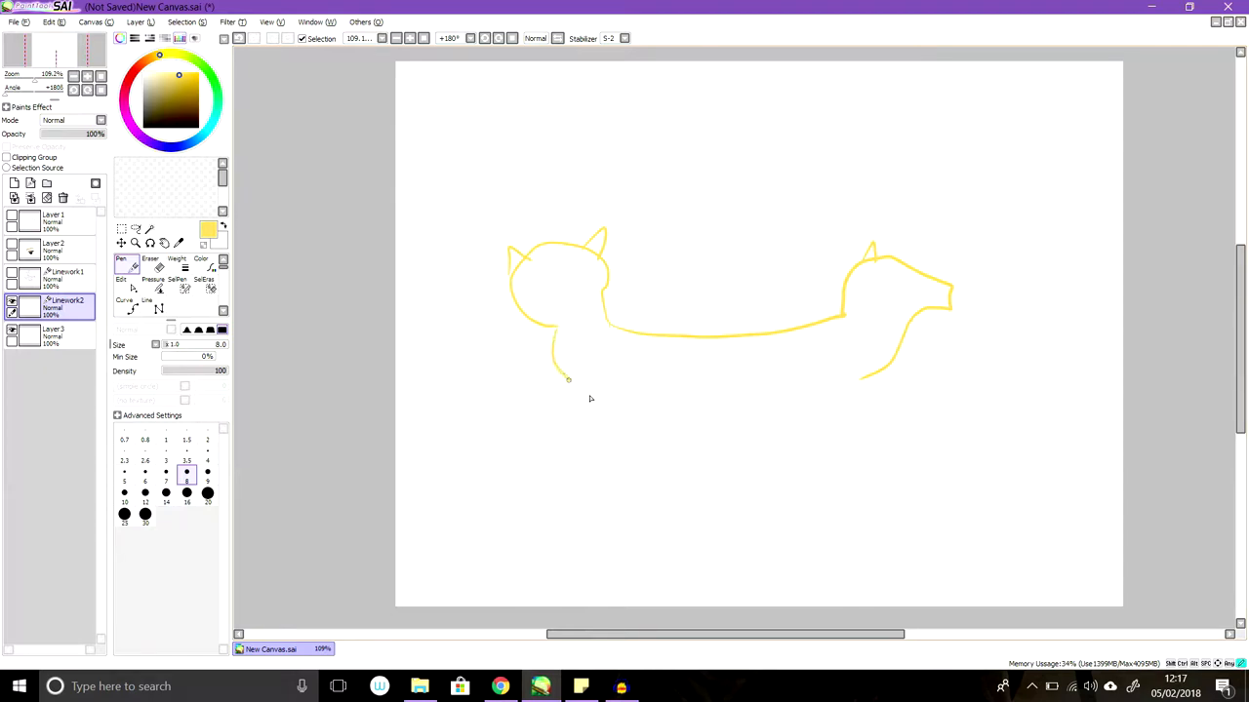
drag(568, 379, 687, 410)
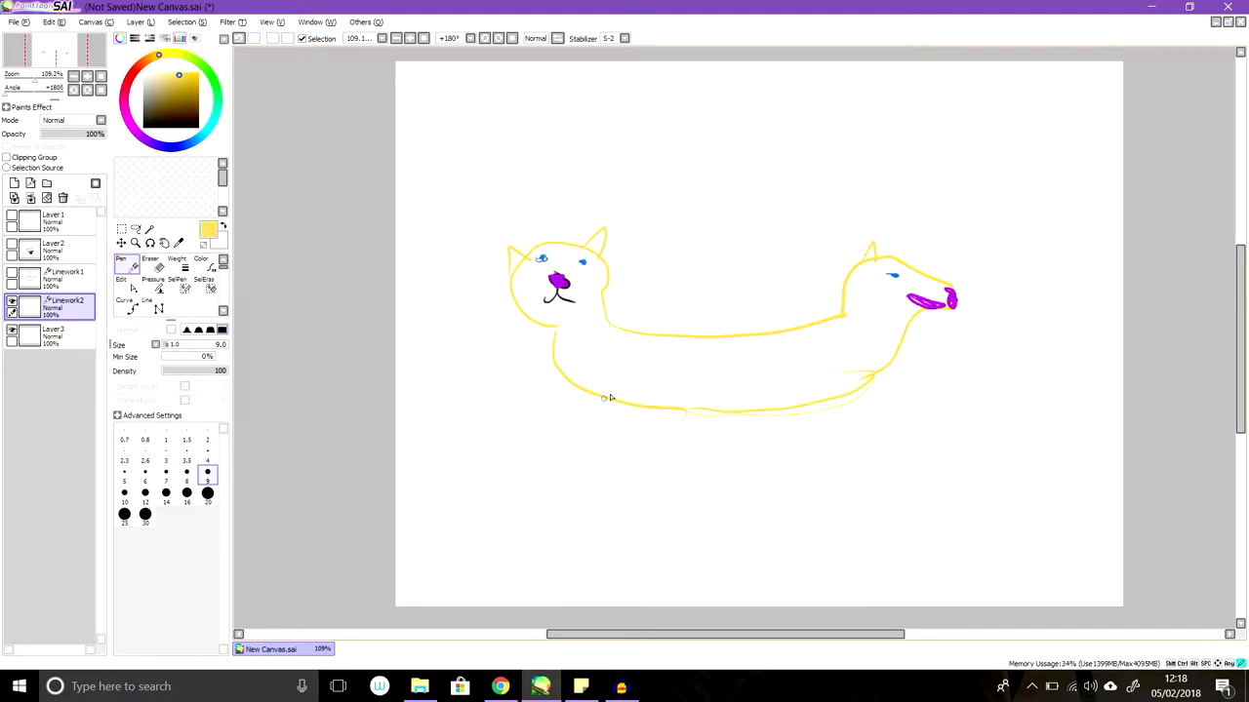
Draw the front and rear legs beneath the two-headed creature's body.
drag(605, 398, 613, 464)
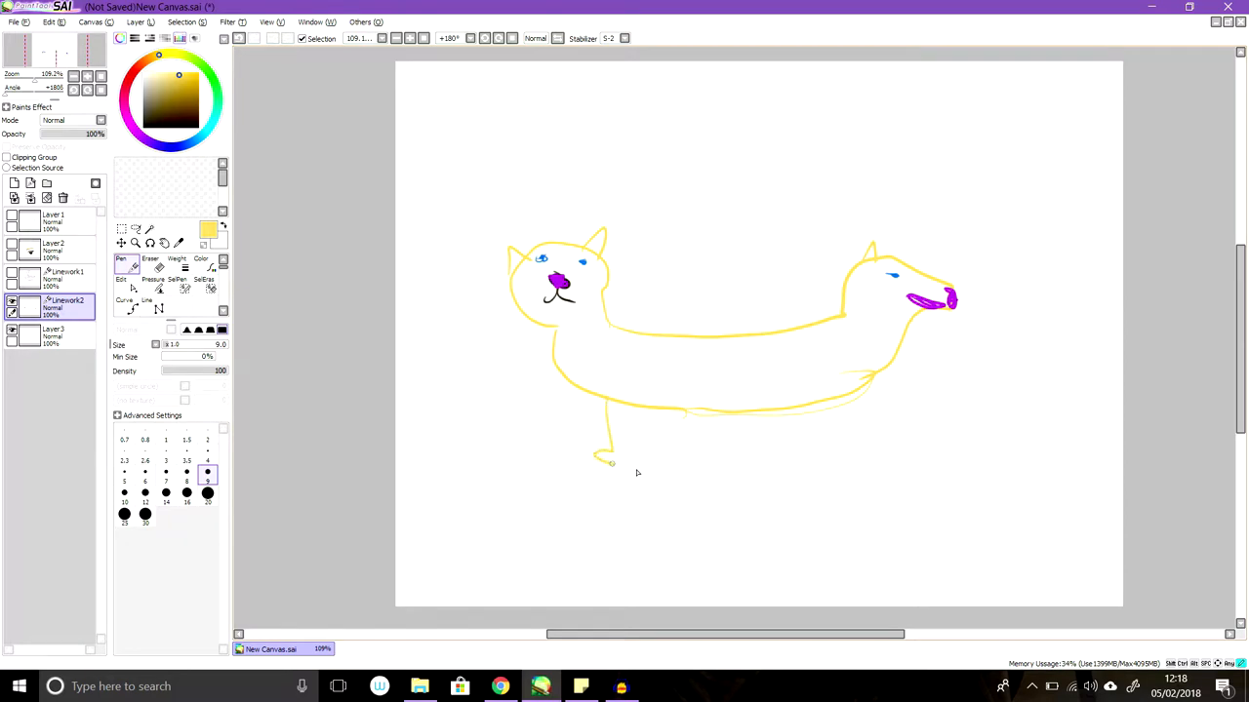
drag(608, 464, 634, 400)
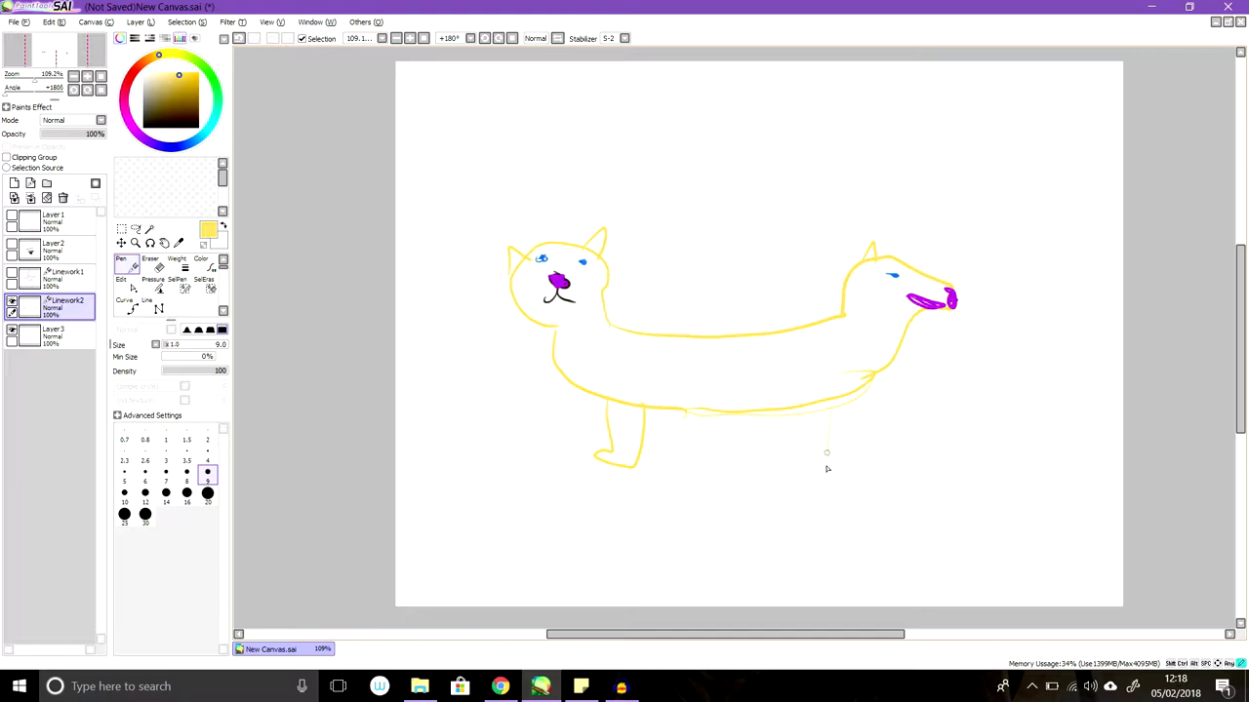
drag(827, 452, 789, 478)
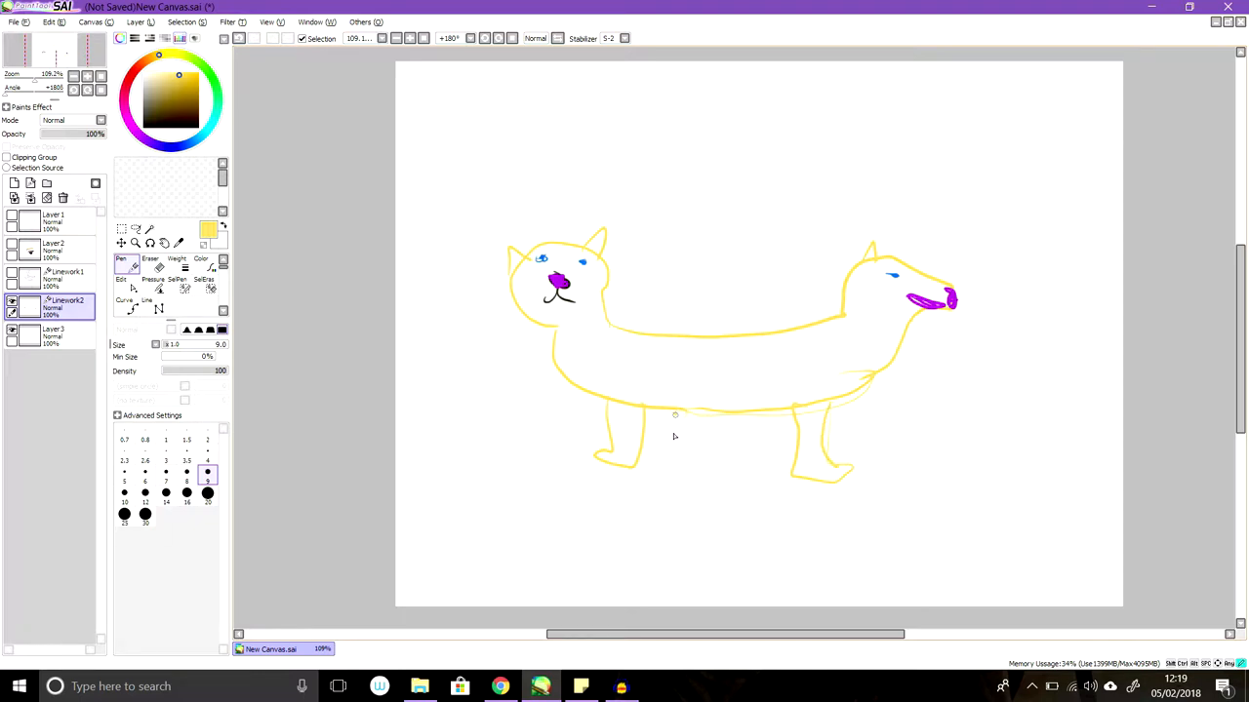
drag(675, 415, 661, 470)
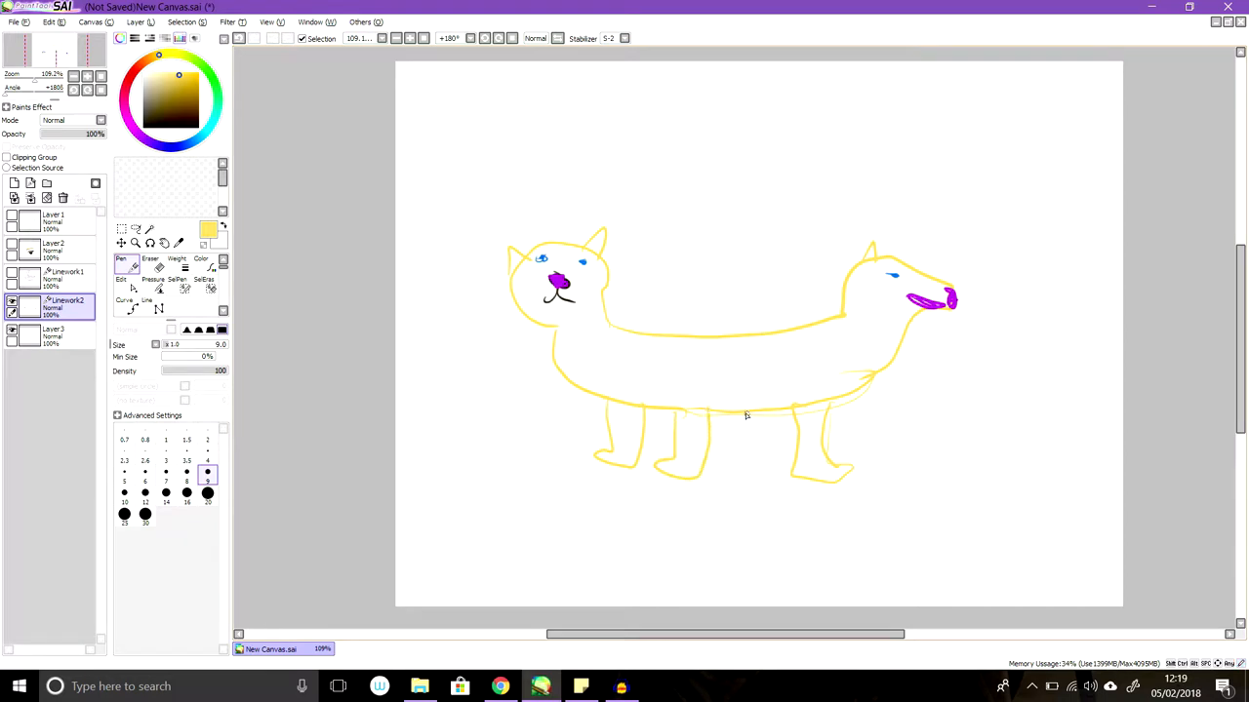
Add a sixth leg, outline spots across the body and fill a spot purple.
drag(745, 413, 752, 490)
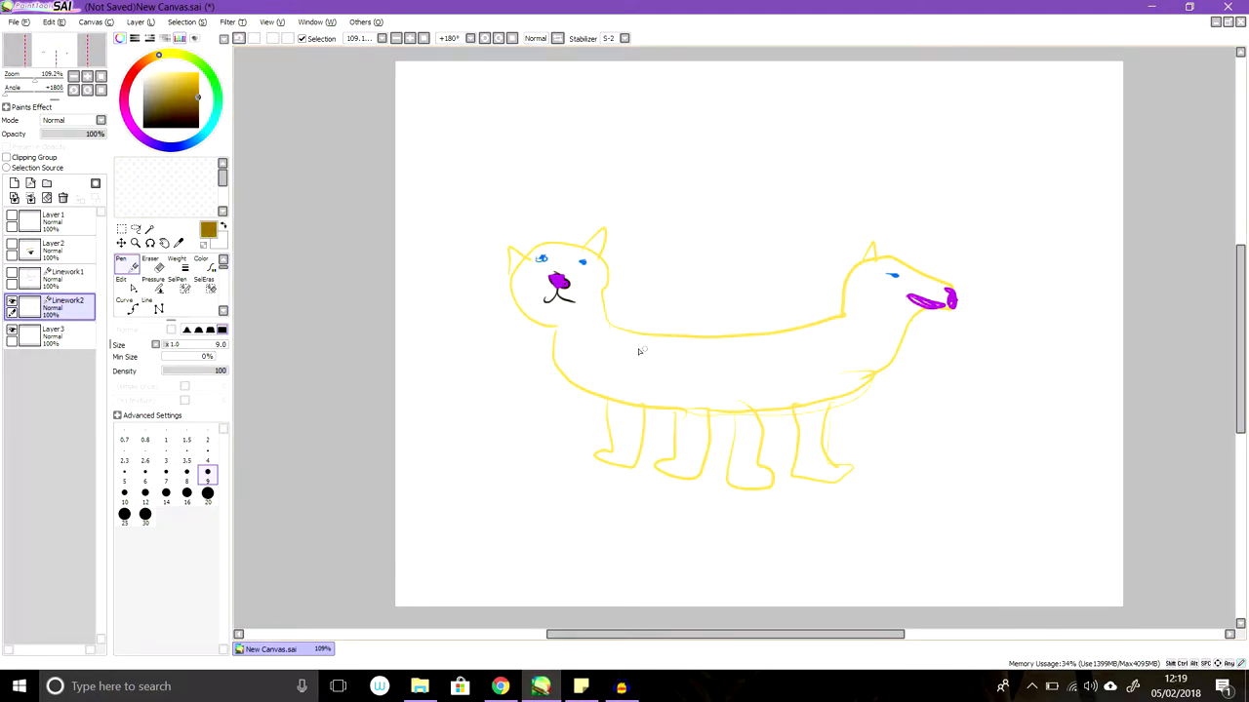
drag(609, 347, 644, 369)
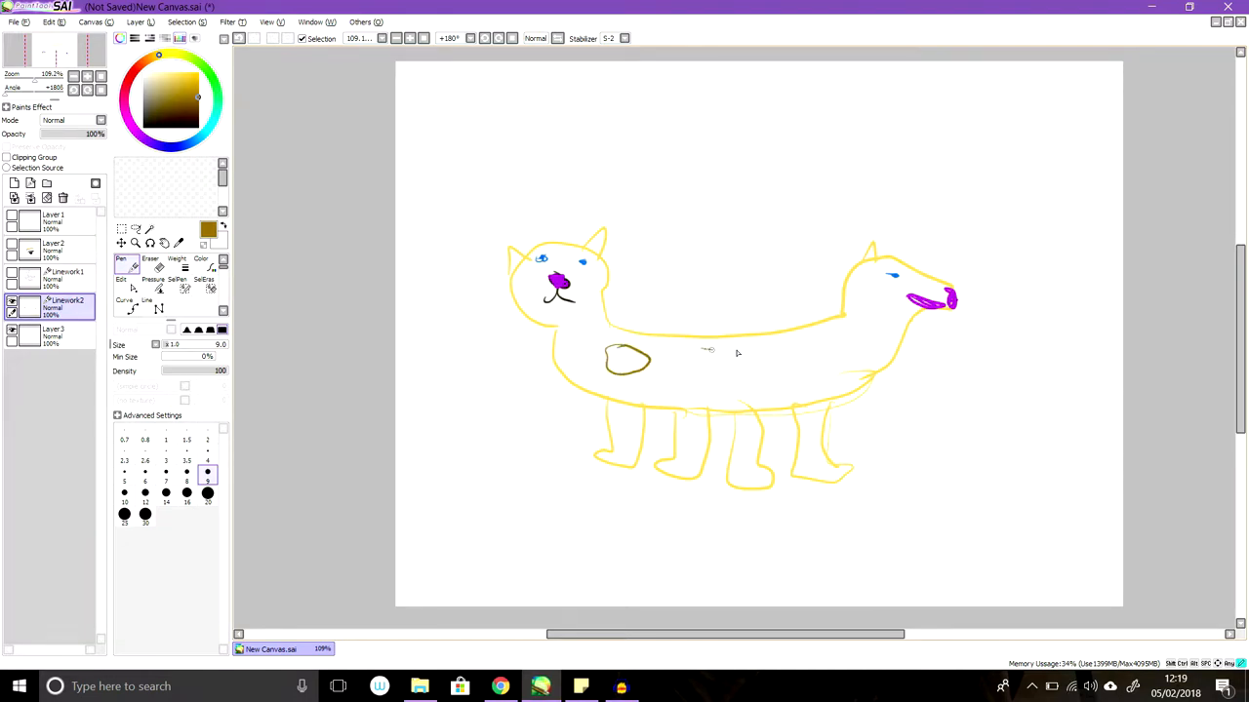
drag(693, 359, 777, 355)
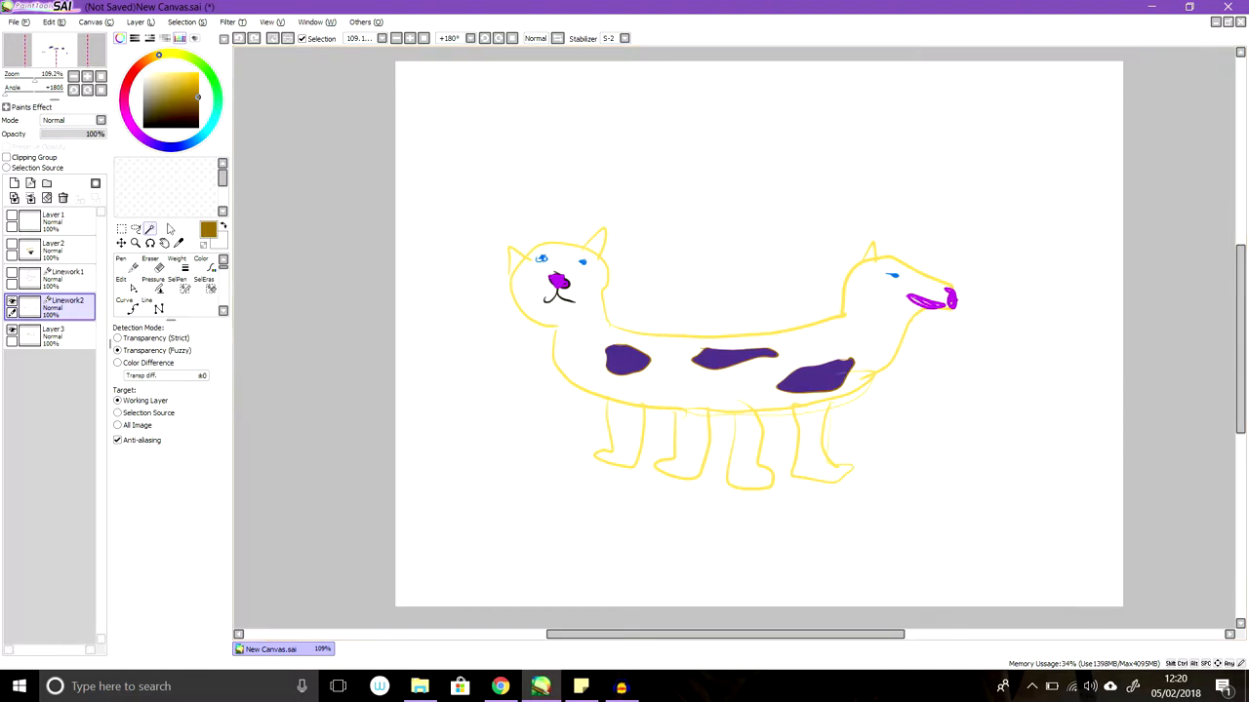
click(121, 264)
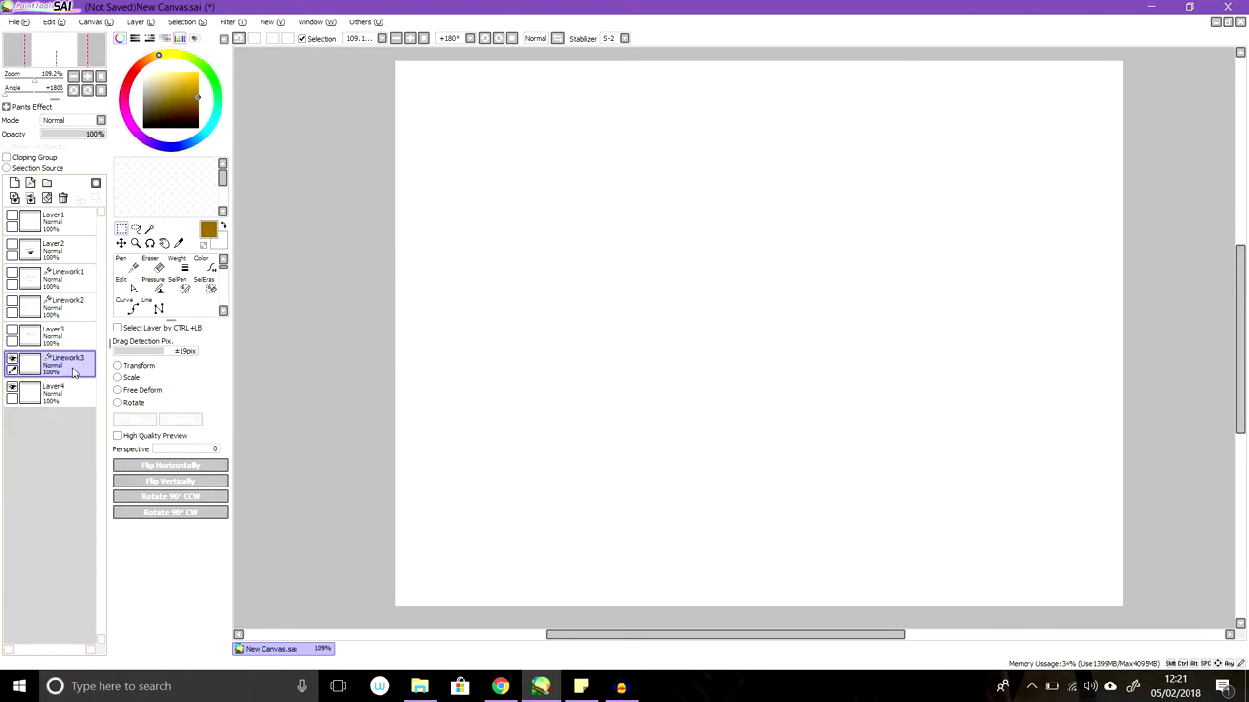
With black as the pen colour, draw a U-shaped face outline on the blank layer.
click(121, 264)
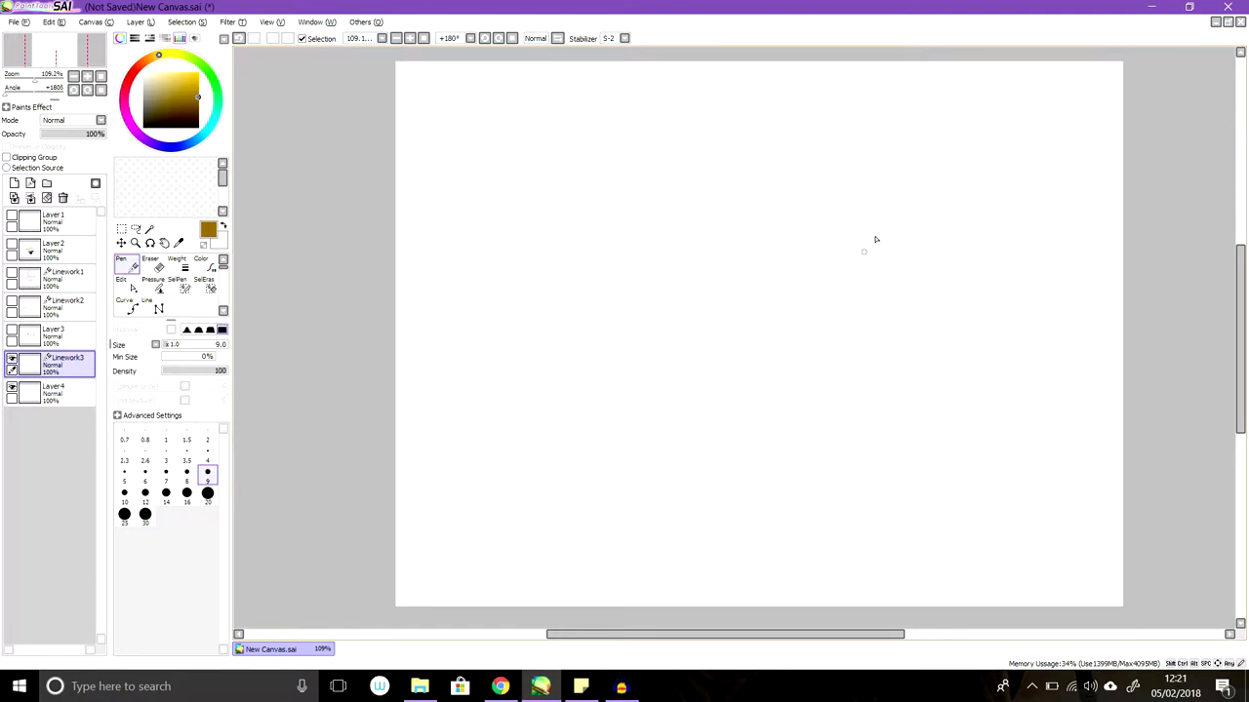
mouse_move(144, 152)
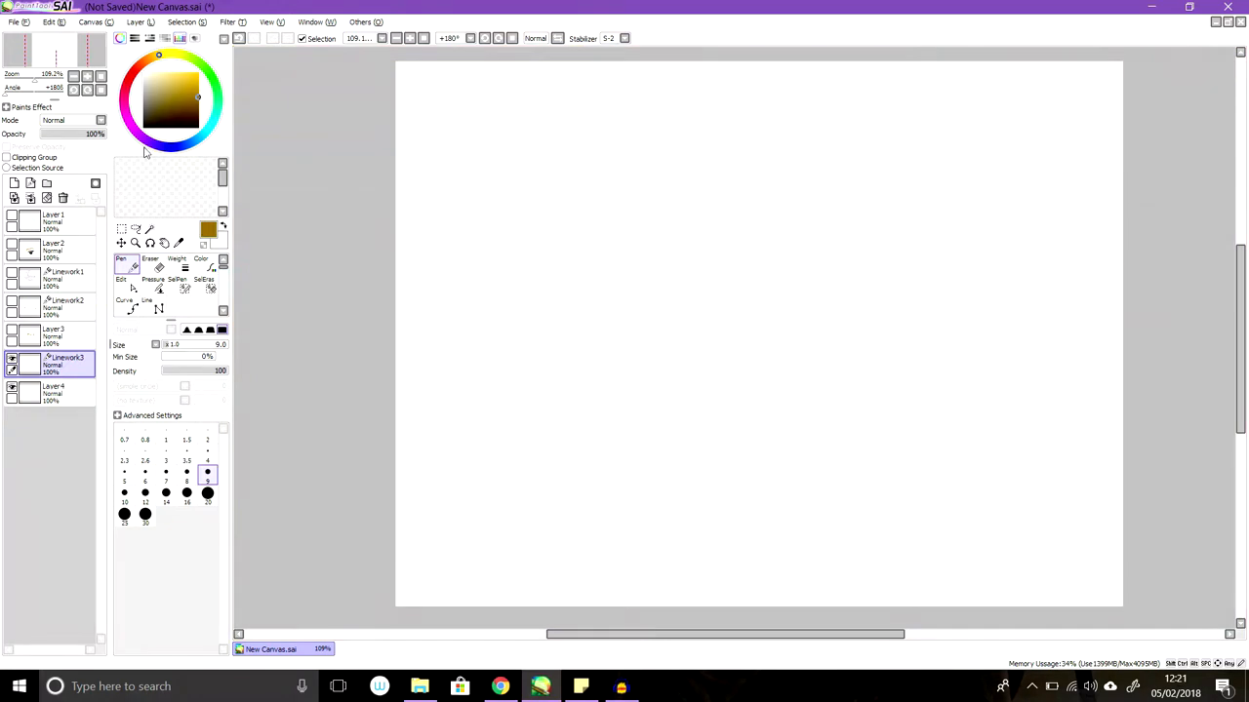
click(144, 125)
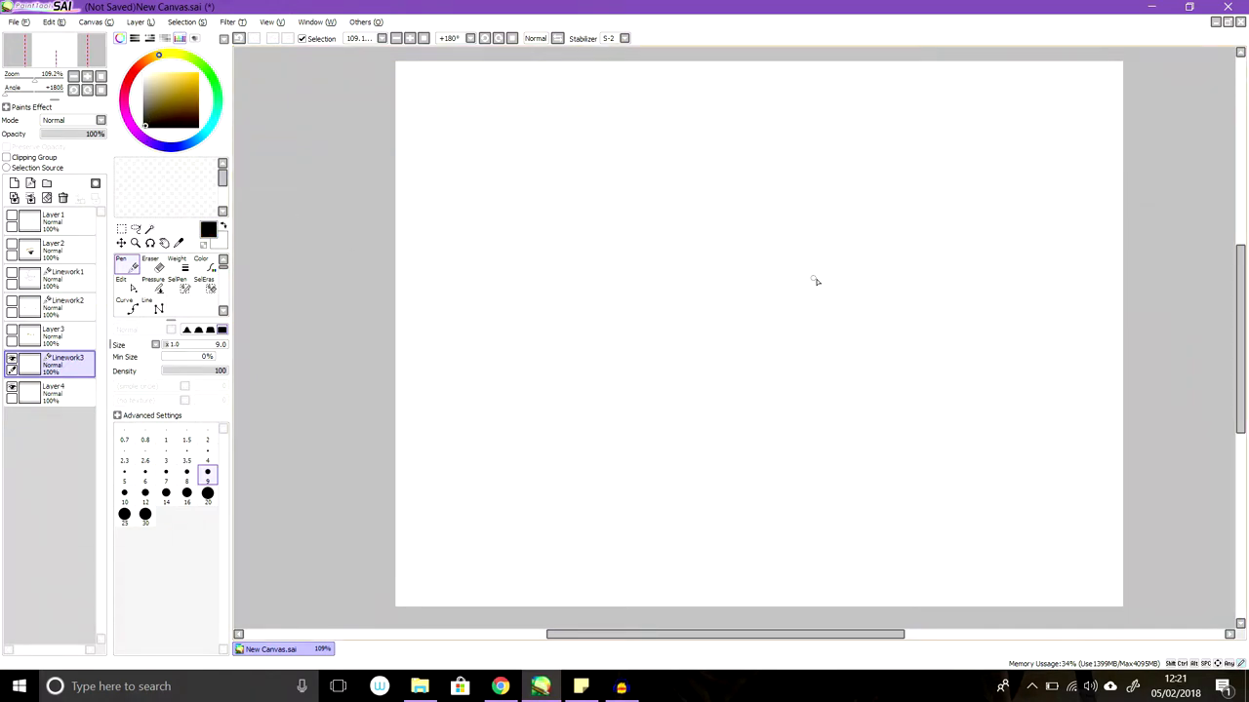
drag(839, 277, 839, 322)
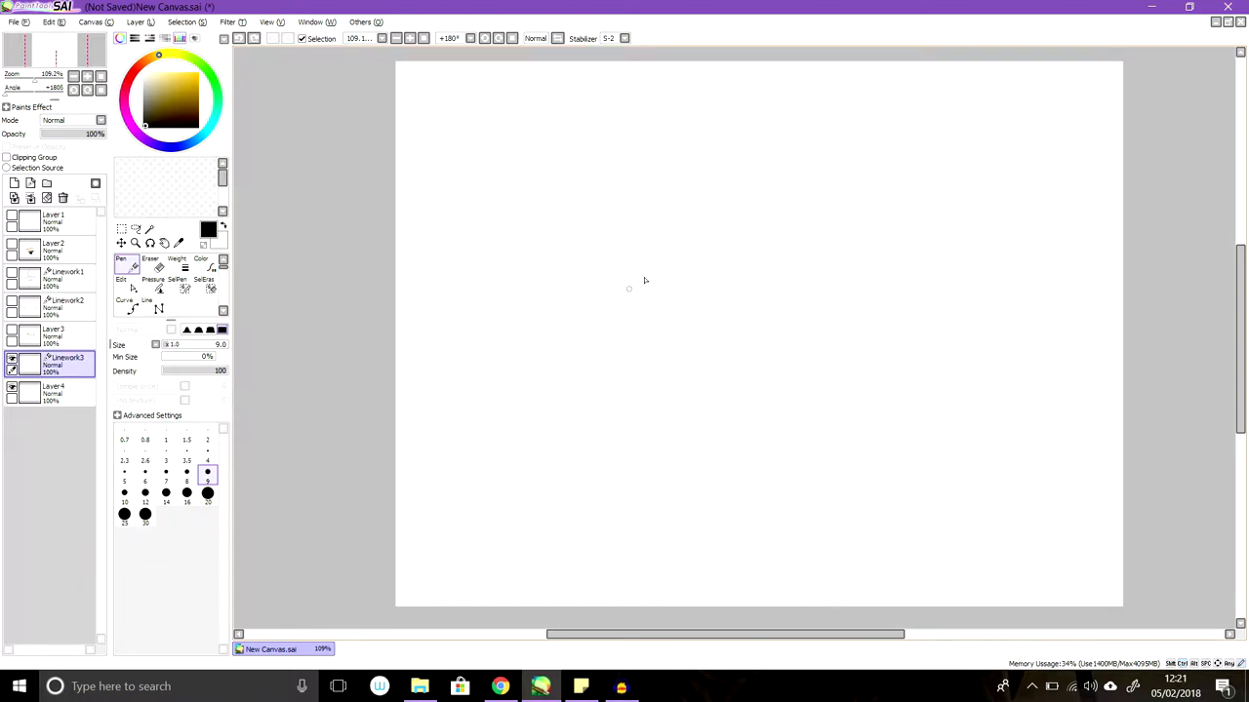
drag(857, 223, 857, 281)
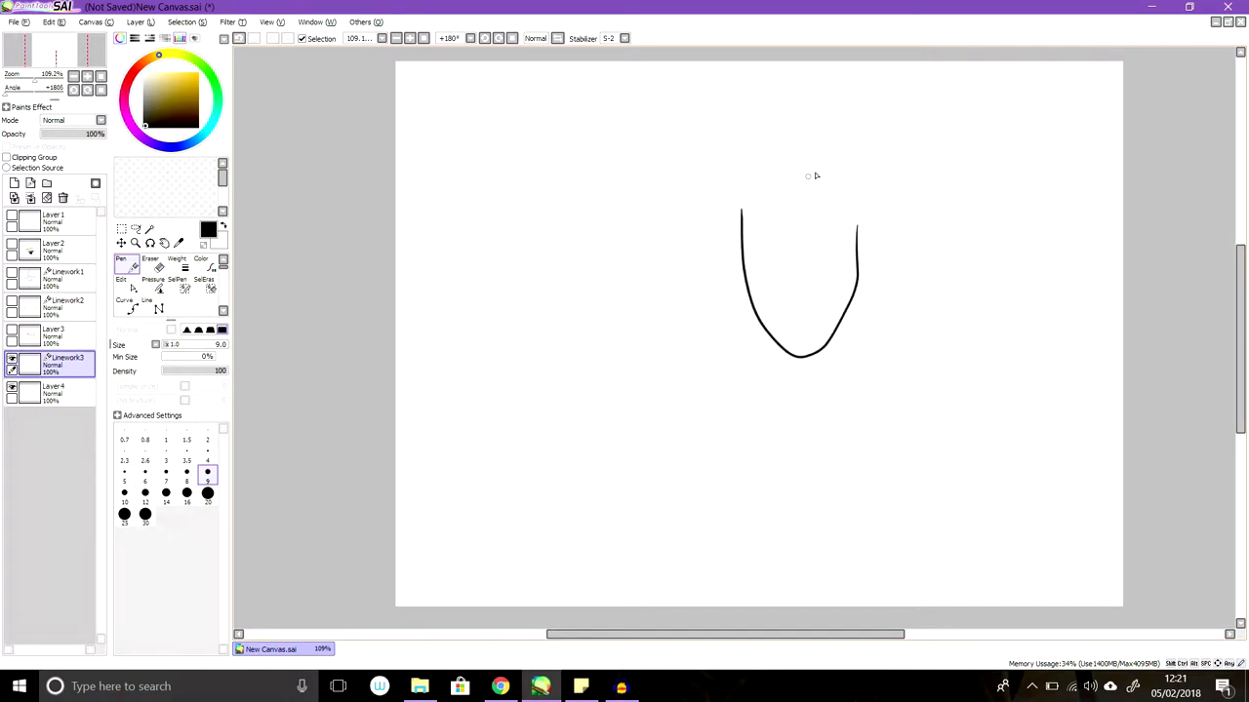
Draw zigzag hair strands reaching out from the right side of the face.
drag(846, 179, 921, 119)
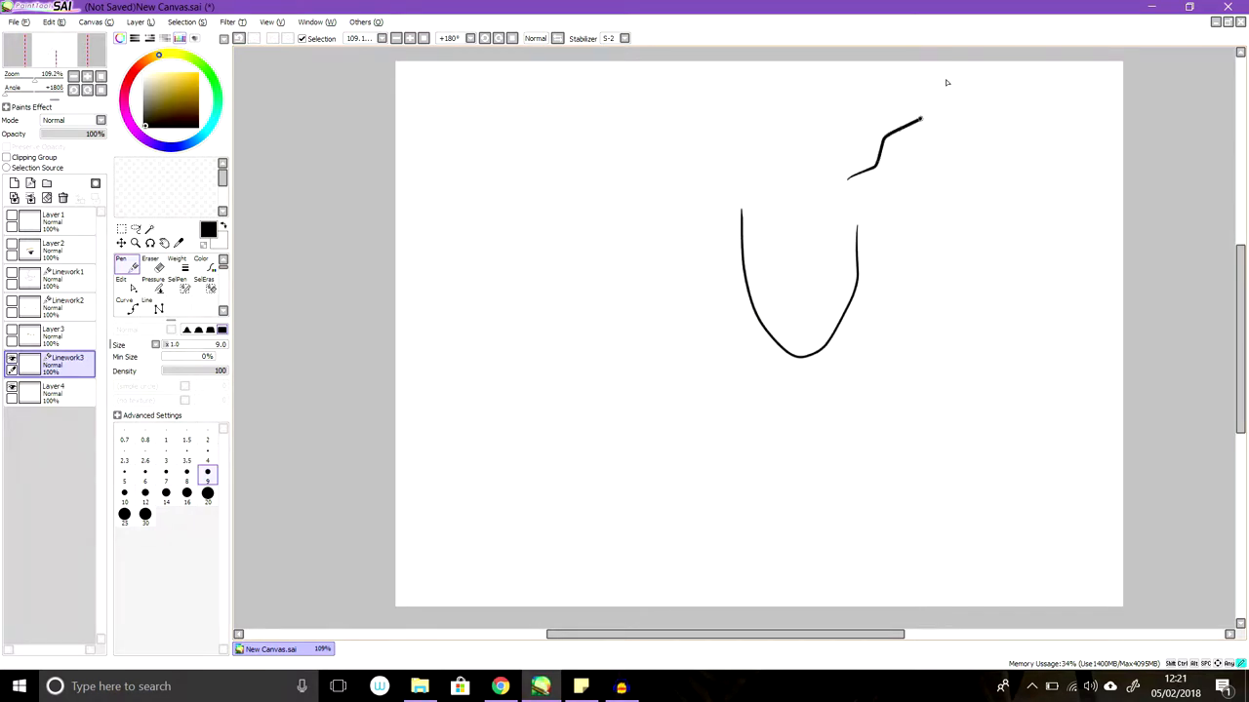
drag(882, 132, 972, 82)
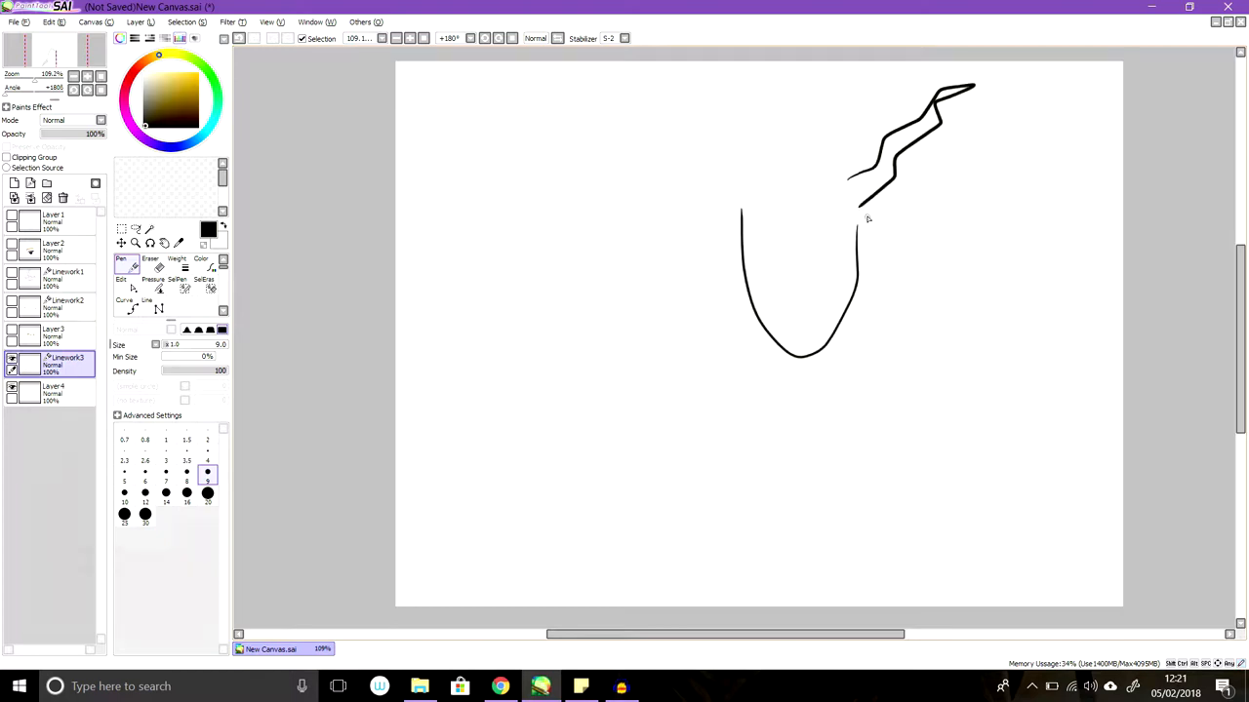
drag(861, 213, 954, 192)
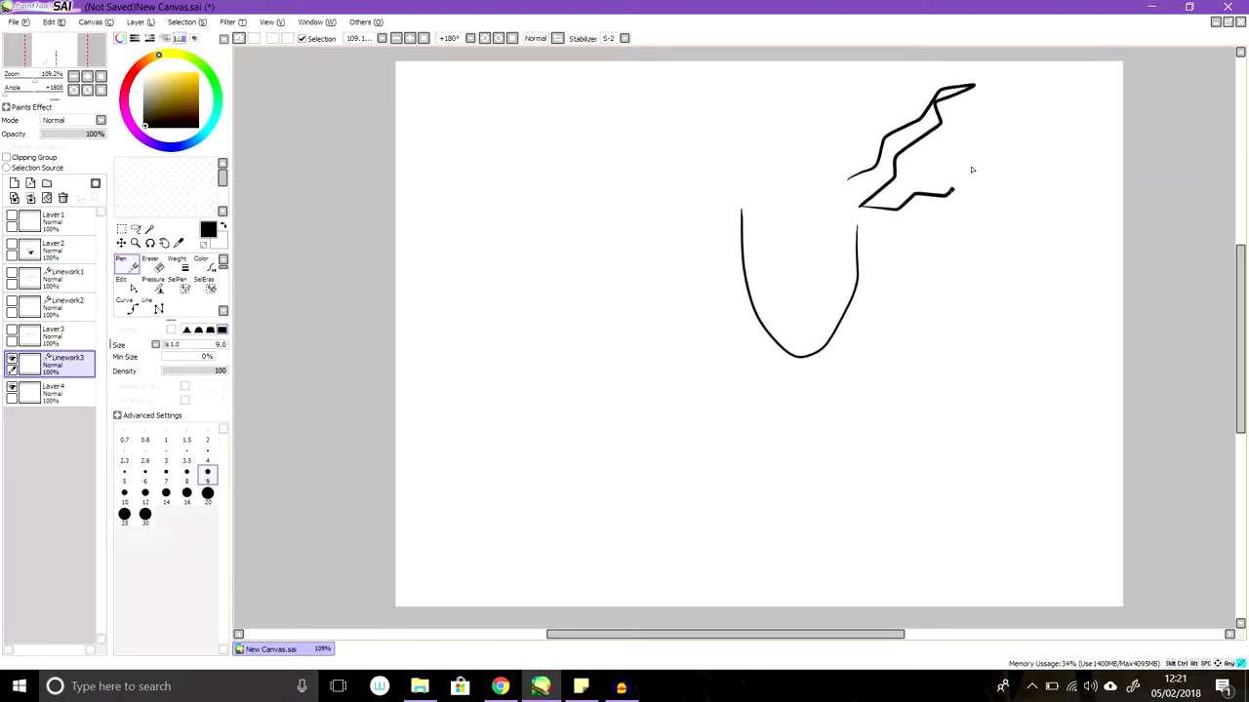
drag(954, 187, 1026, 152)
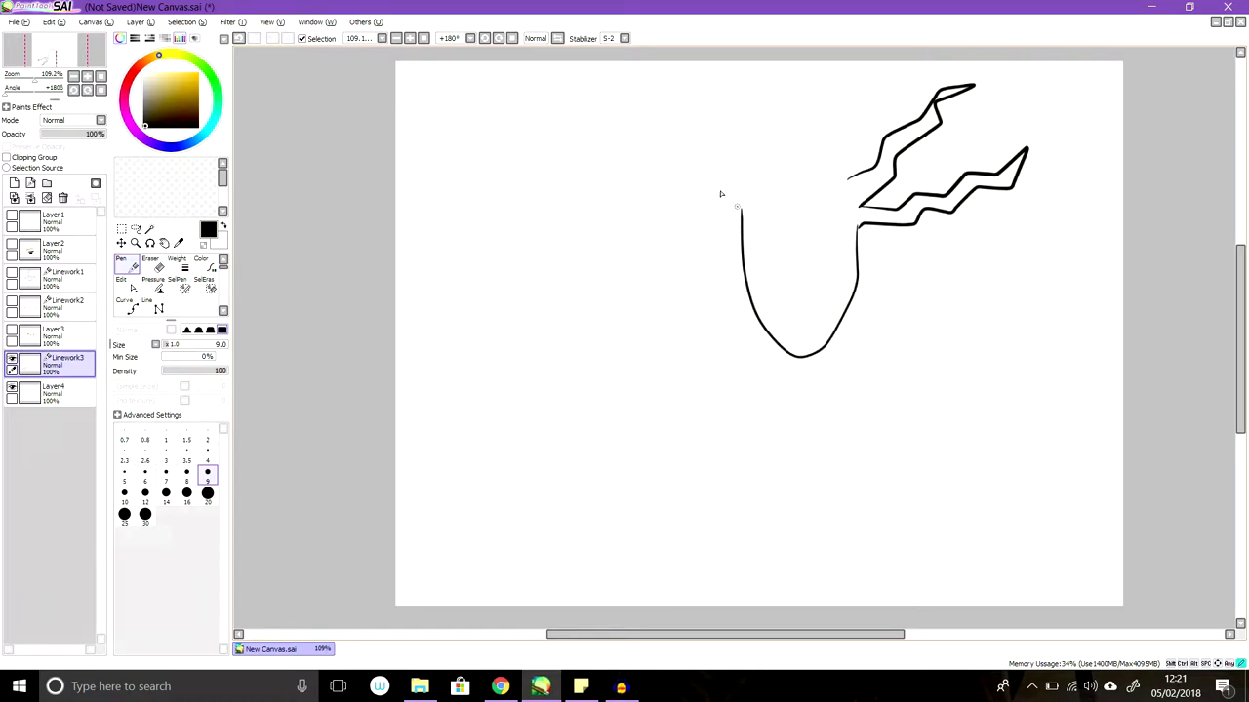
Draw zigzag strands on the left side and spiky strands across the top.
drag(636, 156, 738, 205)
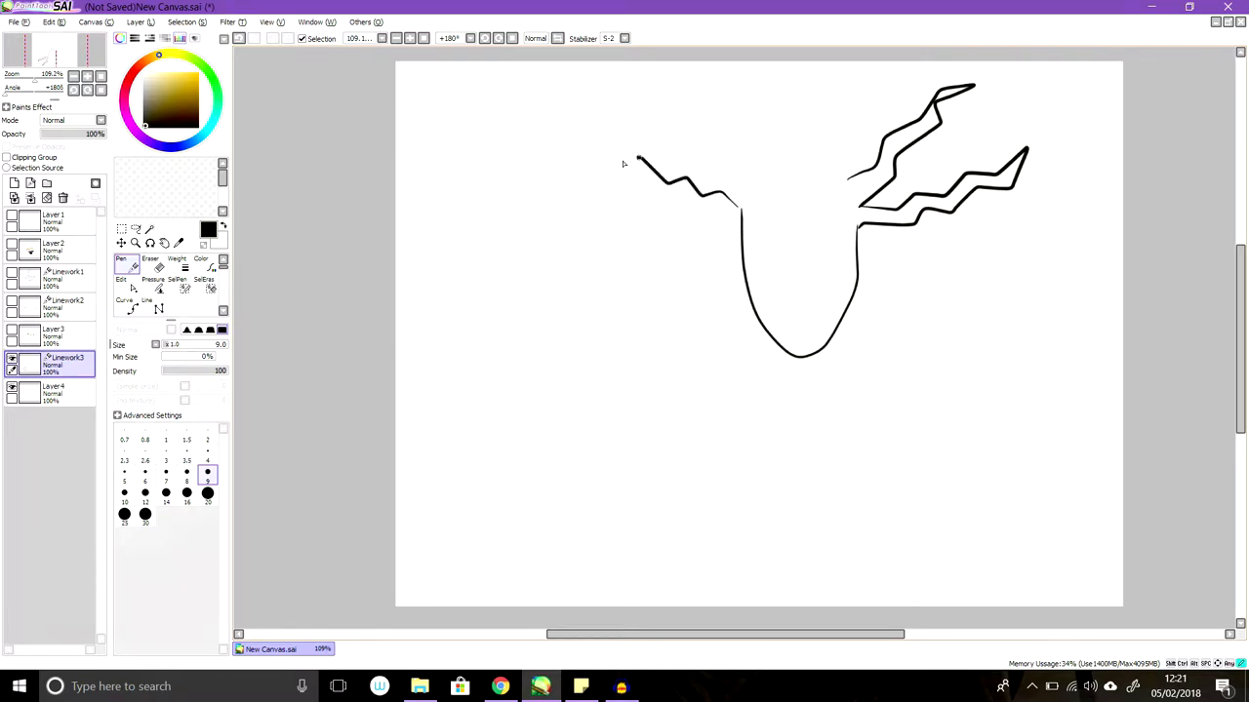
drag(640, 160, 589, 127)
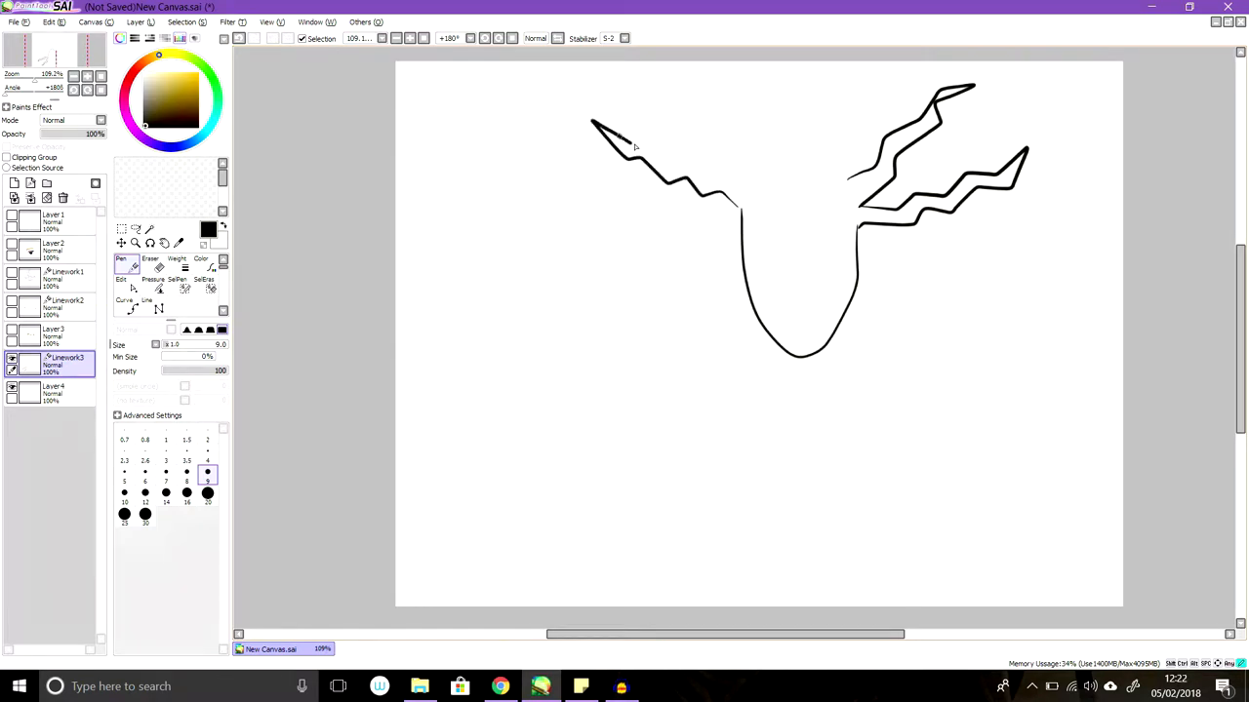
drag(605, 136, 738, 179)
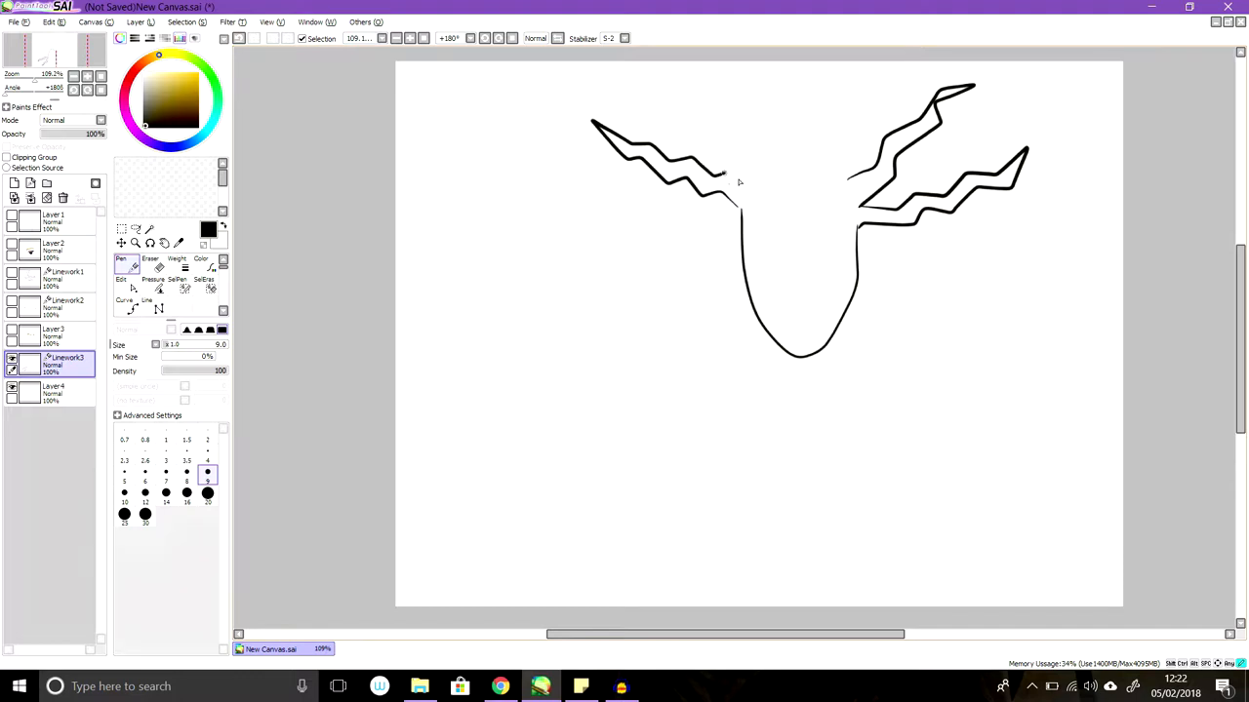
drag(707, 117, 741, 205)
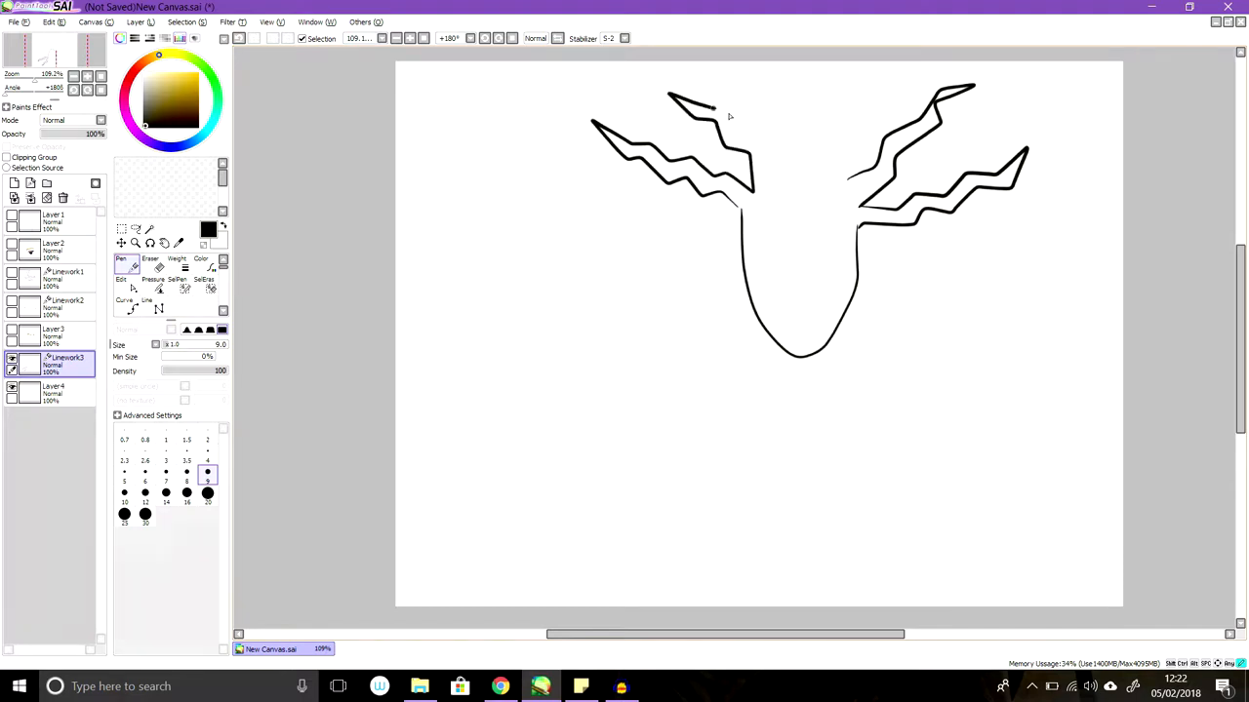
drag(726, 107, 784, 183)
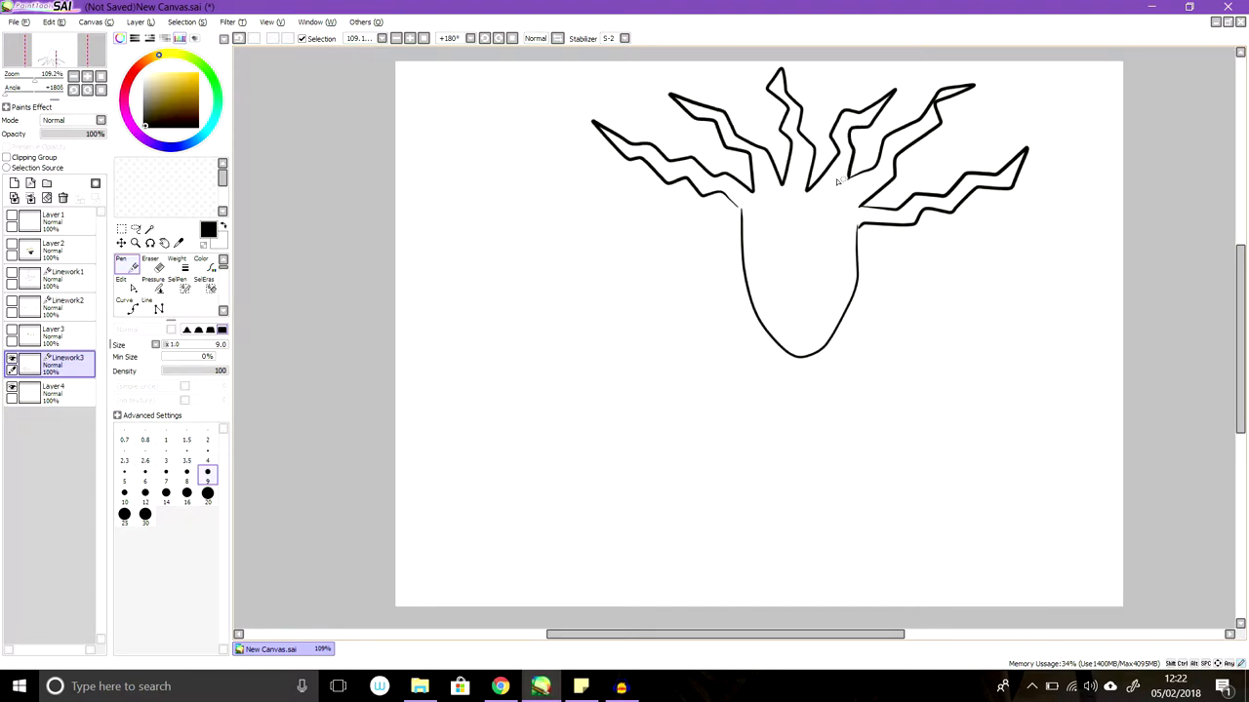
mouse_move(854, 240)
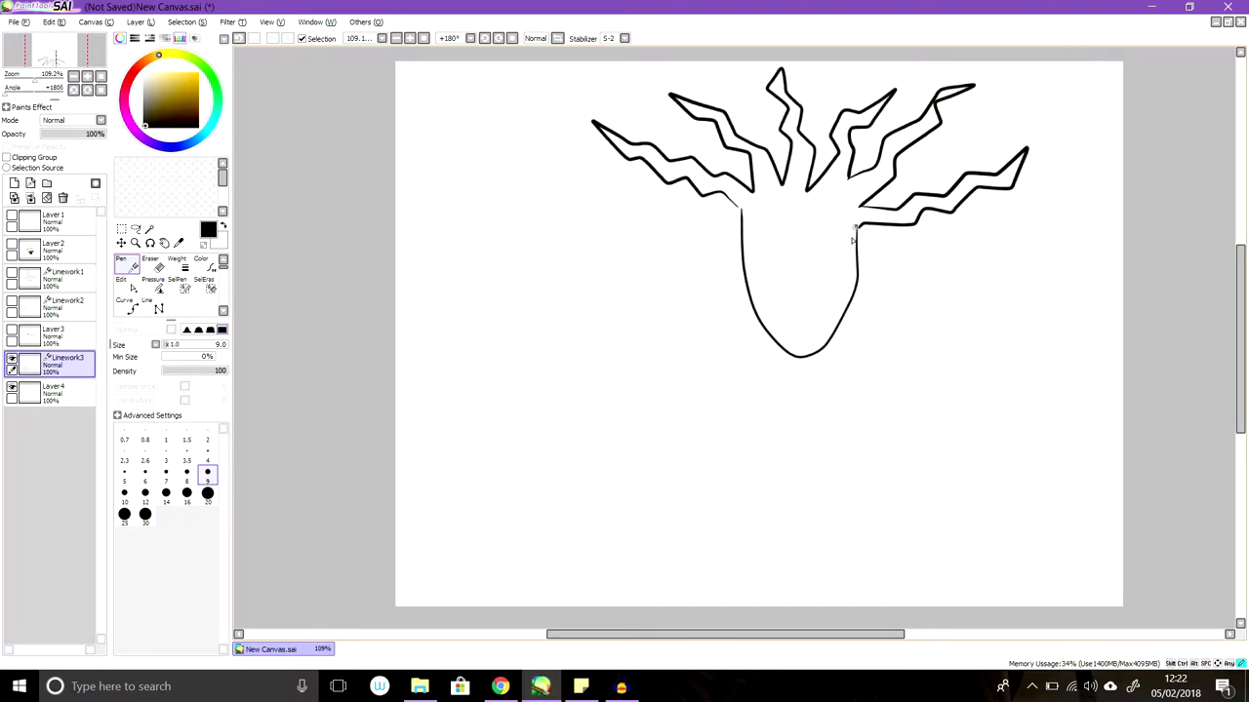
Close the face outline, add eyes and a grin, a waving star-shaped hand and the neck line.
drag(771, 234, 855, 230)
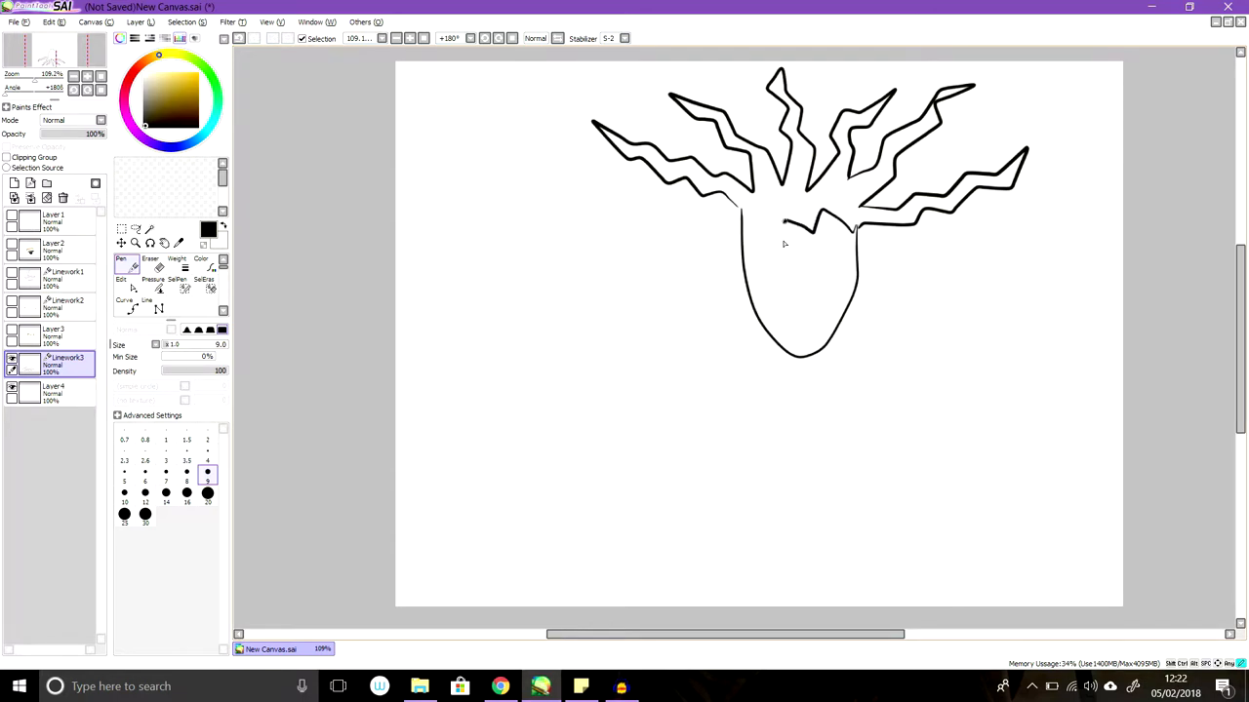
drag(734, 211, 856, 230)
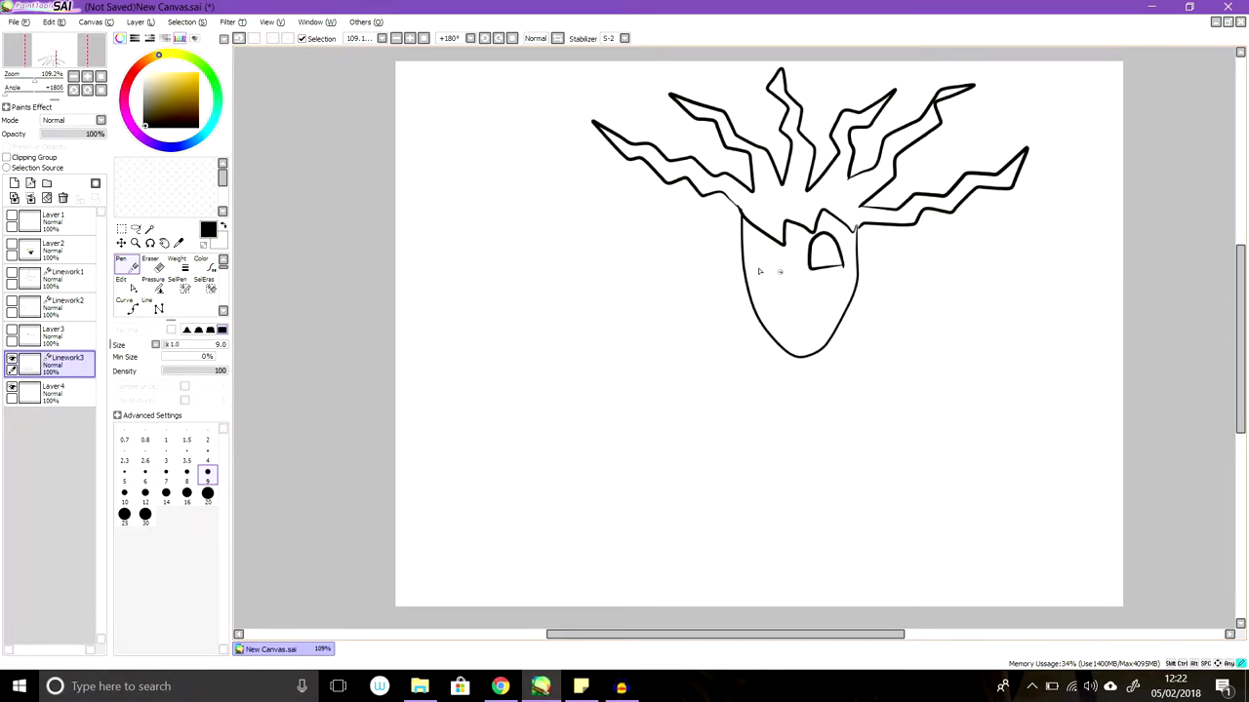
drag(771, 230, 791, 273)
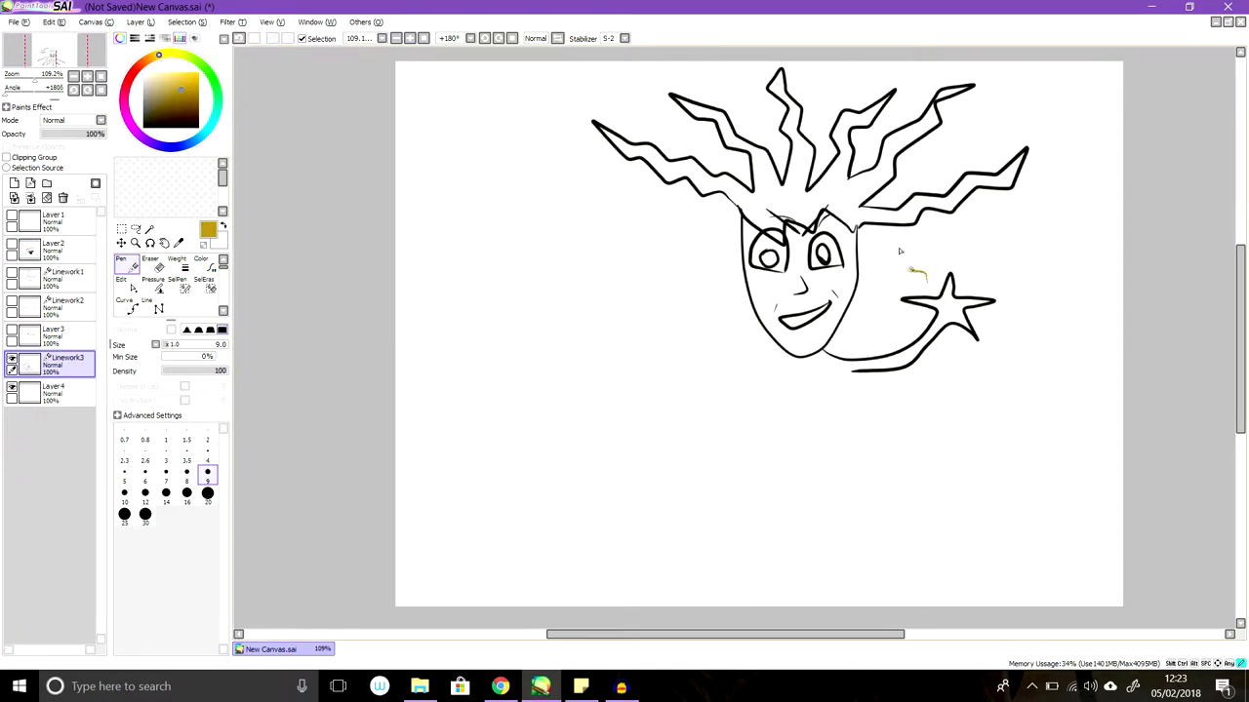
drag(913, 269, 992, 277)
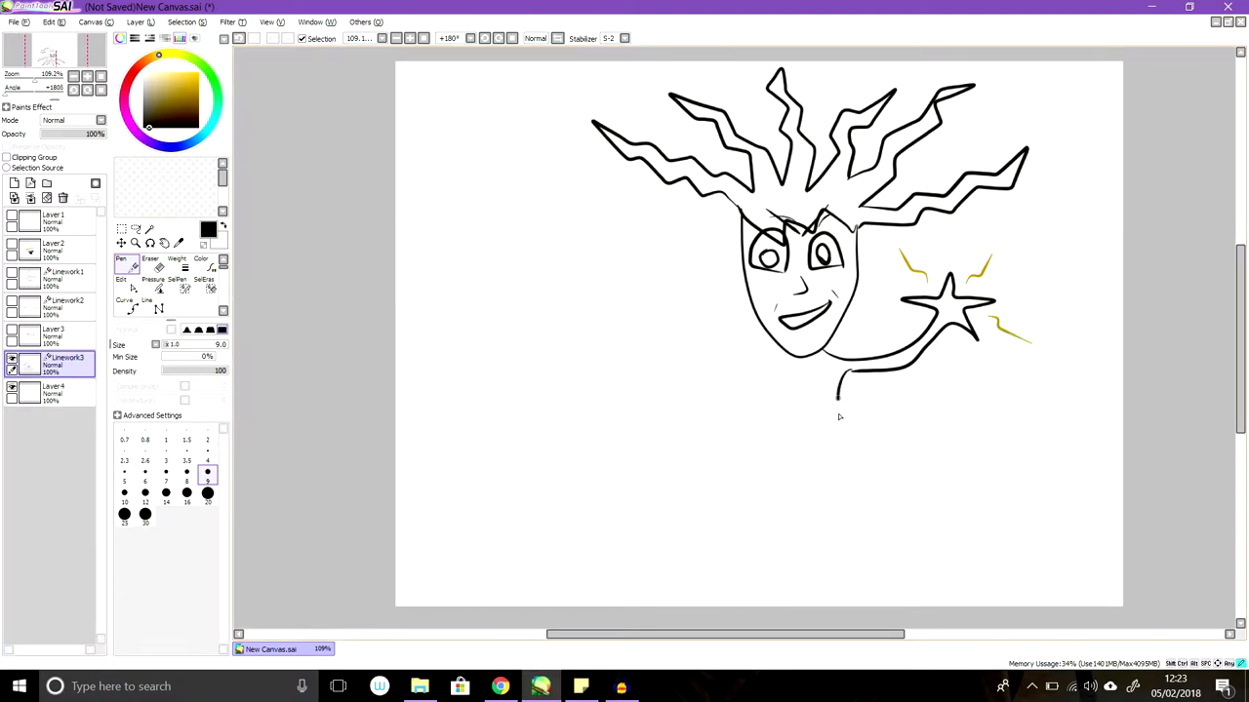
drag(843, 380, 790, 492)
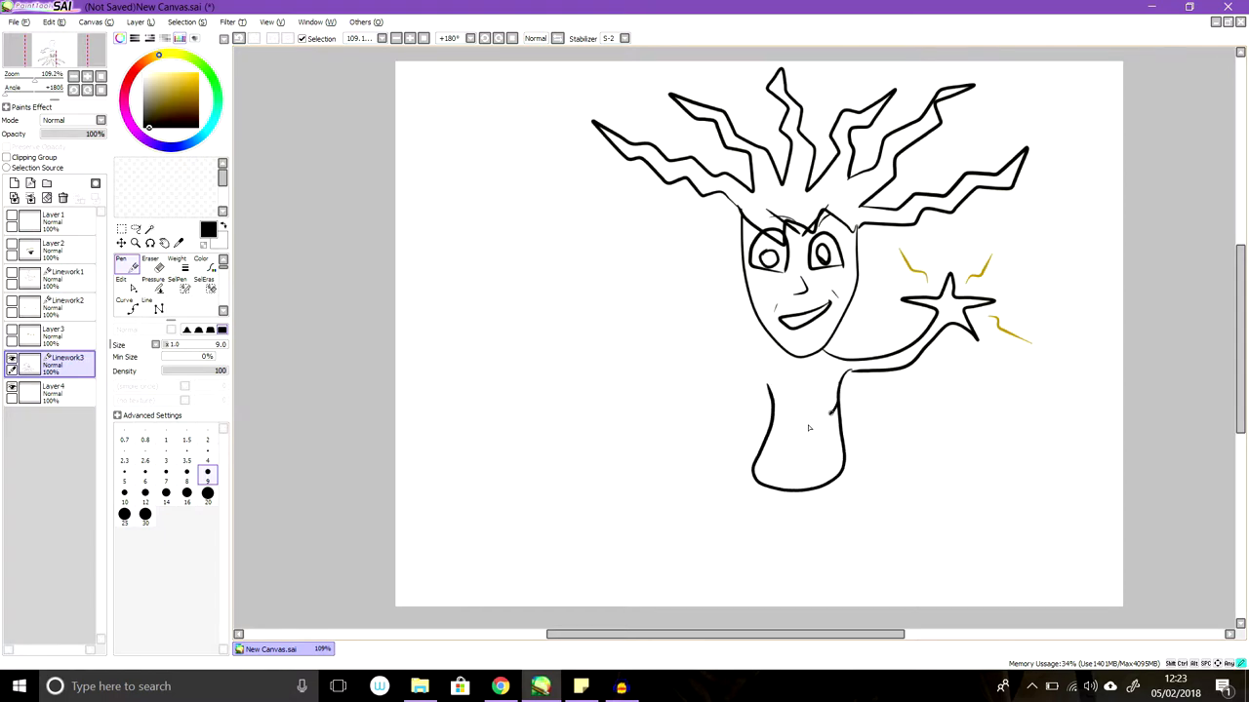
Outline the neck and torso with shoulder lines, then flowing robe tails below.
drag(781, 429, 829, 390)
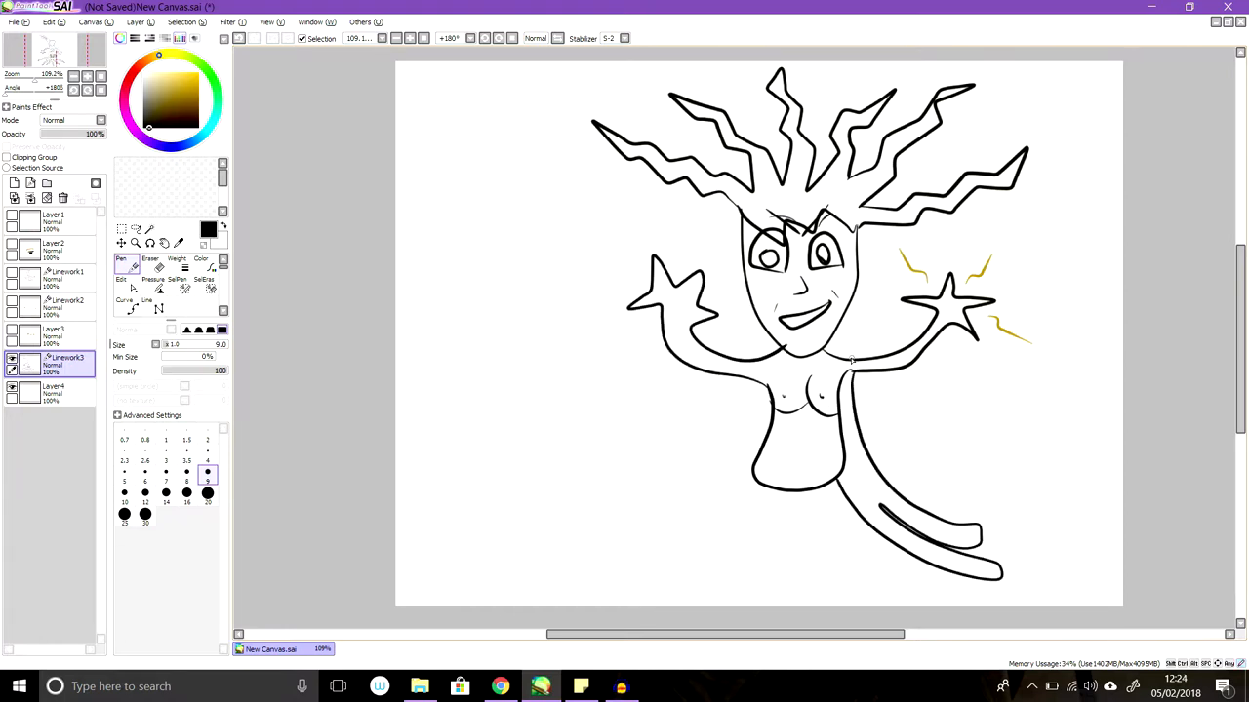
drag(790, 361, 855, 355)
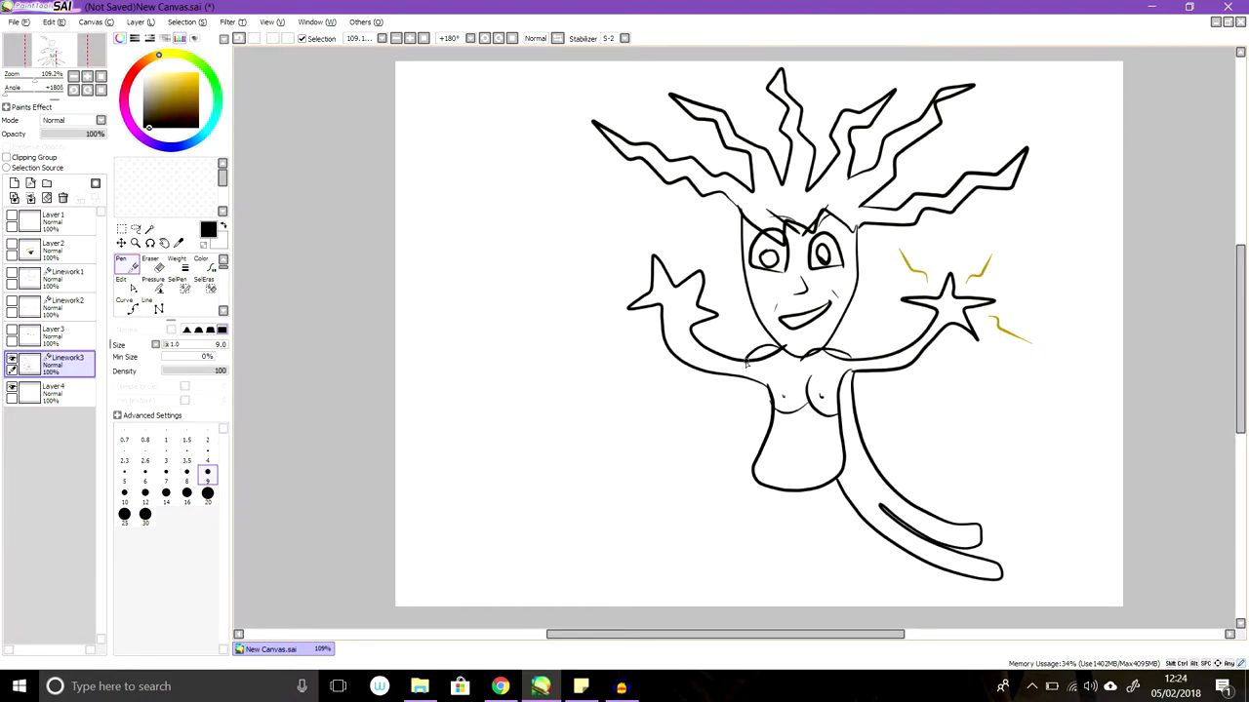
drag(742, 367, 679, 497)
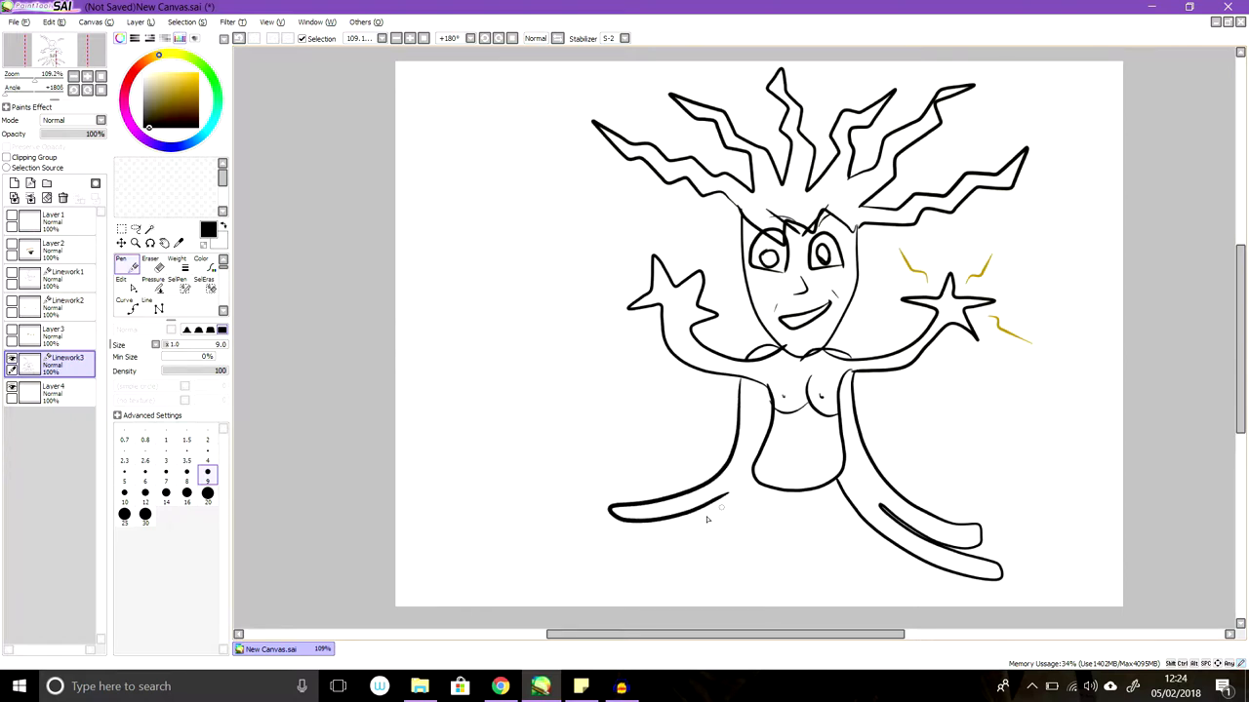
drag(609, 511, 687, 542)
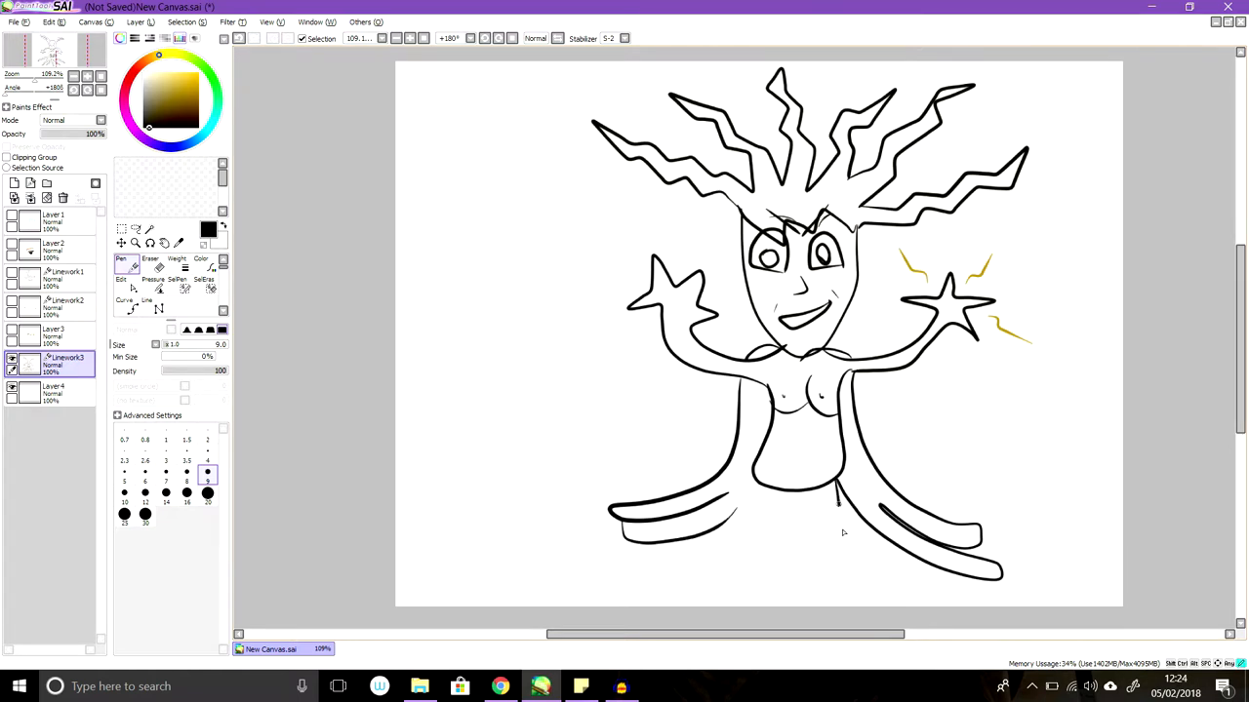
drag(839, 508, 897, 604)
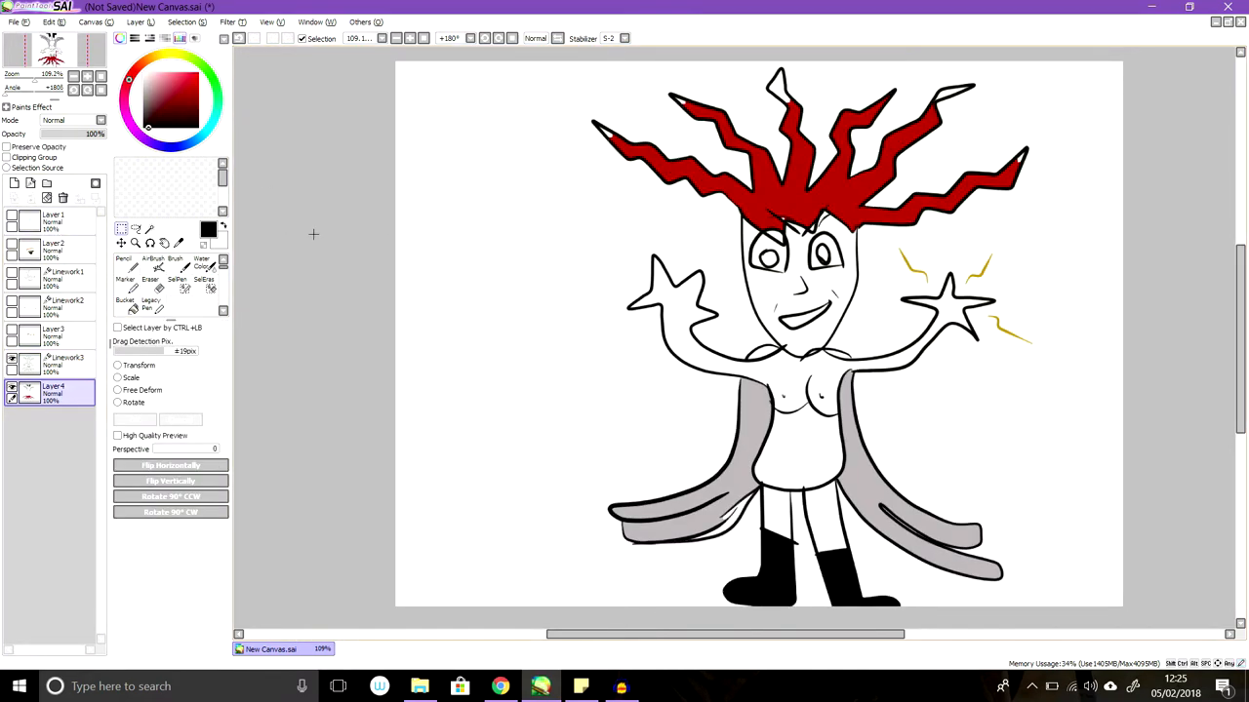
mouse_move(359, 183)
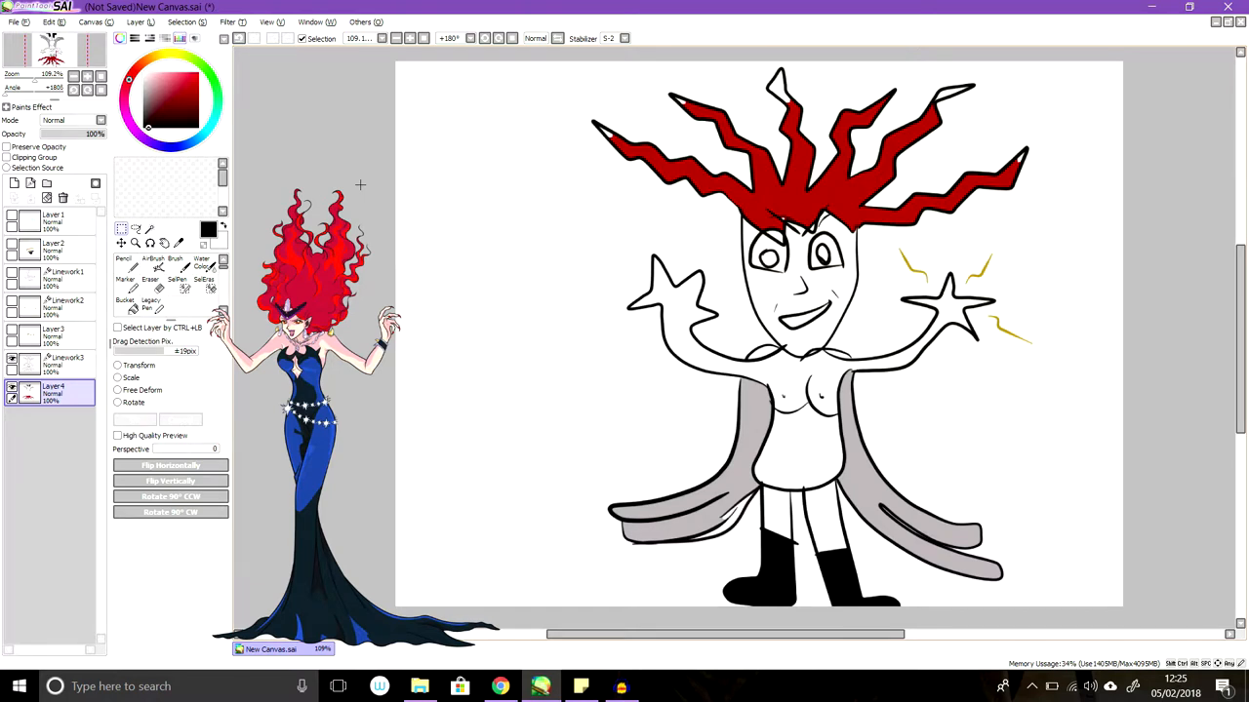
mouse_move(254, 76)
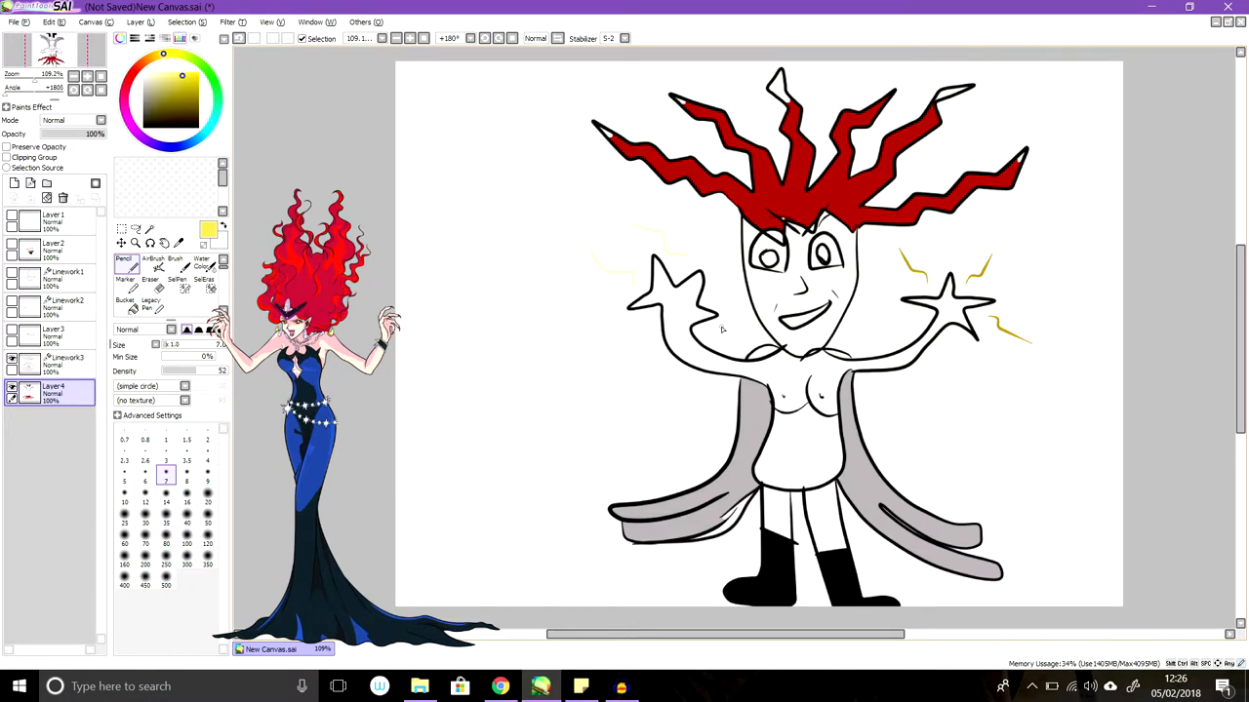
mouse_move(726, 328)
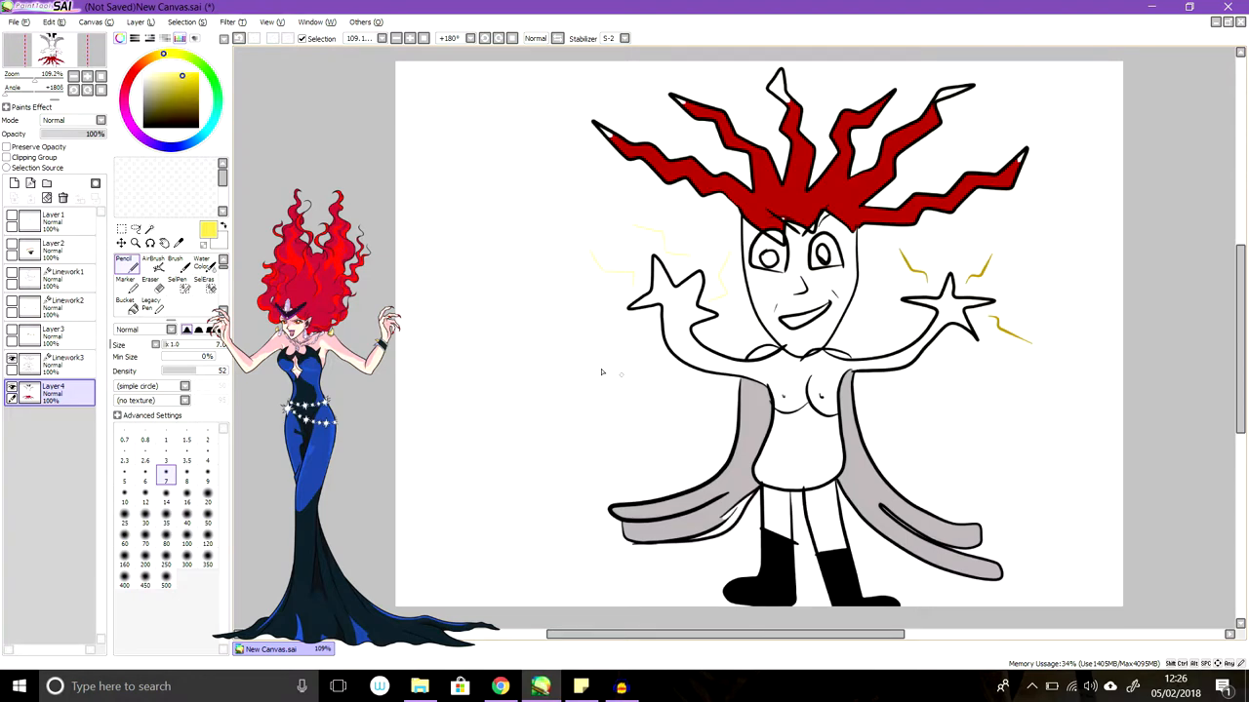
mouse_move(507, 340)
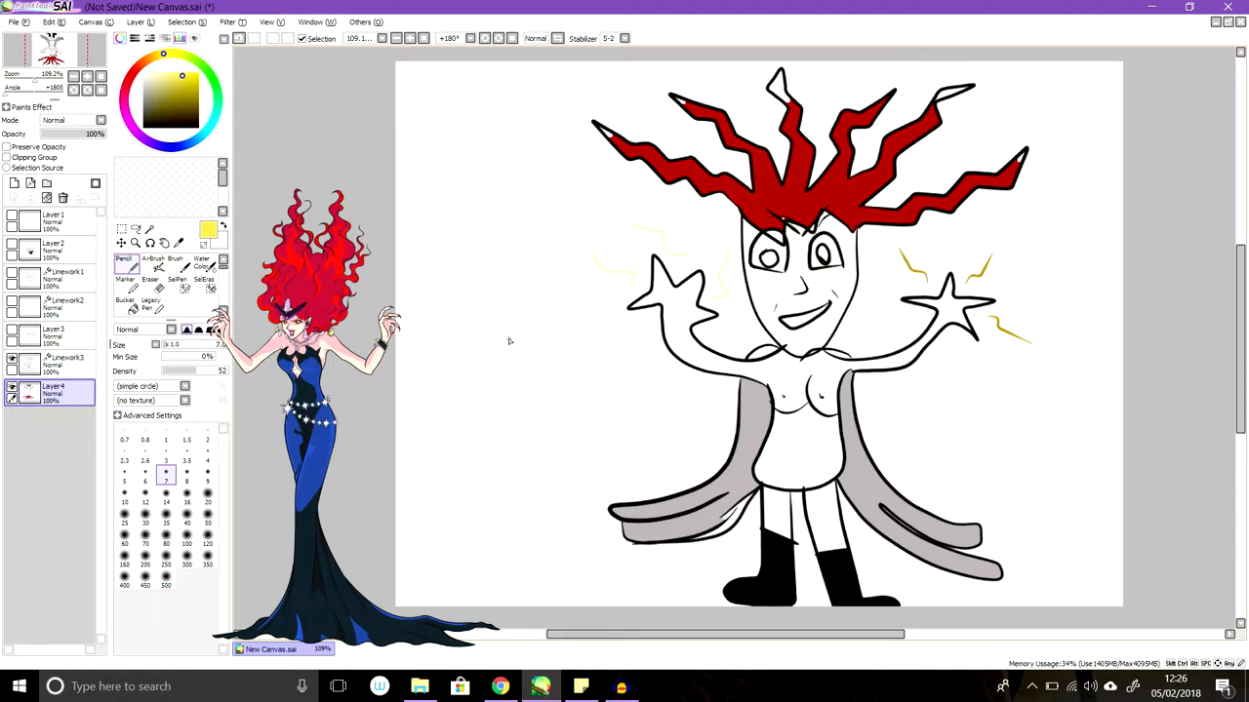
mouse_move(550, 296)
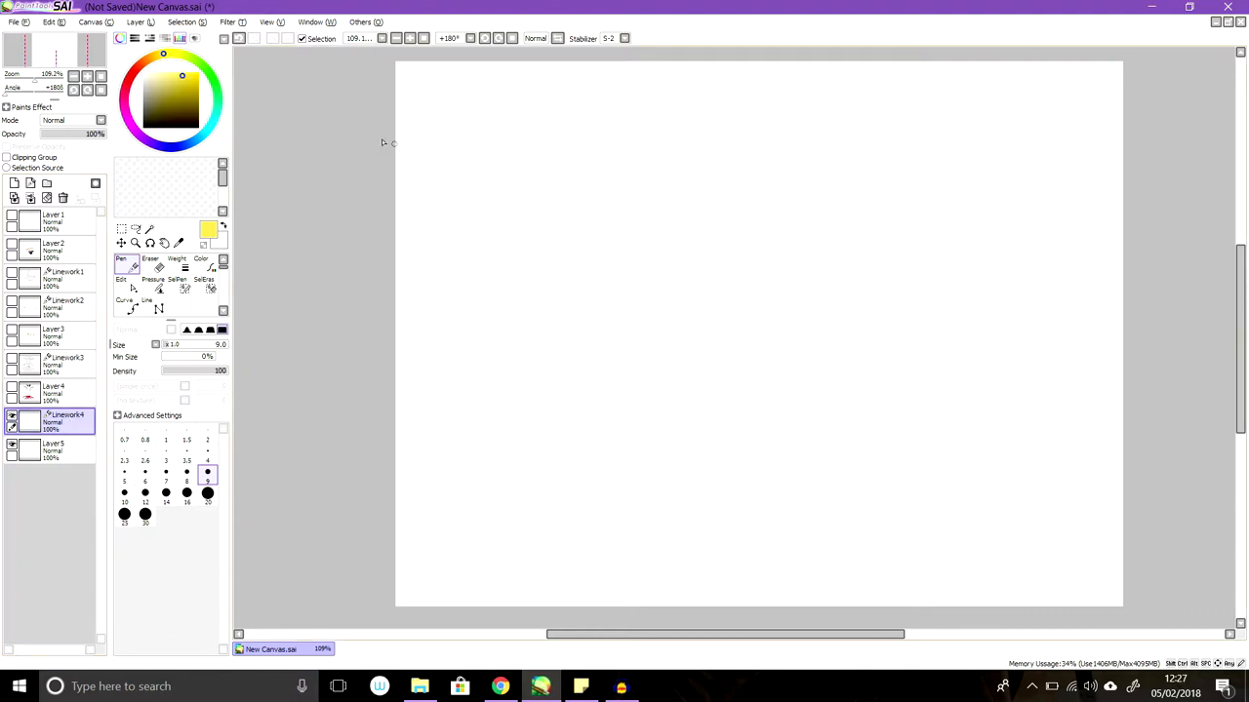
Pick red from the colour wheel as the drawing colour.
click(133, 76)
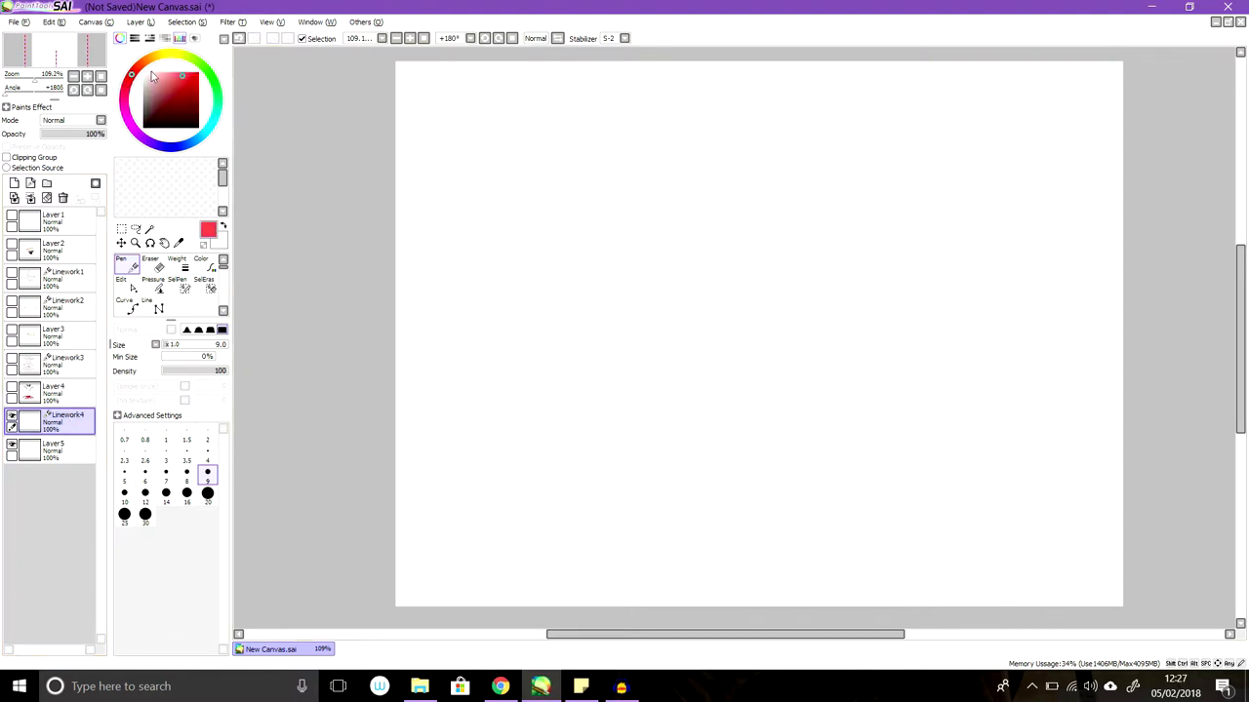
mouse_move(538, 259)
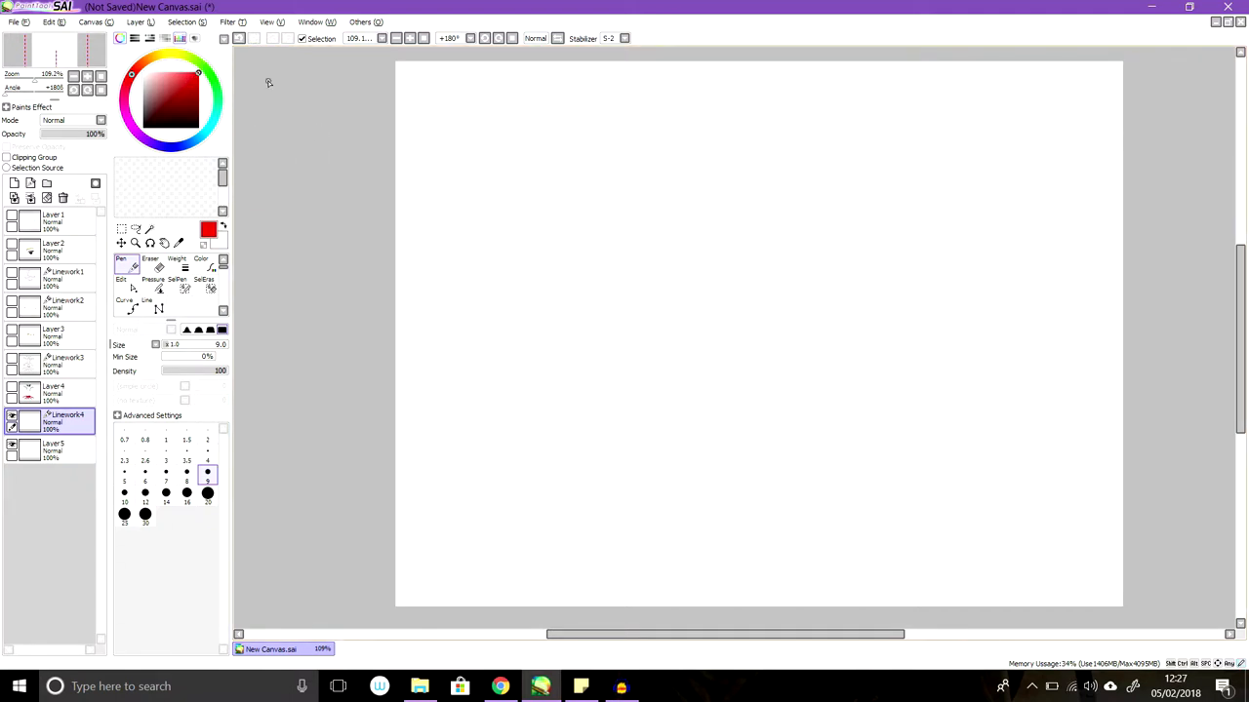
mouse_move(554, 250)
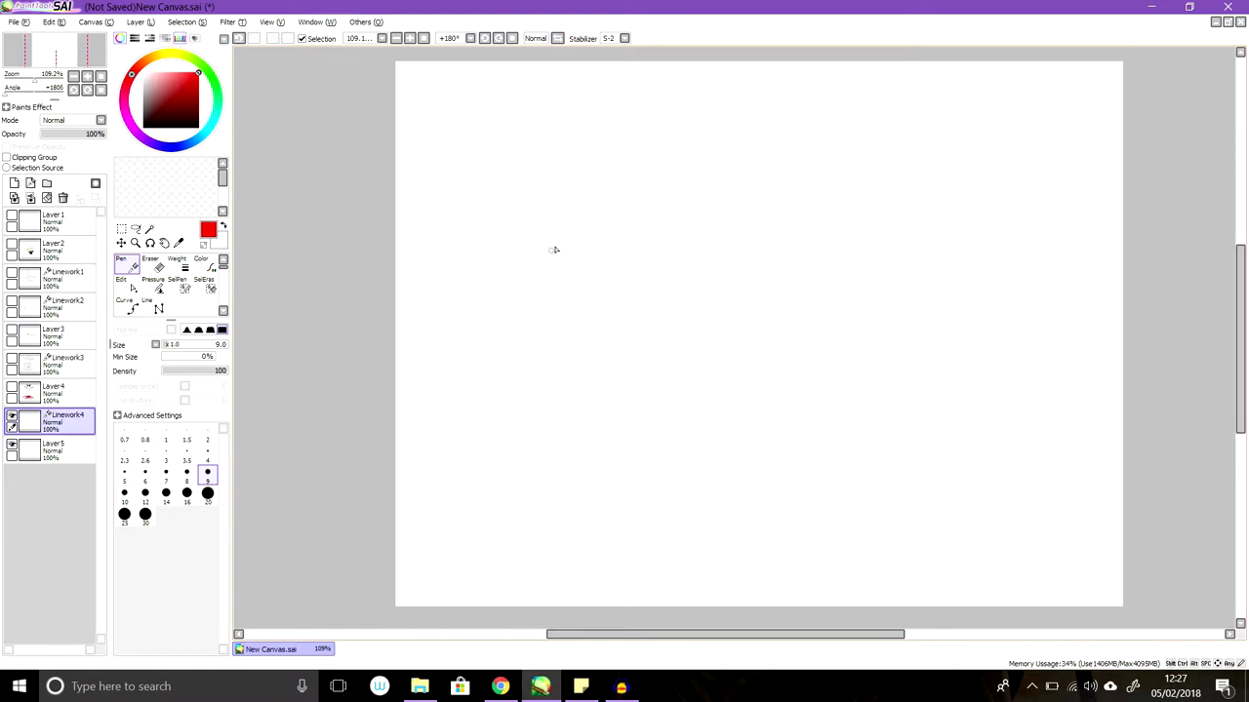
mouse_move(552, 246)
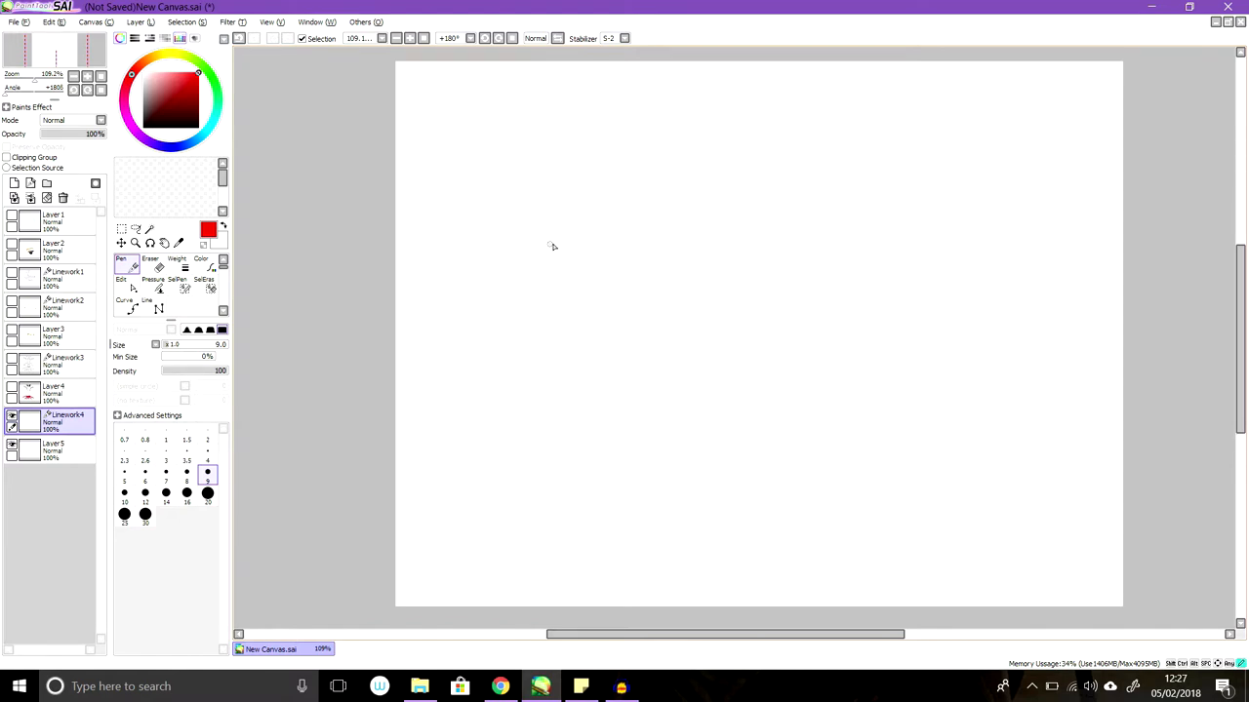
Sketch the red jacket with raised sleeve, collar, body and a hand on the sleeve.
drag(550, 246, 617, 271)
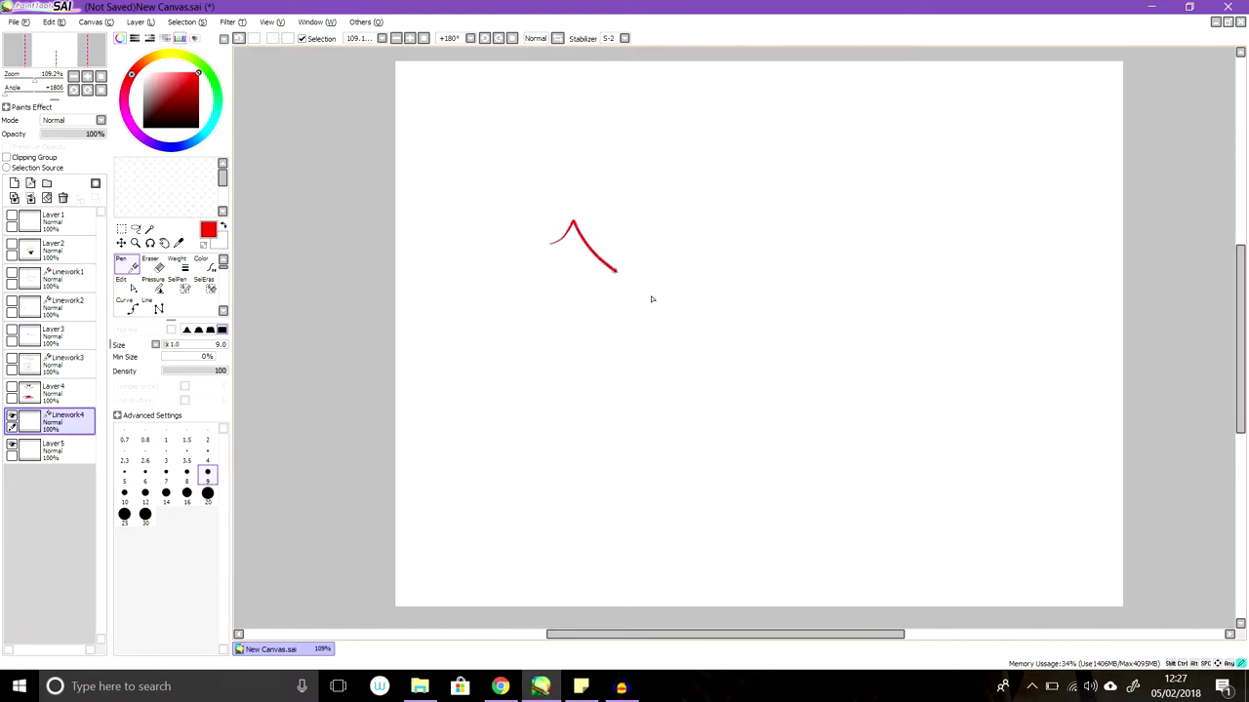
drag(608, 265, 654, 296)
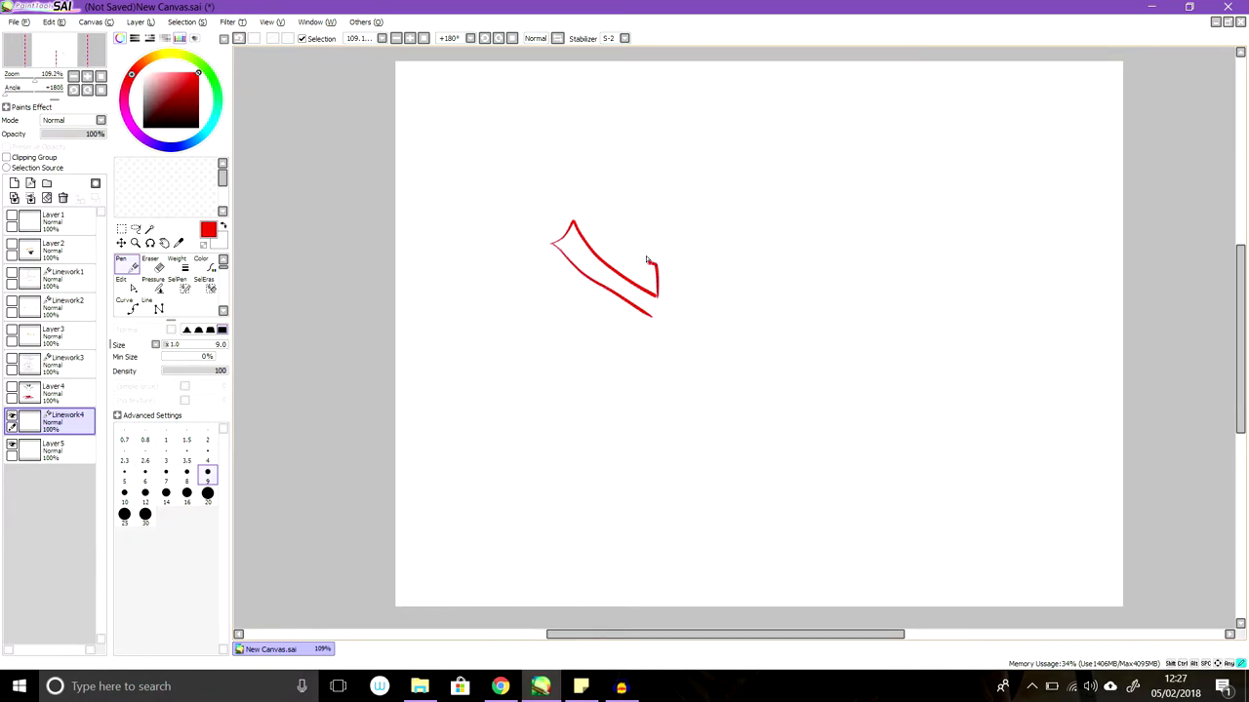
drag(647, 264, 741, 264)
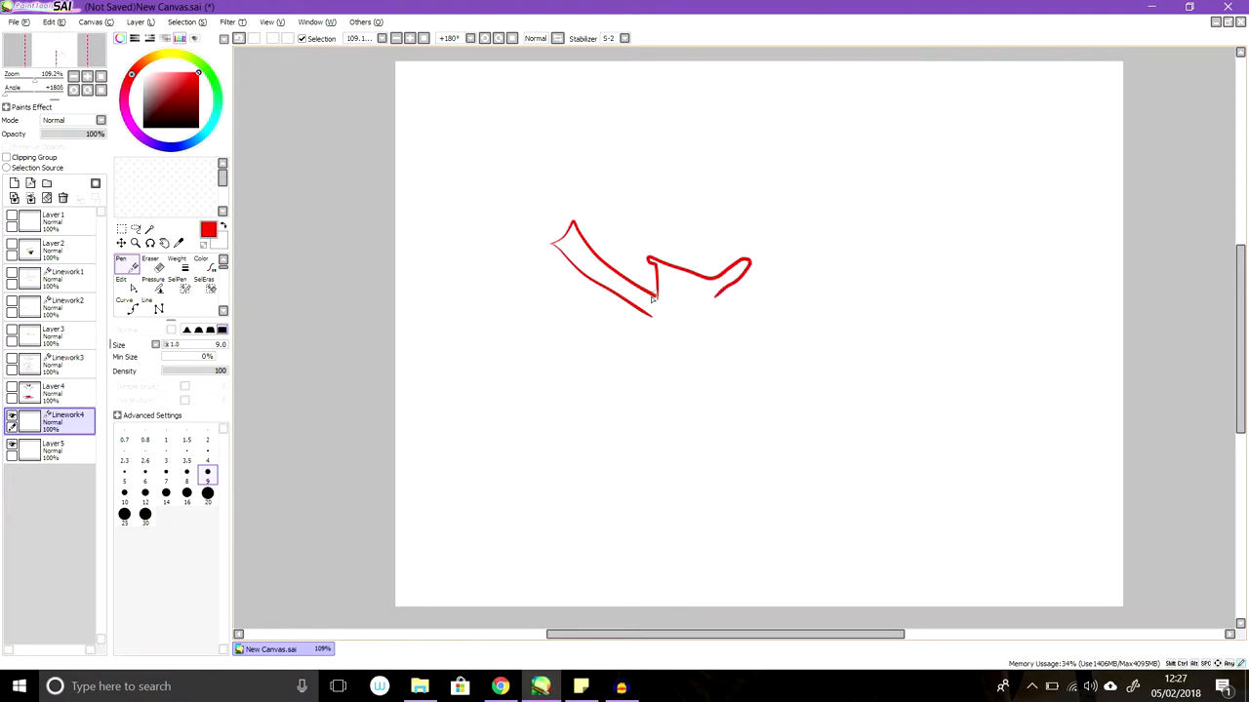
drag(653, 296, 642, 417)
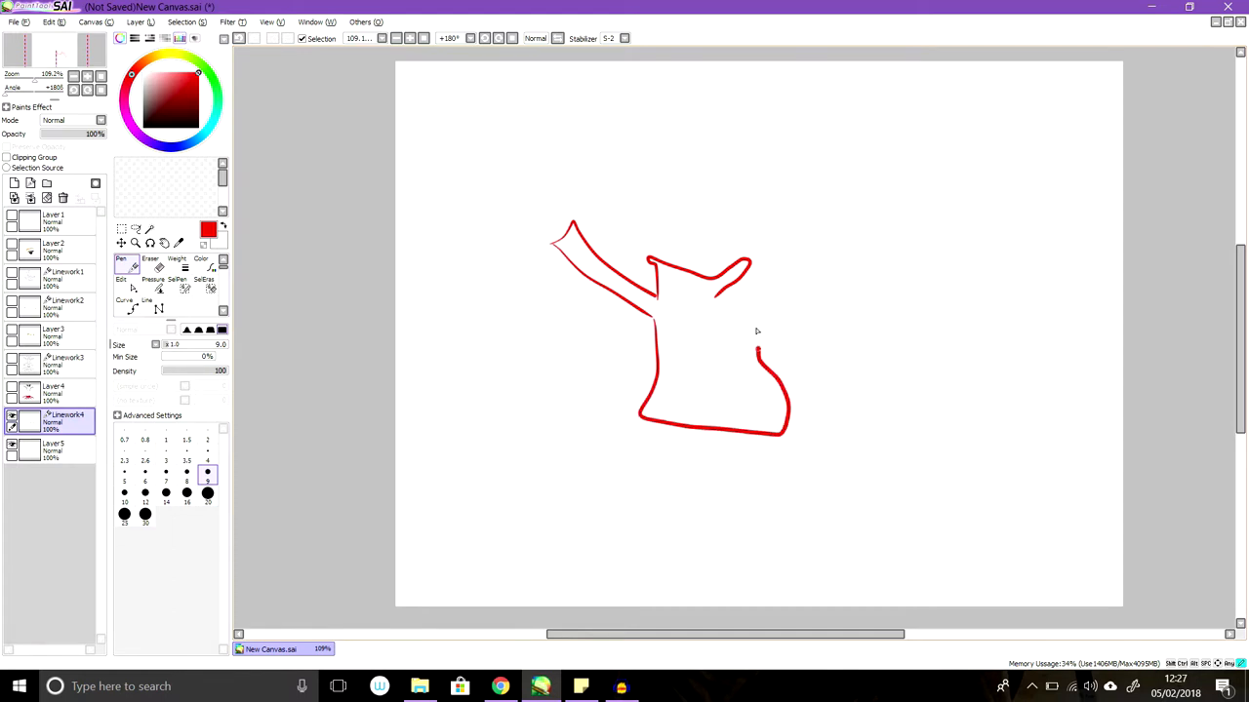
drag(759, 349, 862, 313)
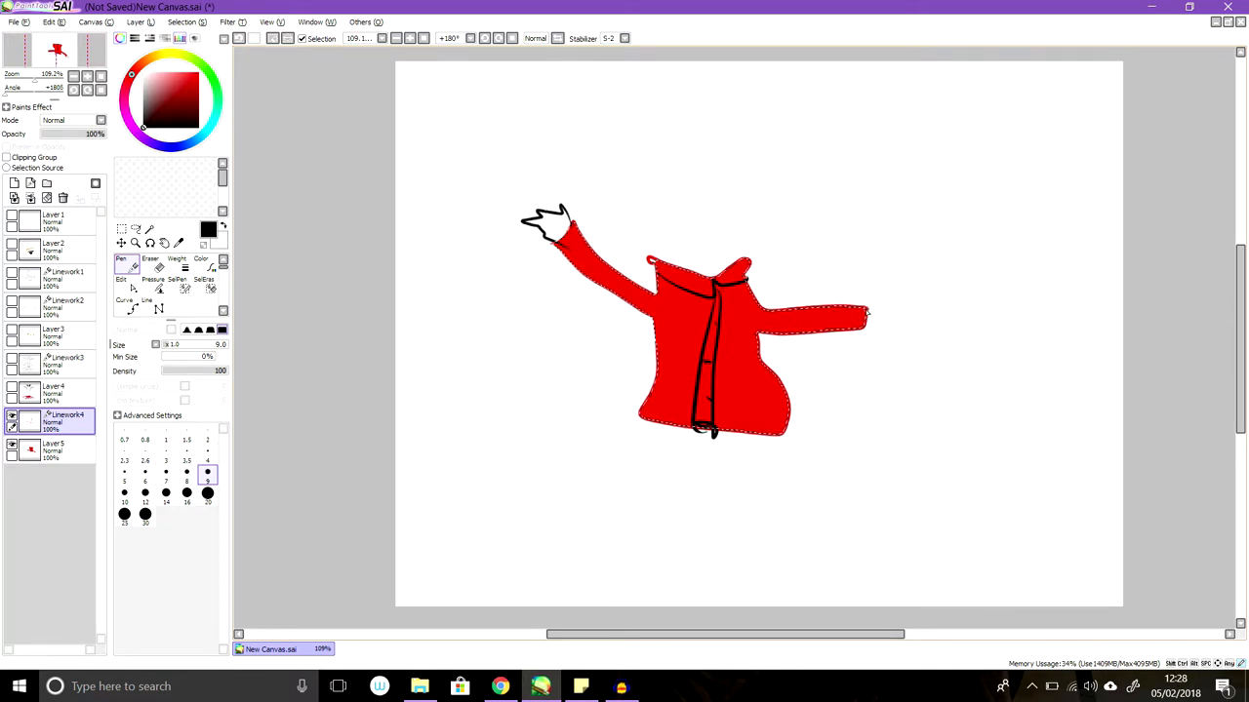
drag(866, 315, 897, 322)
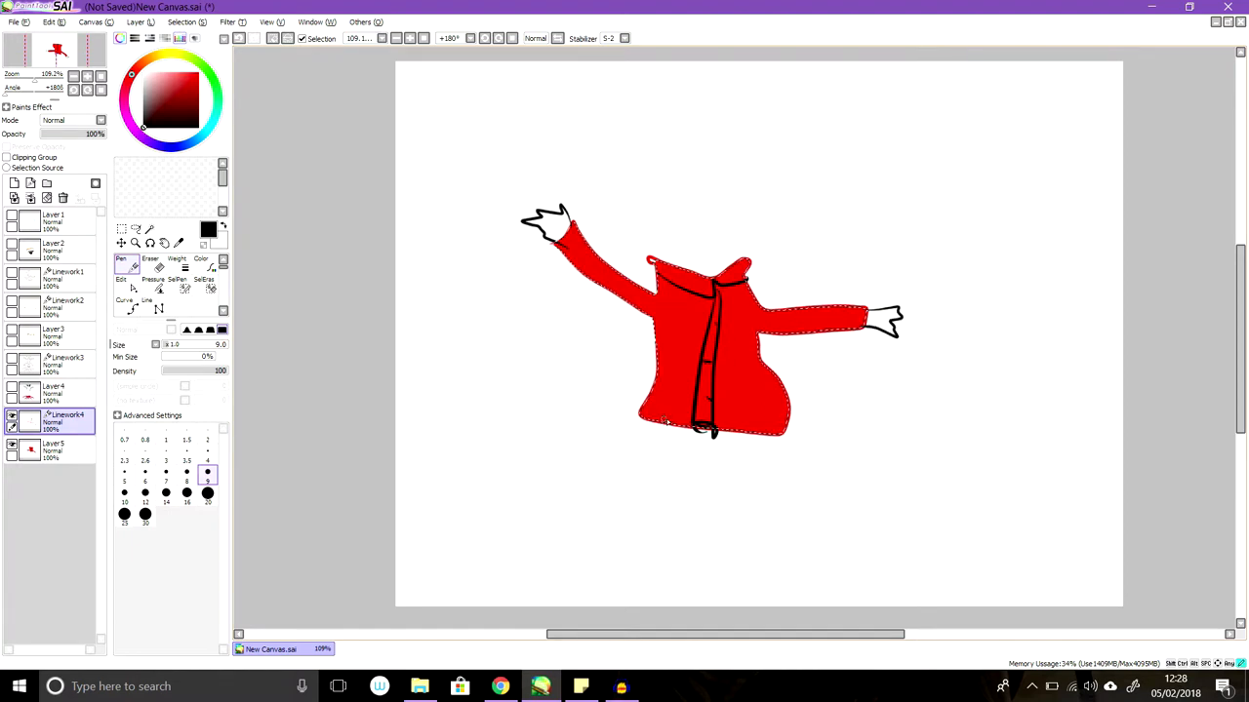
Draw the two legs with feet below the jacket.
drag(661, 422, 646, 517)
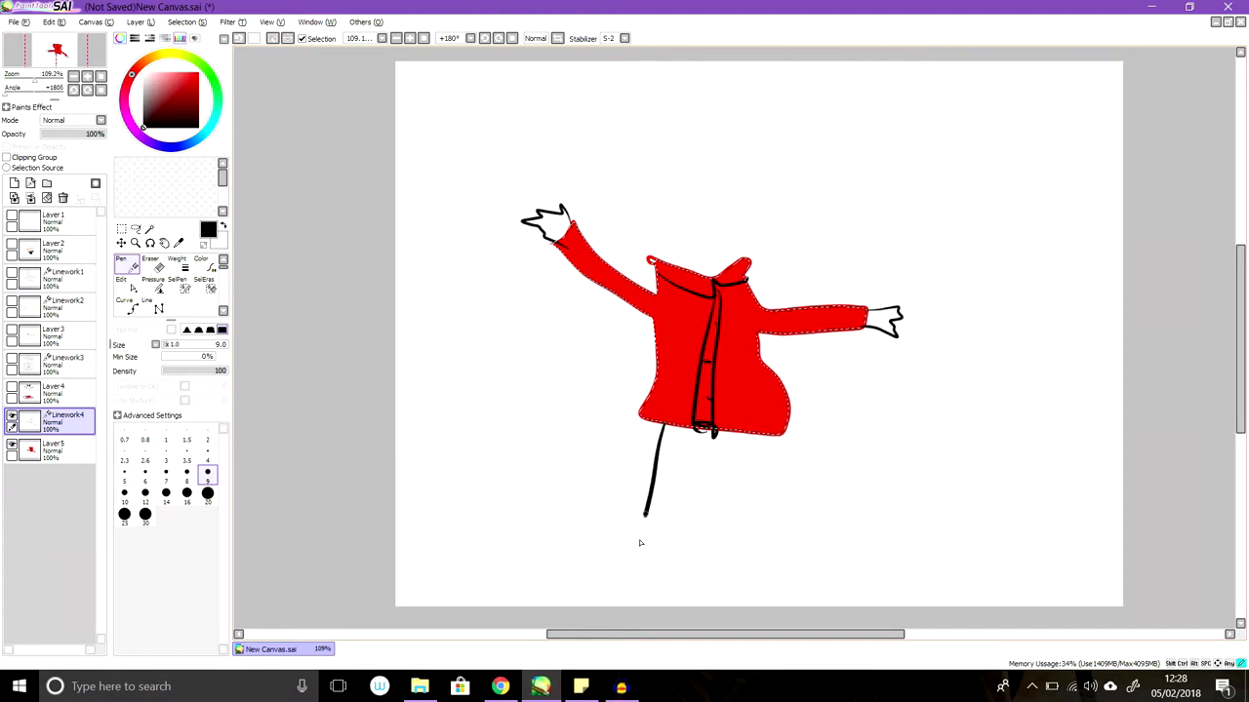
drag(648, 511, 609, 566)
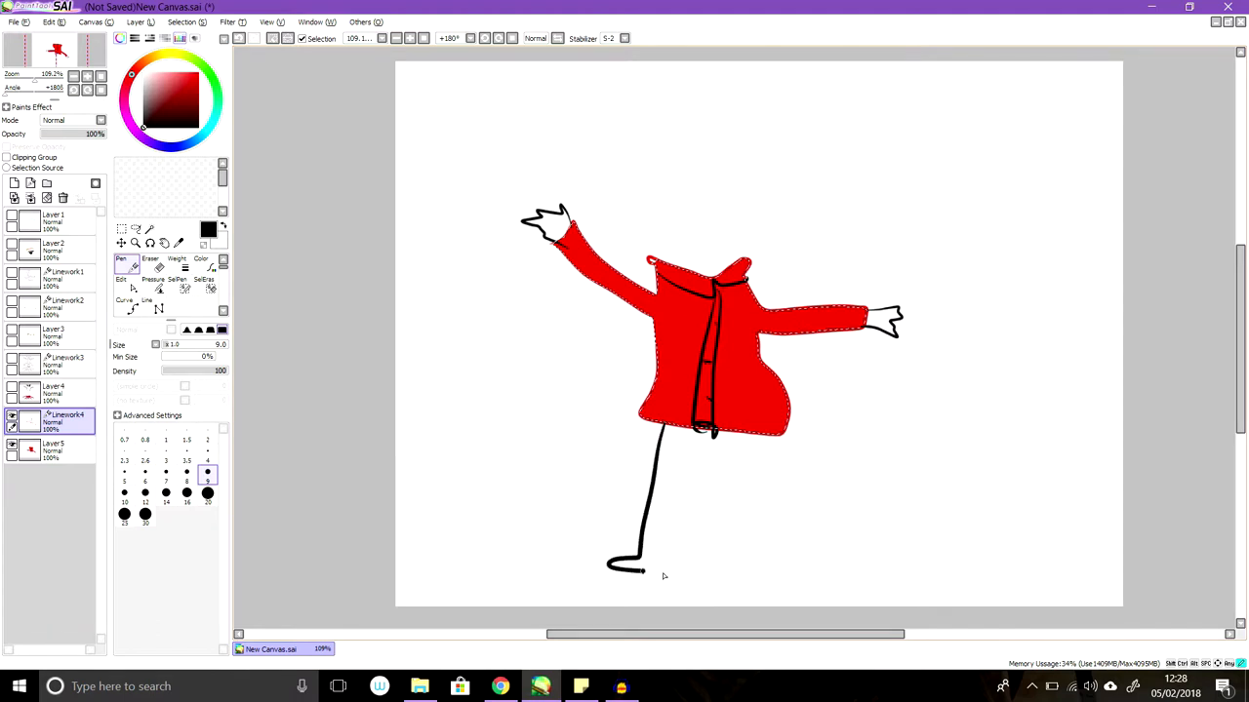
drag(711, 457, 667, 574)
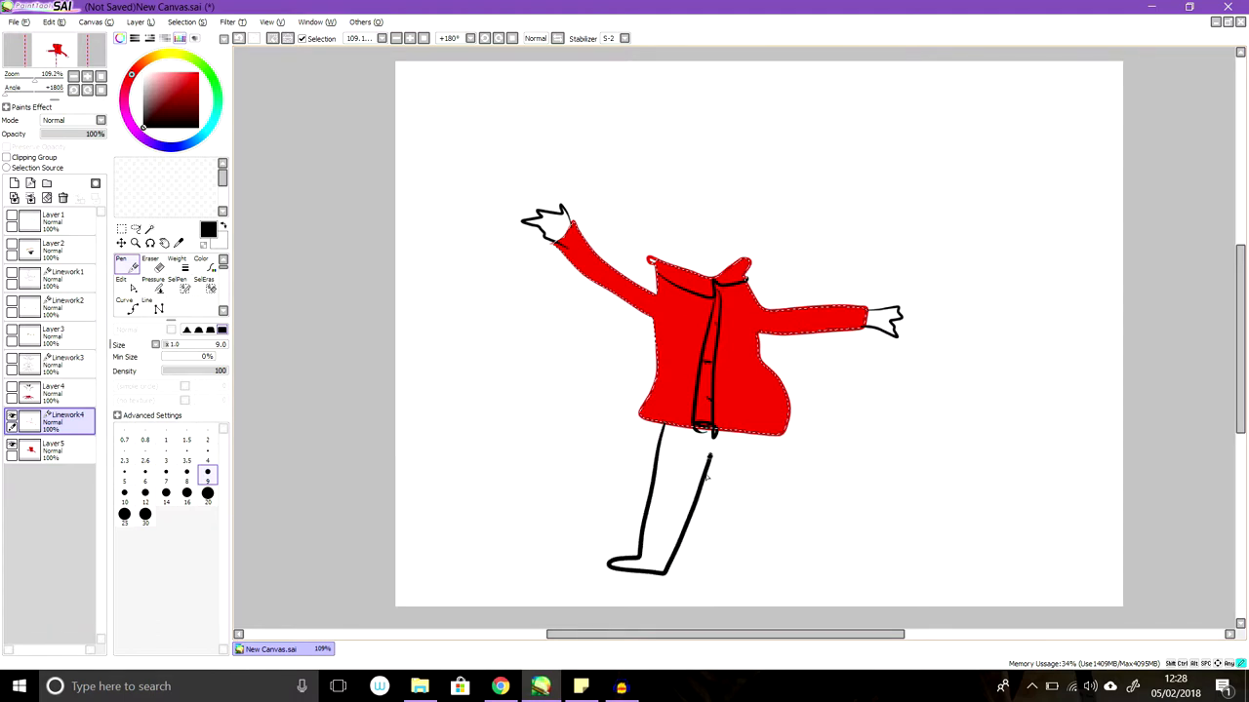
drag(710, 450, 731, 581)
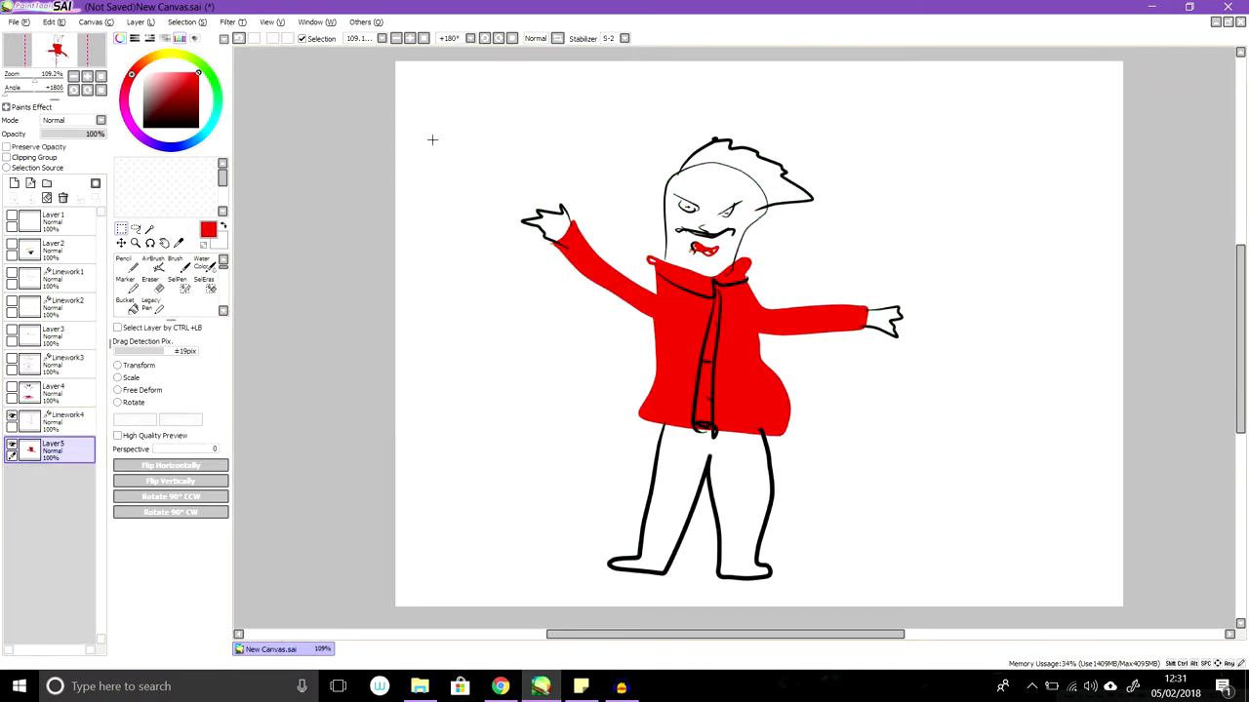
mouse_move(569, 125)
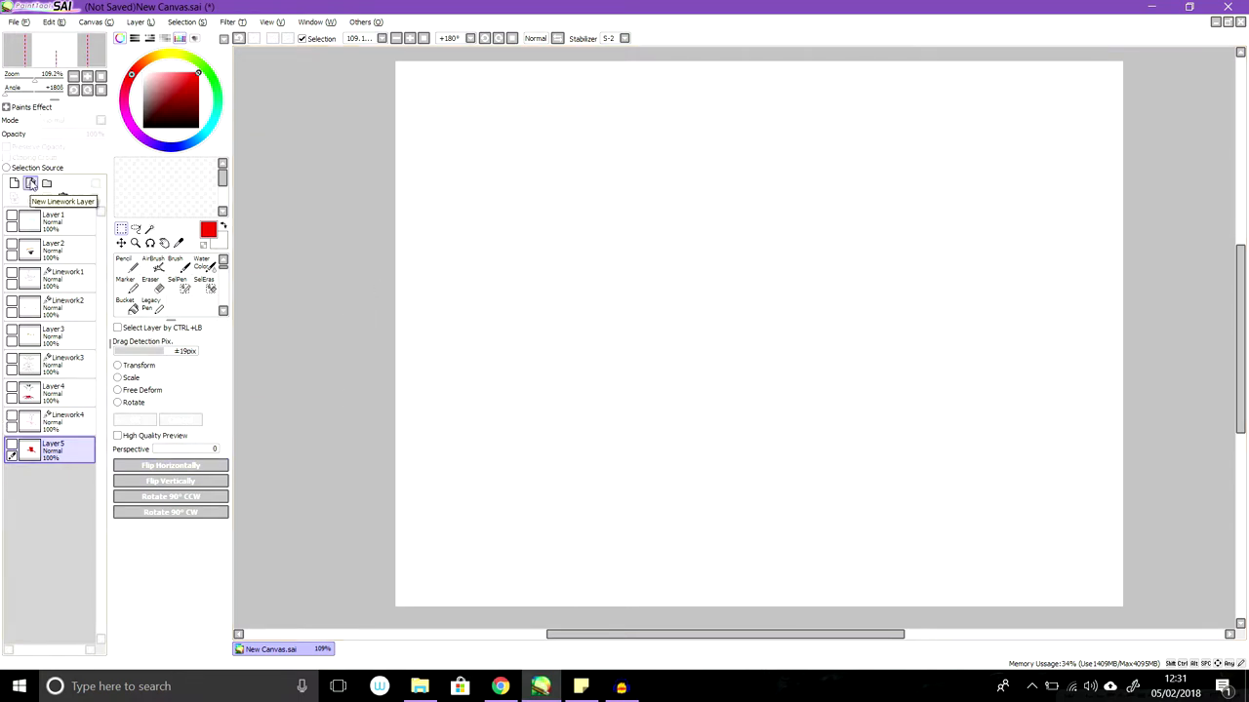
Add a new linework layer, hide the old sketch and switch to the pen.
click(31, 183)
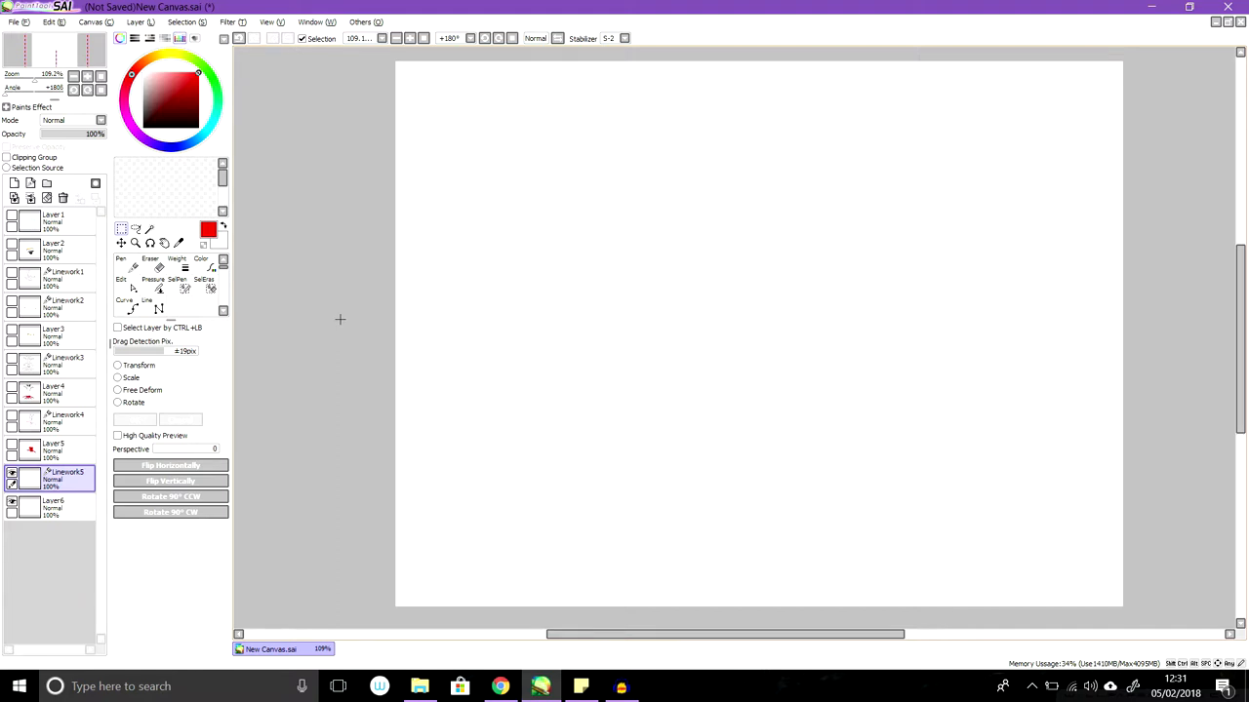
click(53, 507)
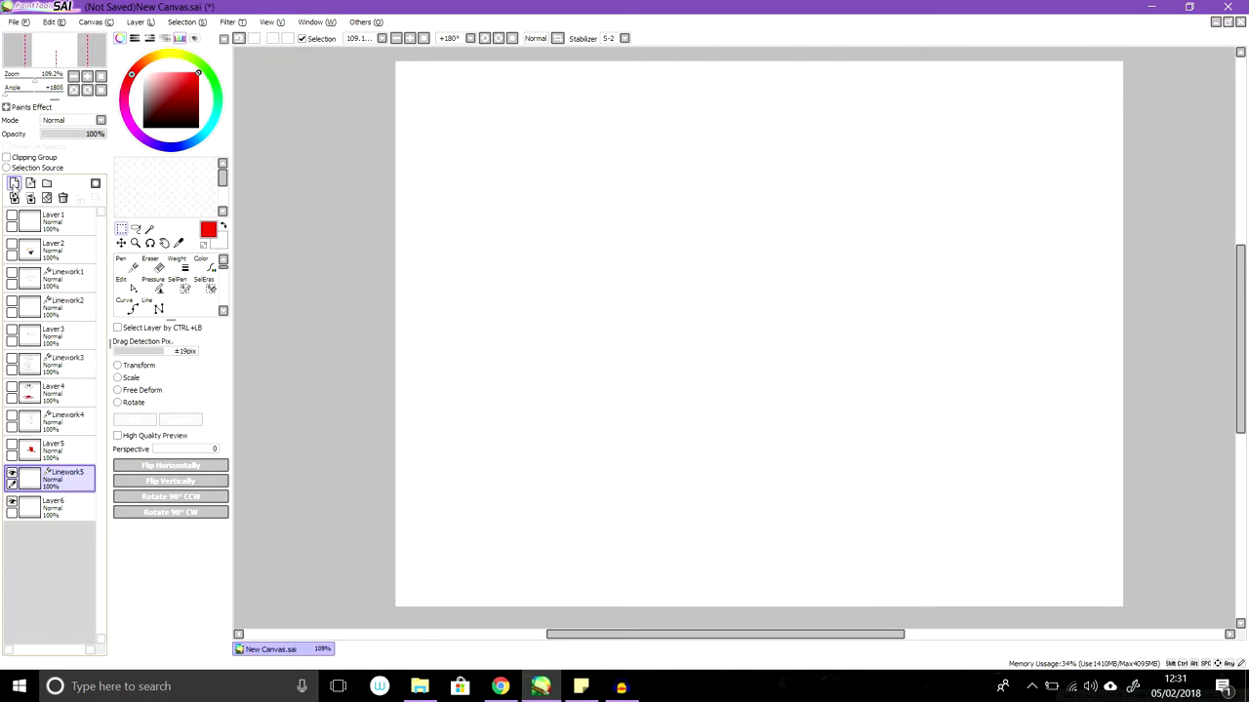
click(121, 266)
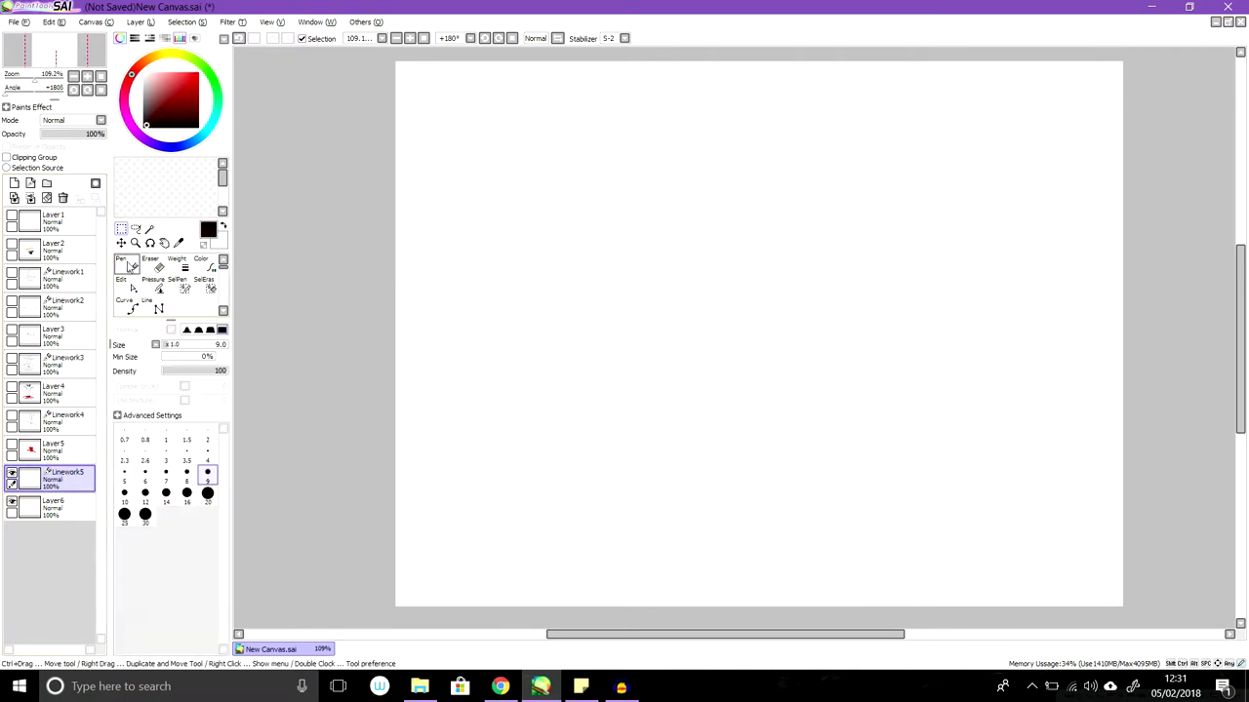
click(121, 266)
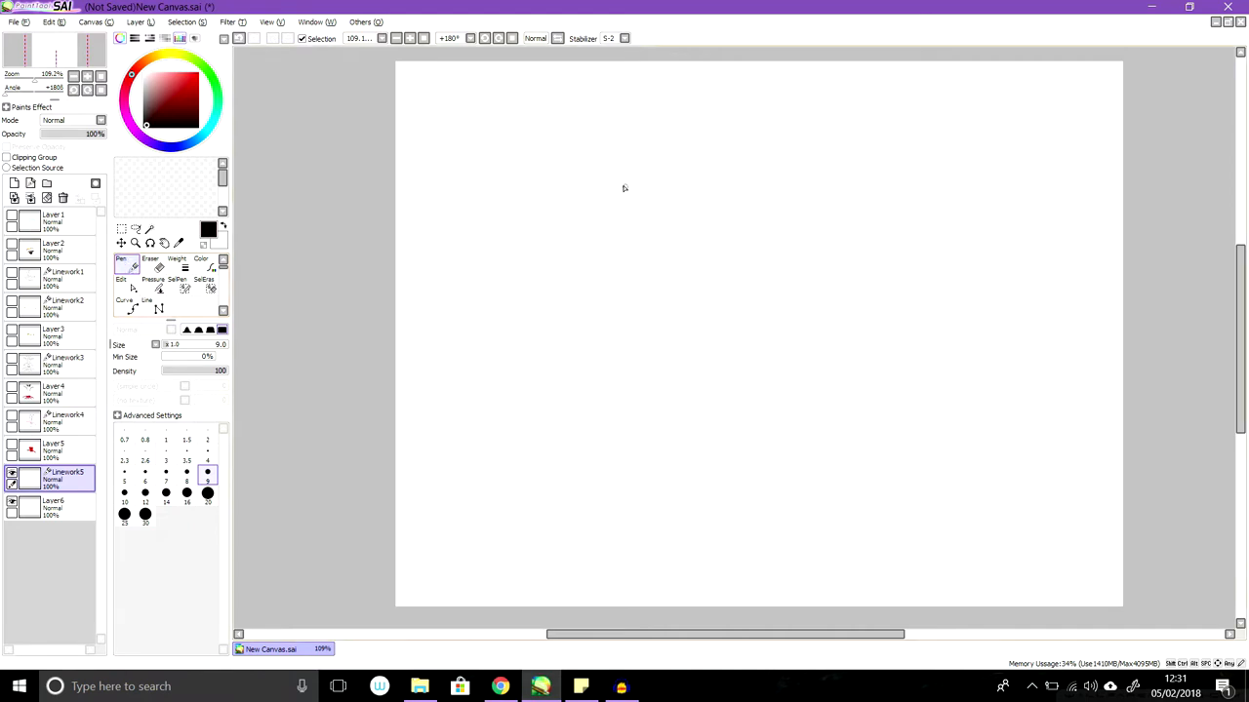
mouse_move(788, 265)
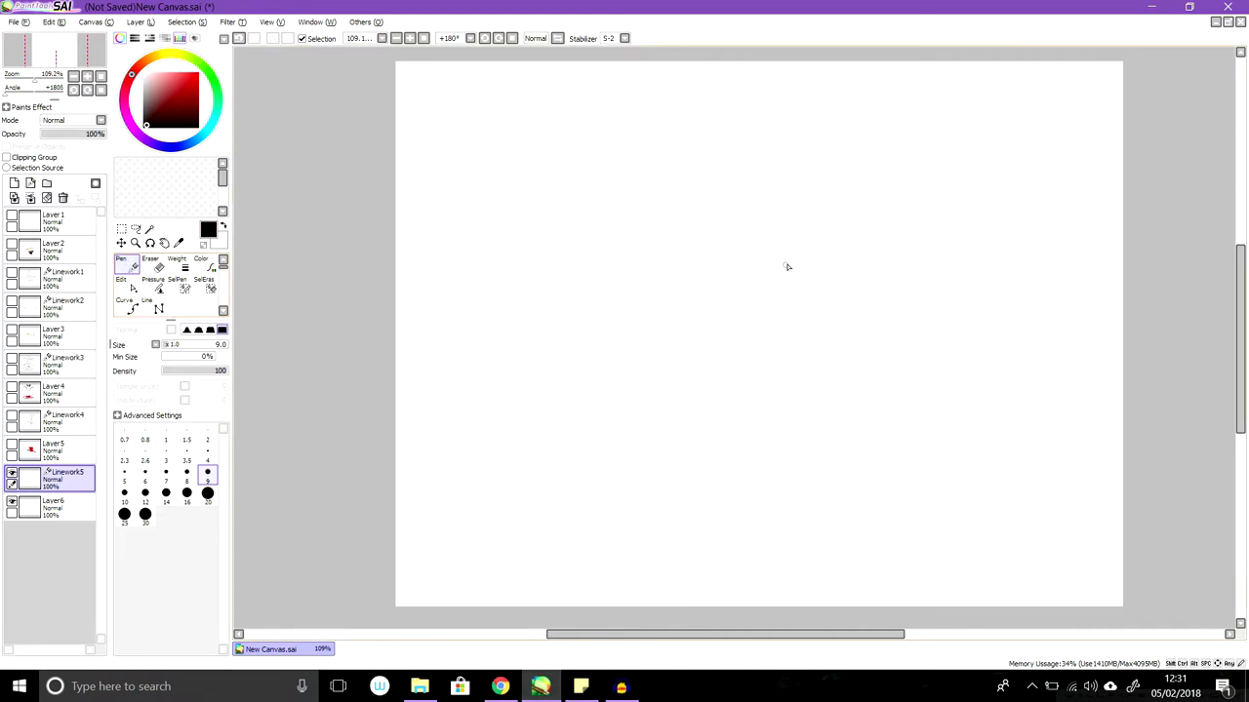
drag(790, 271, 878, 265)
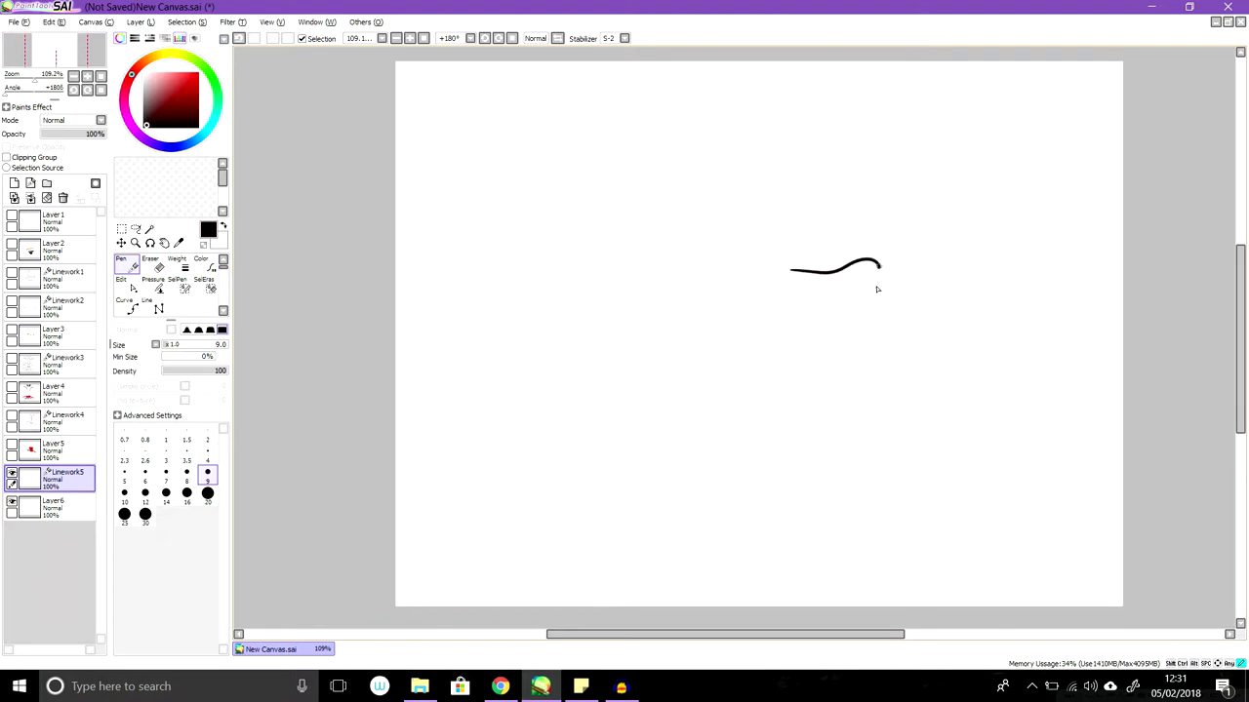
drag(858, 263, 863, 283)
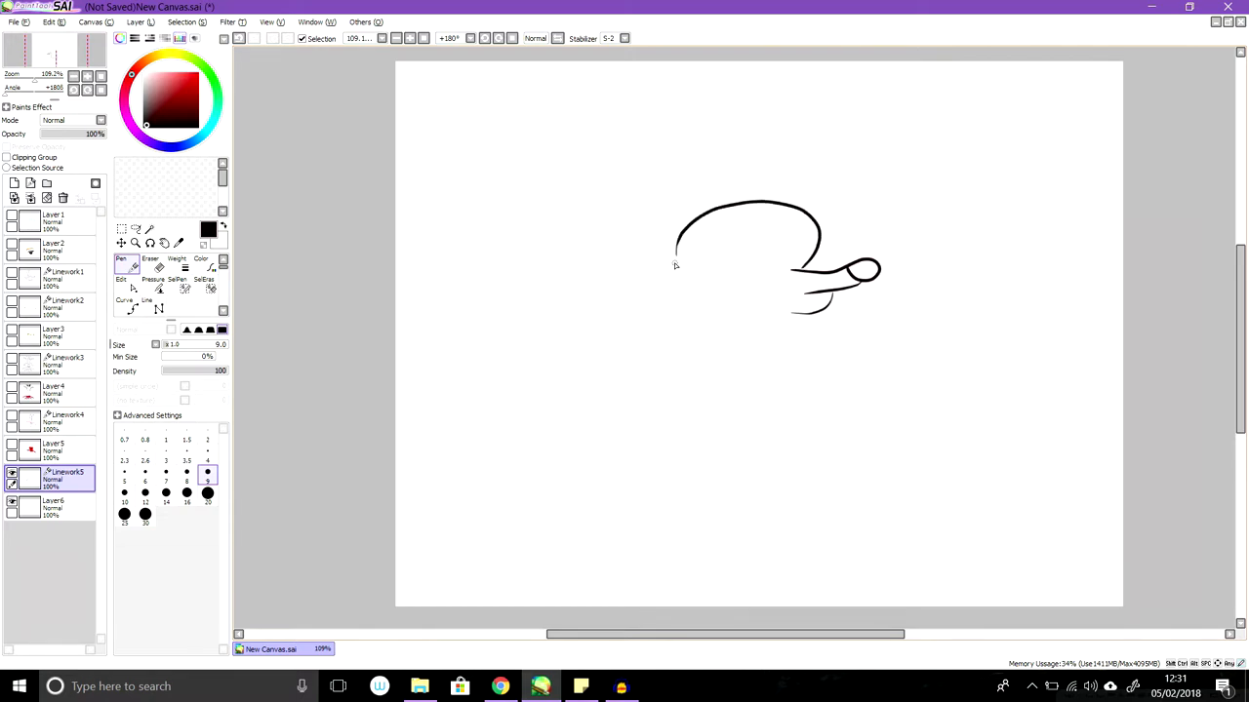
mouse_move(730, 431)
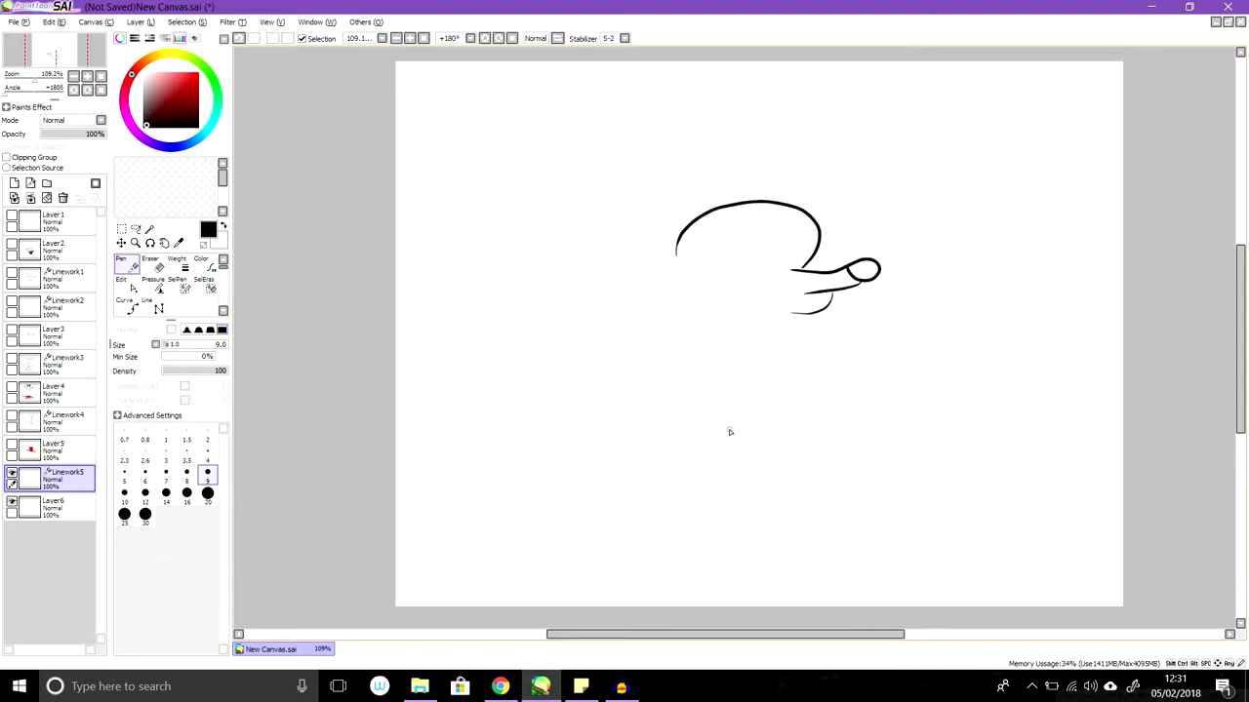
mouse_move(802, 320)
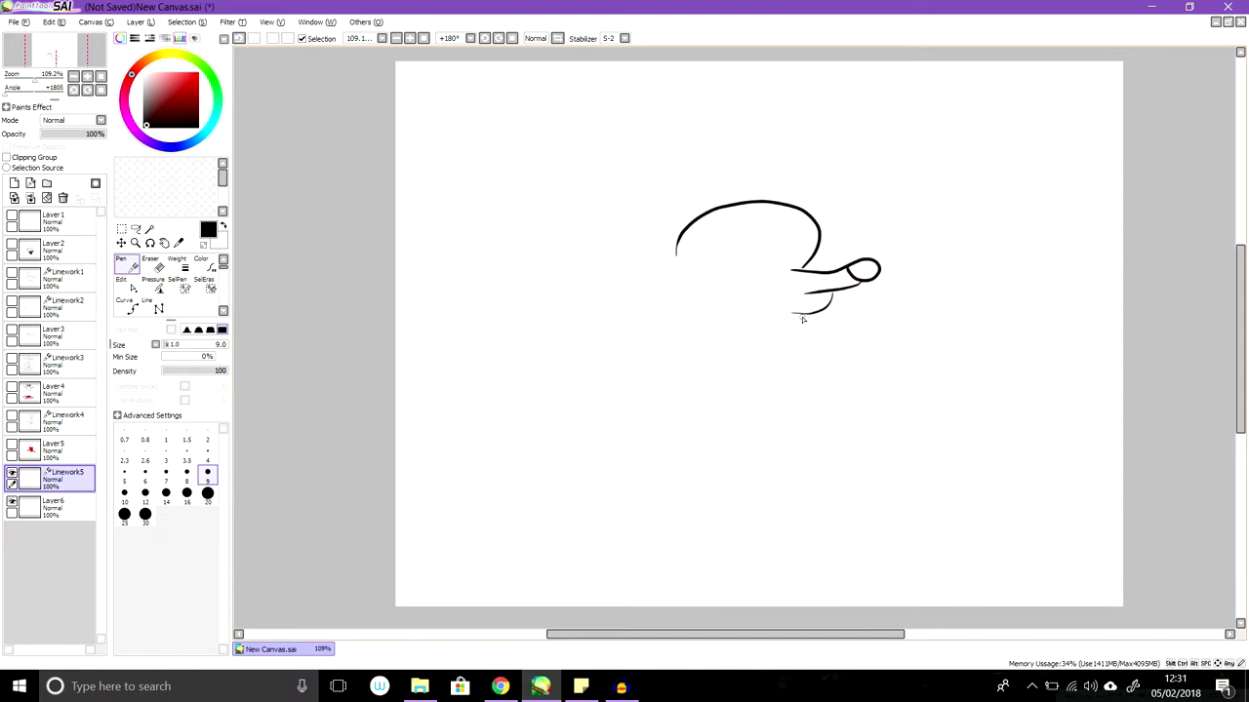
mouse_move(800, 318)
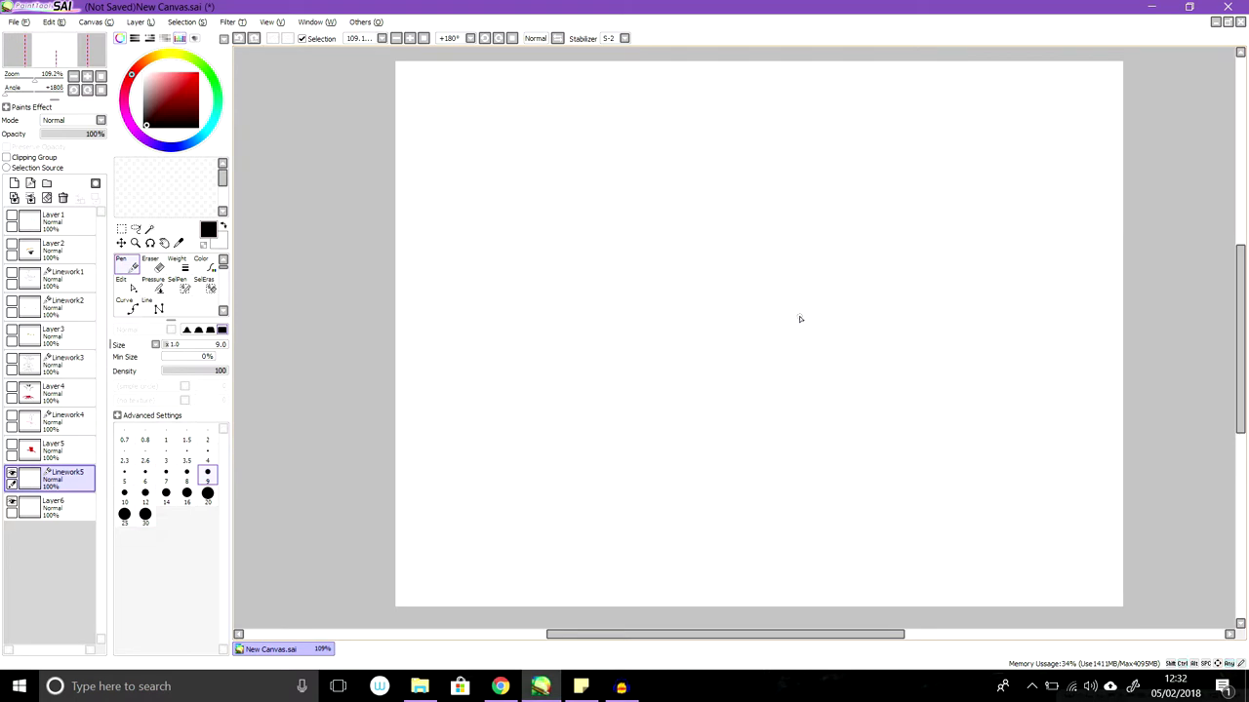
mouse_move(697, 295)
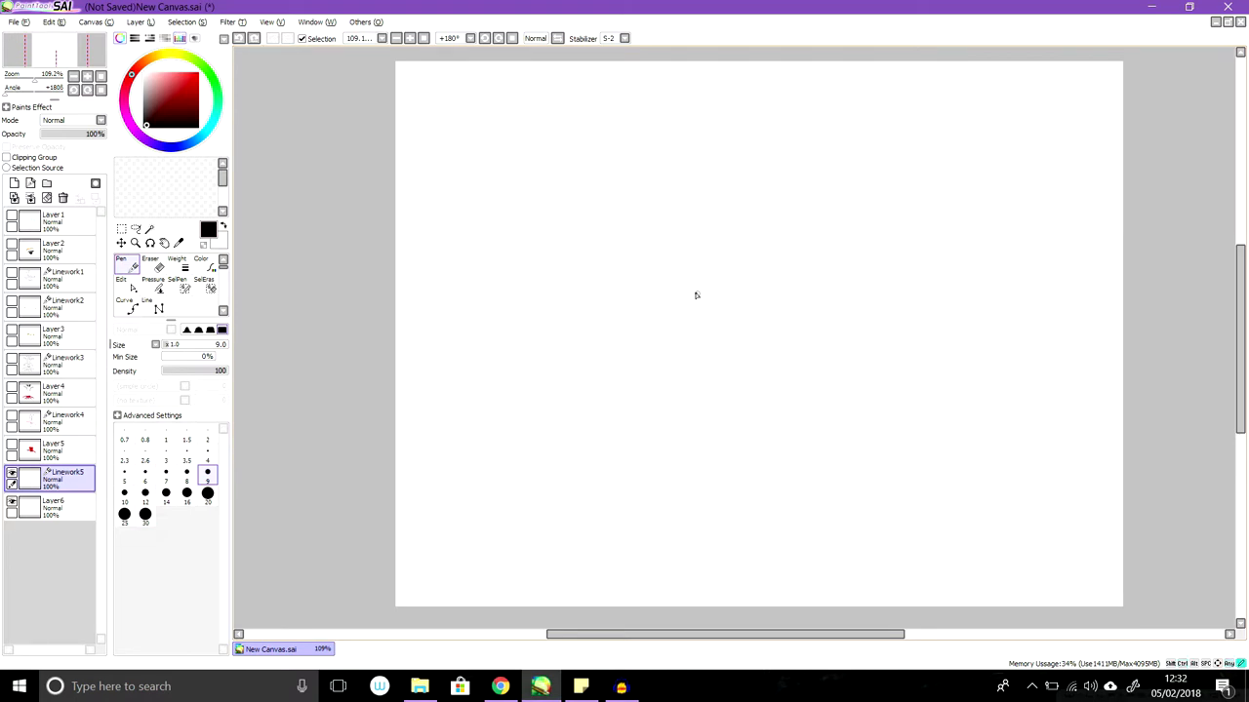
Draw the snouted head with pointed ears, eyes, a wide grin and the start of the body.
drag(695, 289, 839, 270)
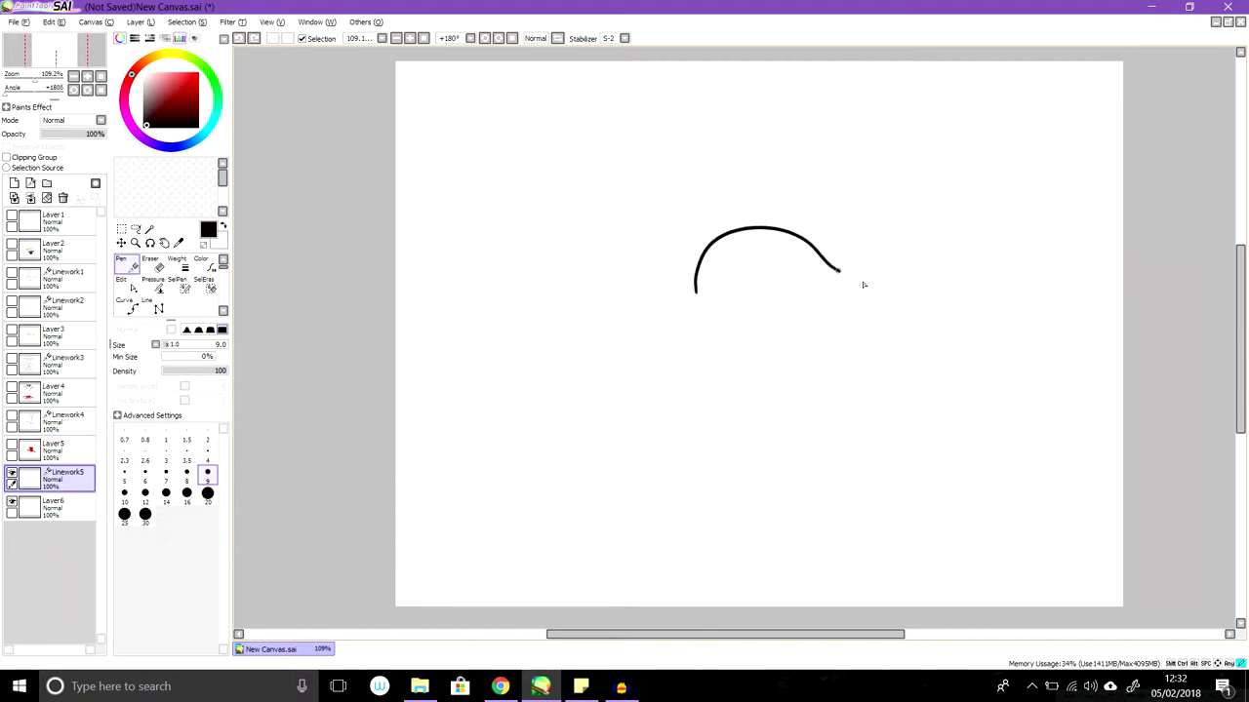
drag(839, 270, 874, 302)
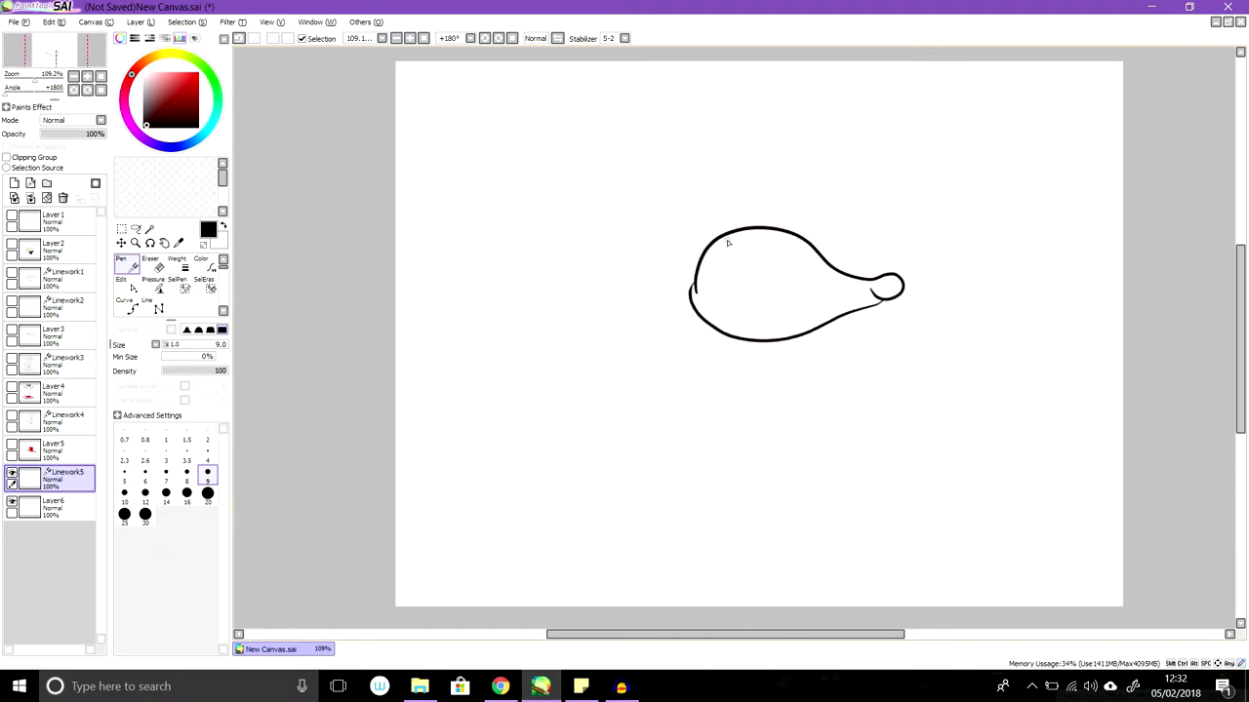
drag(693, 244, 703, 195)
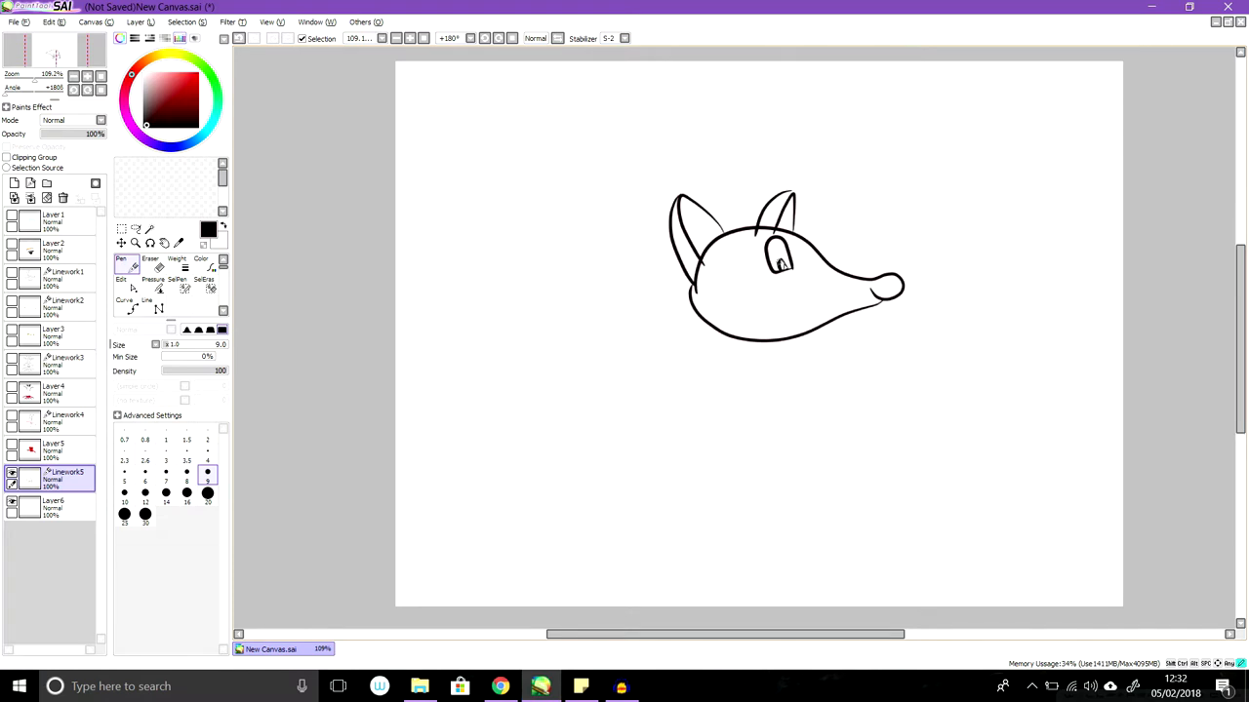
mouse_move(751, 283)
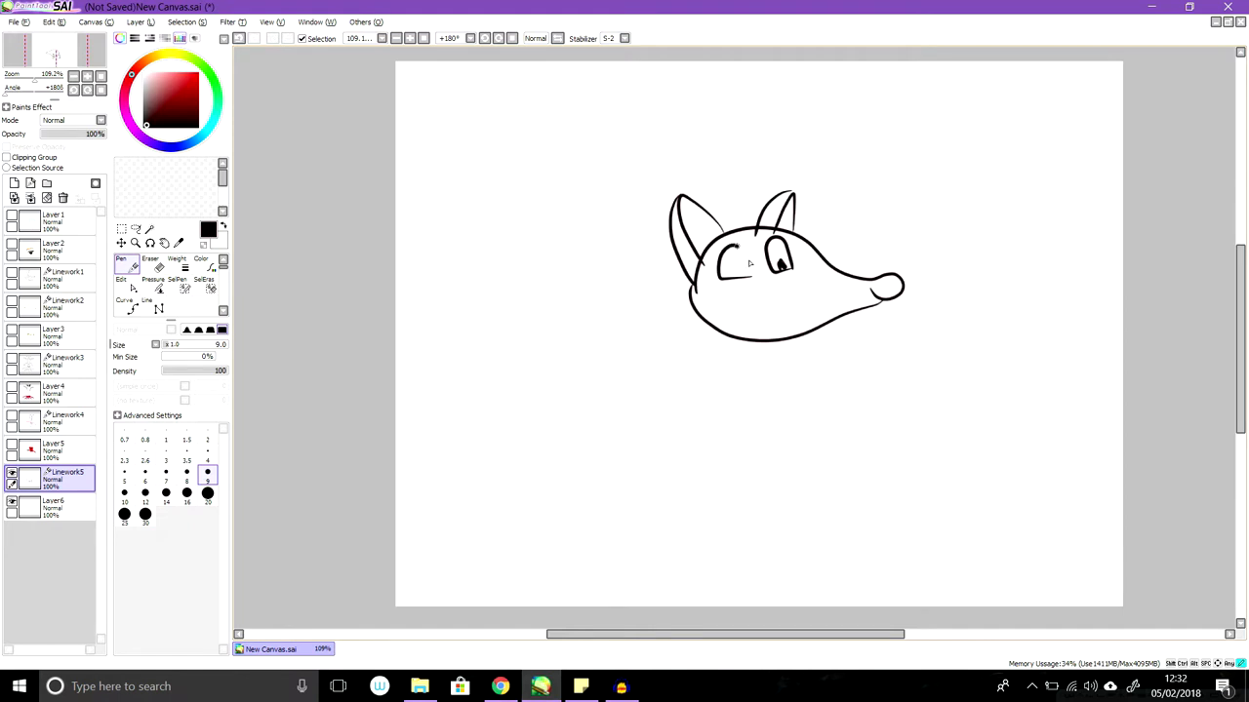
drag(722, 254, 742, 277)
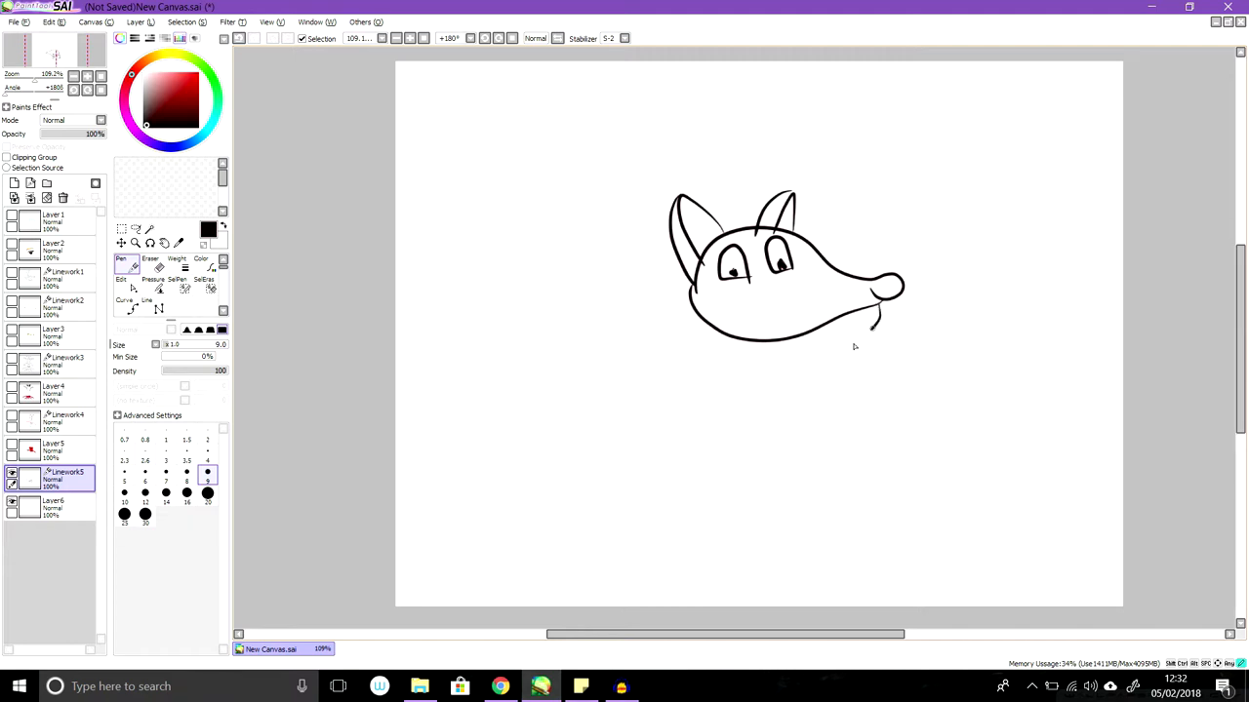
drag(771, 308, 874, 332)
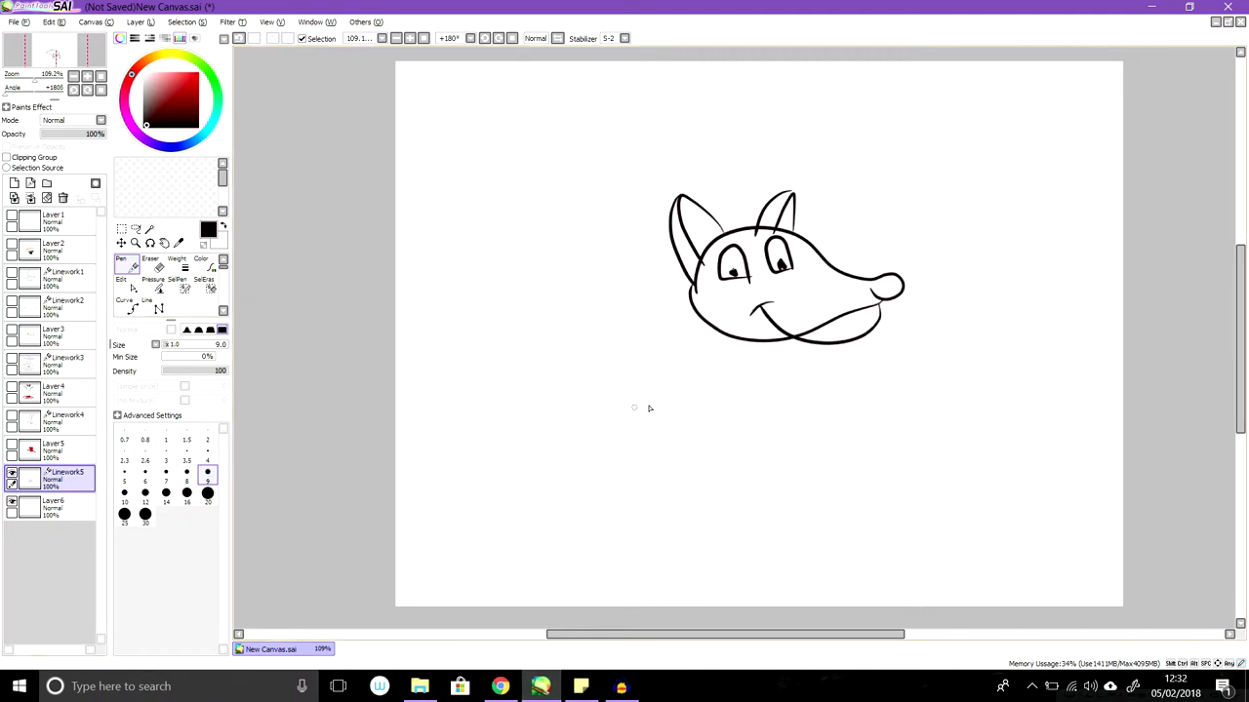
drag(712, 341, 771, 336)
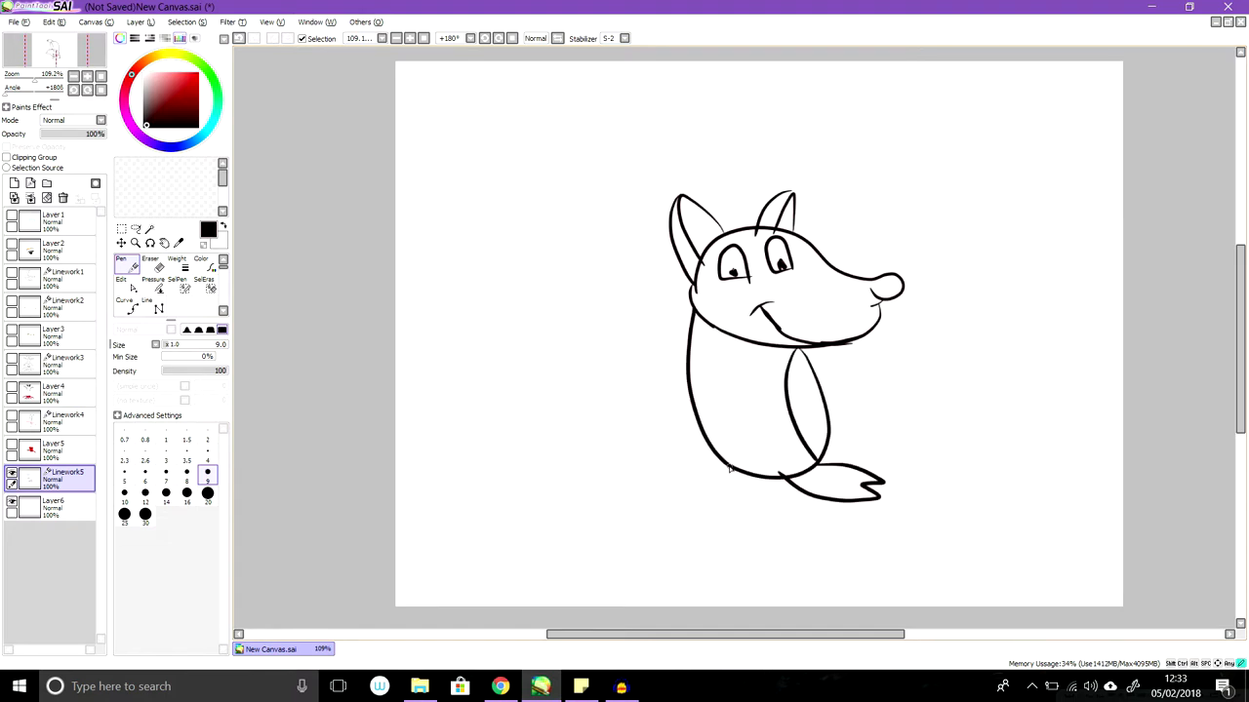
Add two feet at the bottom of the body and a raised waving arm.
drag(730, 471, 802, 527)
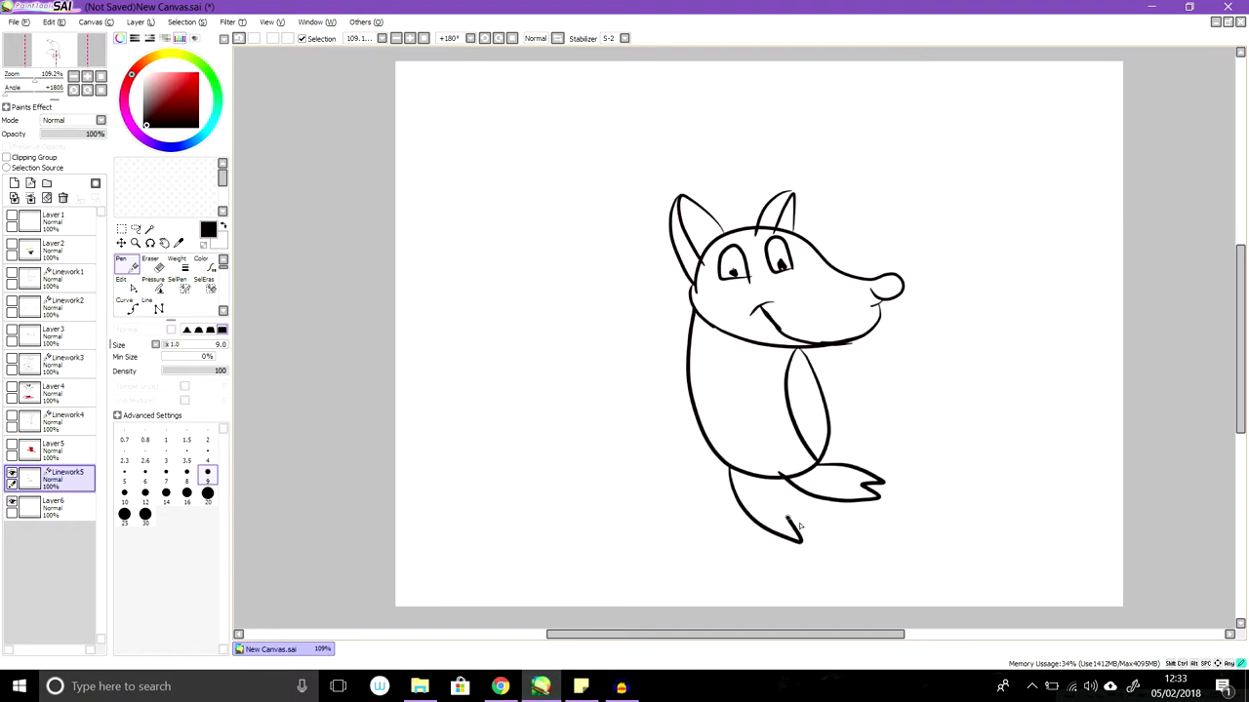
drag(765, 478, 823, 531)
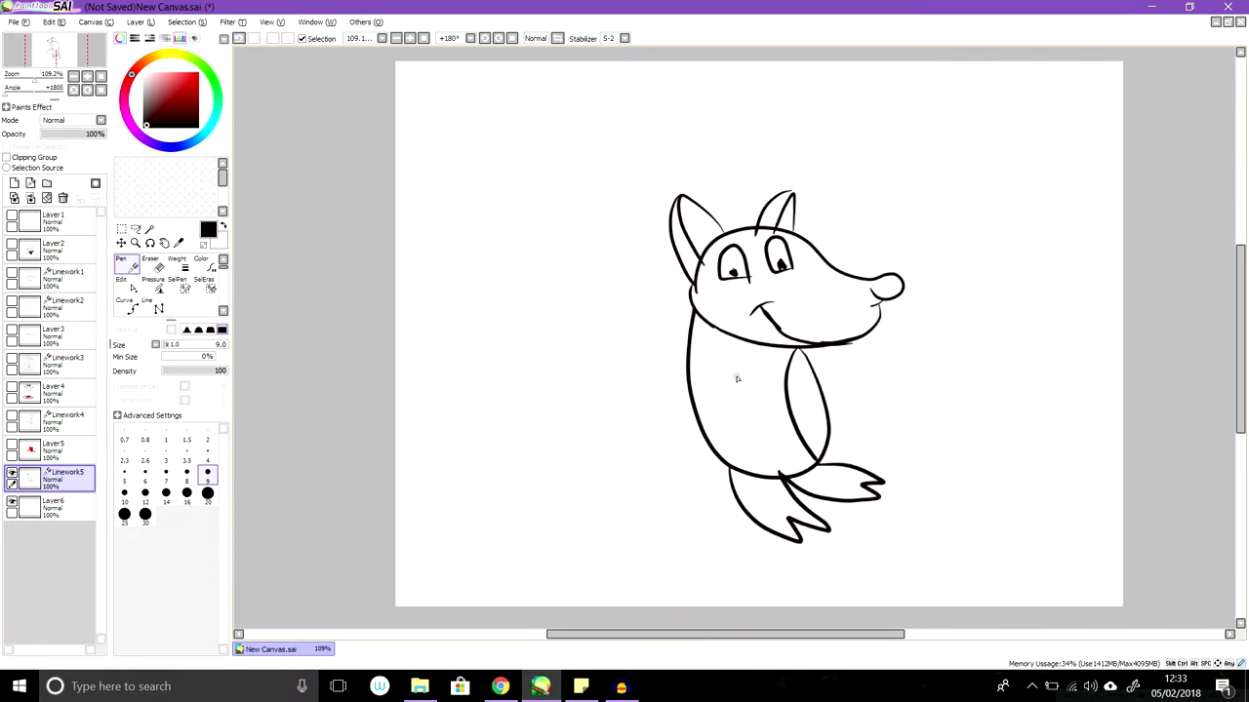
mouse_move(734, 380)
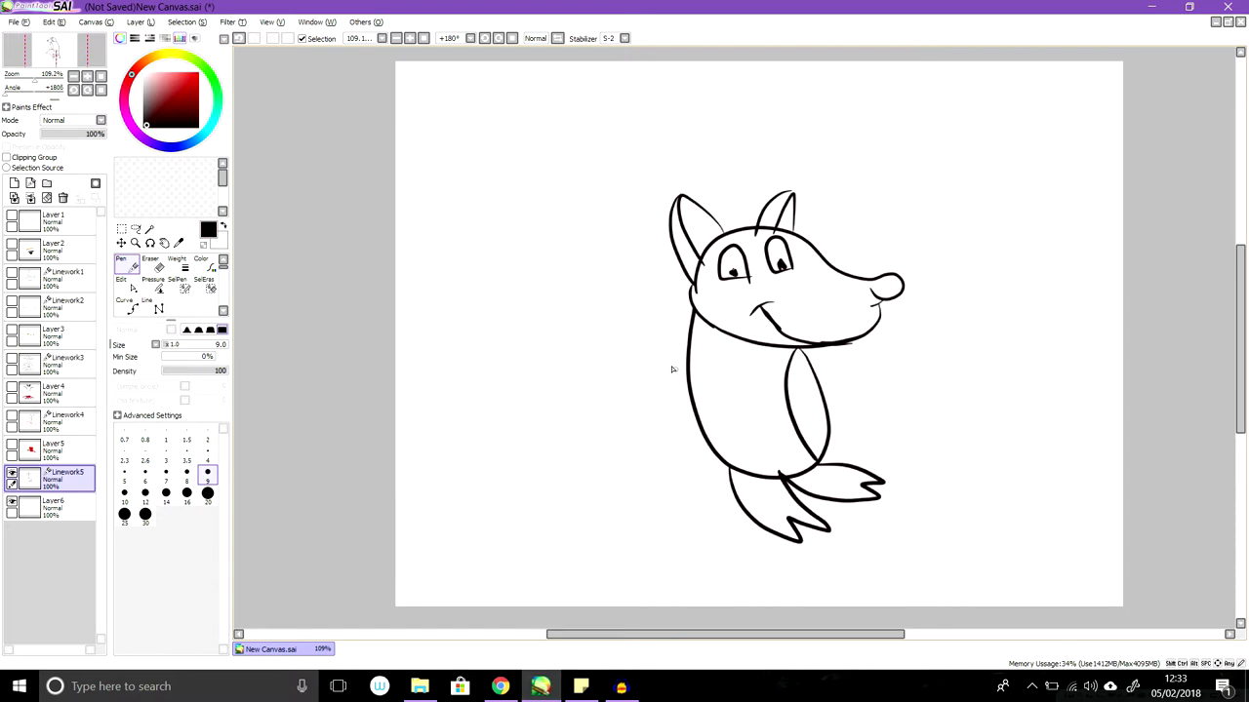
mouse_move(710, 370)
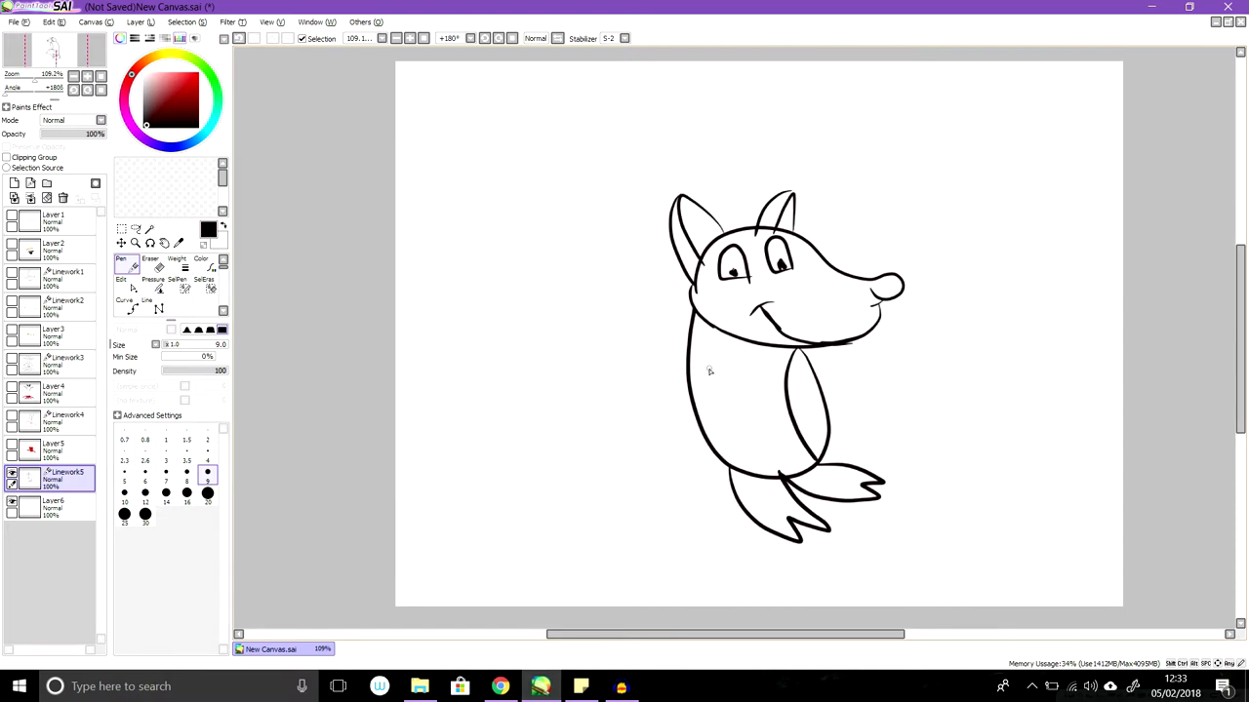
mouse_move(704, 377)
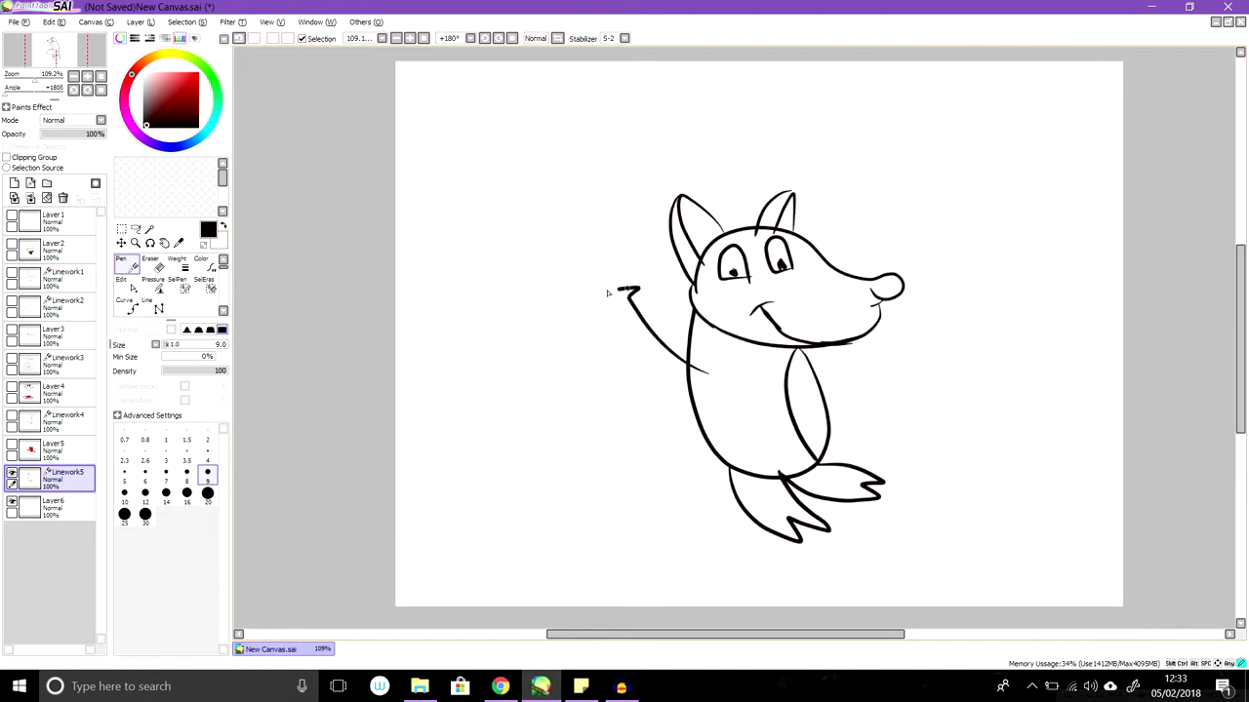
drag(635, 289, 585, 277)
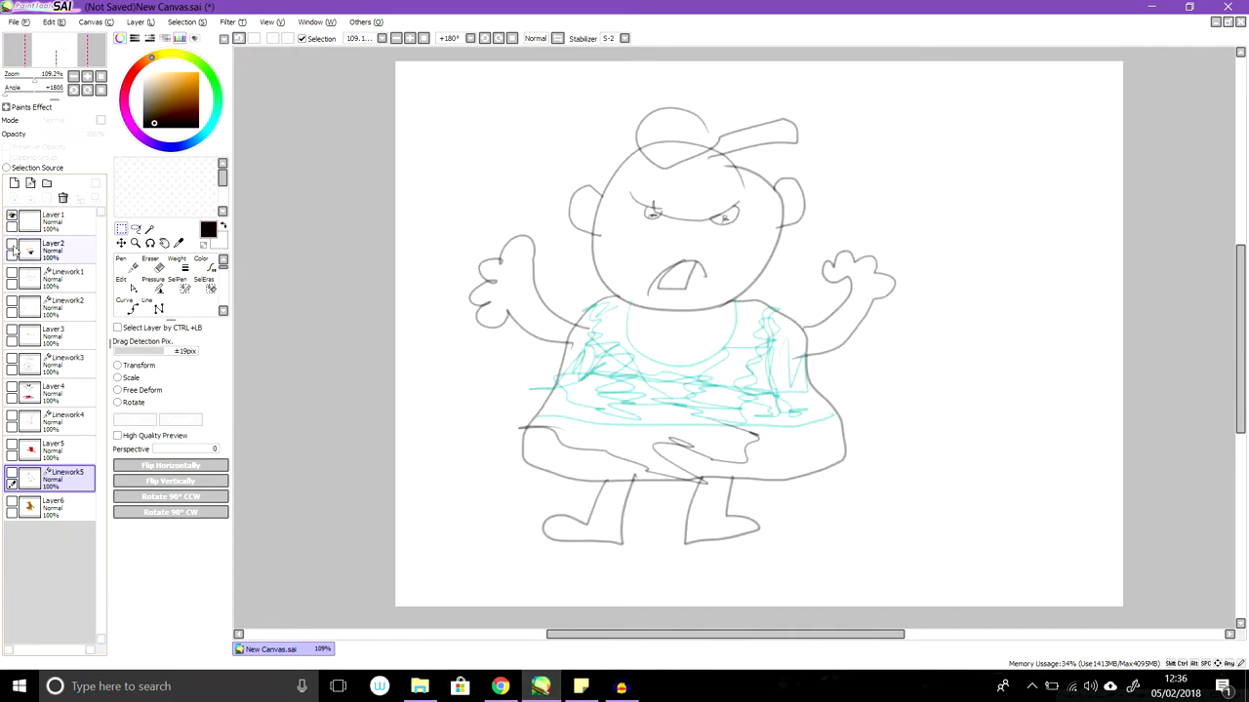
mouse_move(12, 249)
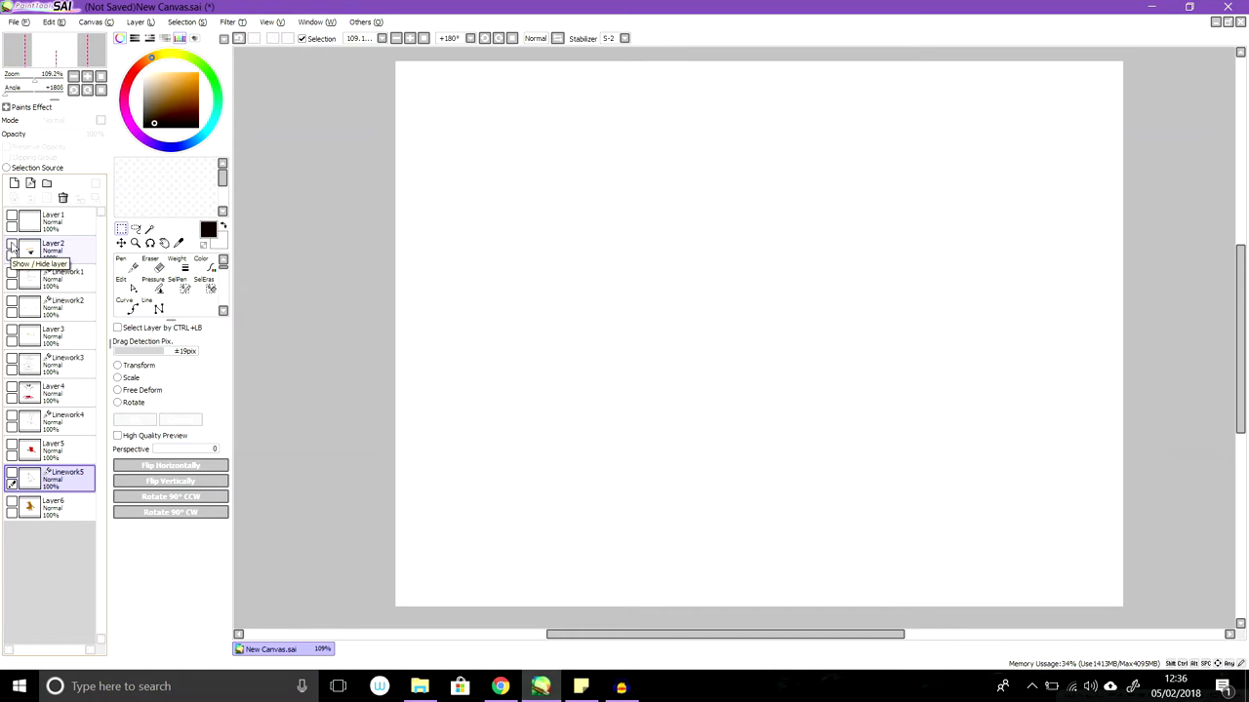
Show the earlier sketch layers in turn, ending on the red-haired character with star hands.
click(12, 250)
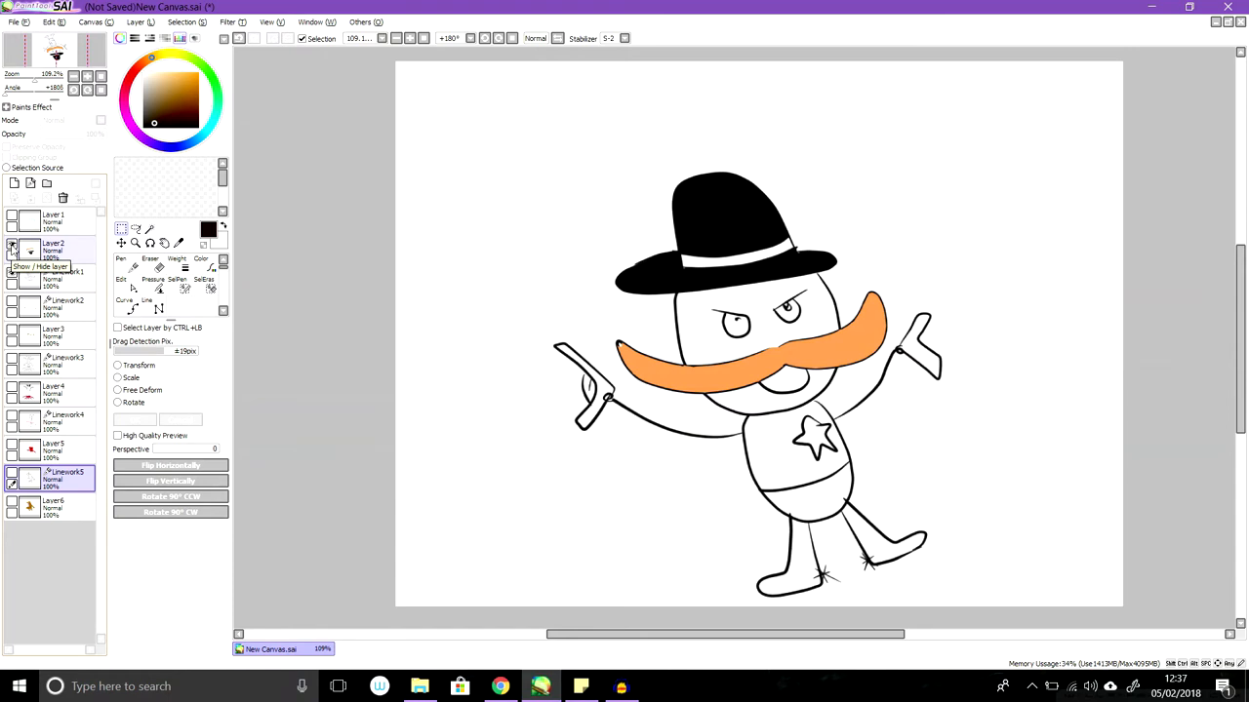
click(16, 251)
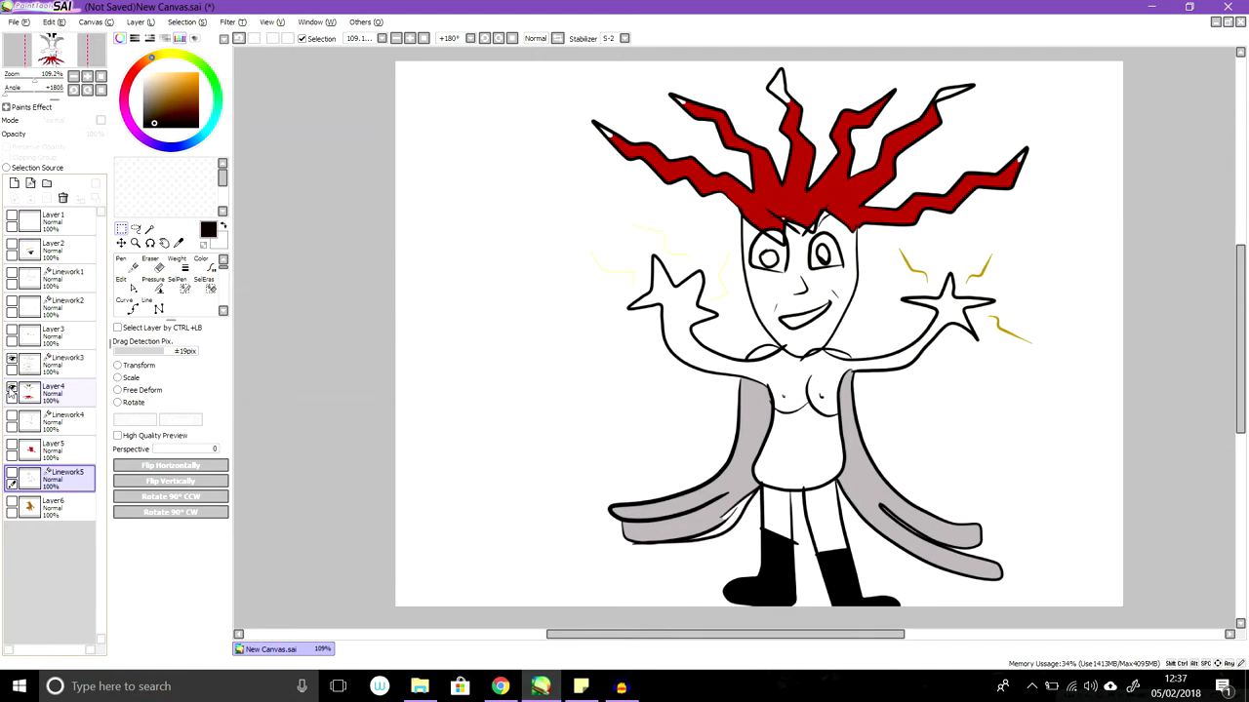
mouse_move(9, 390)
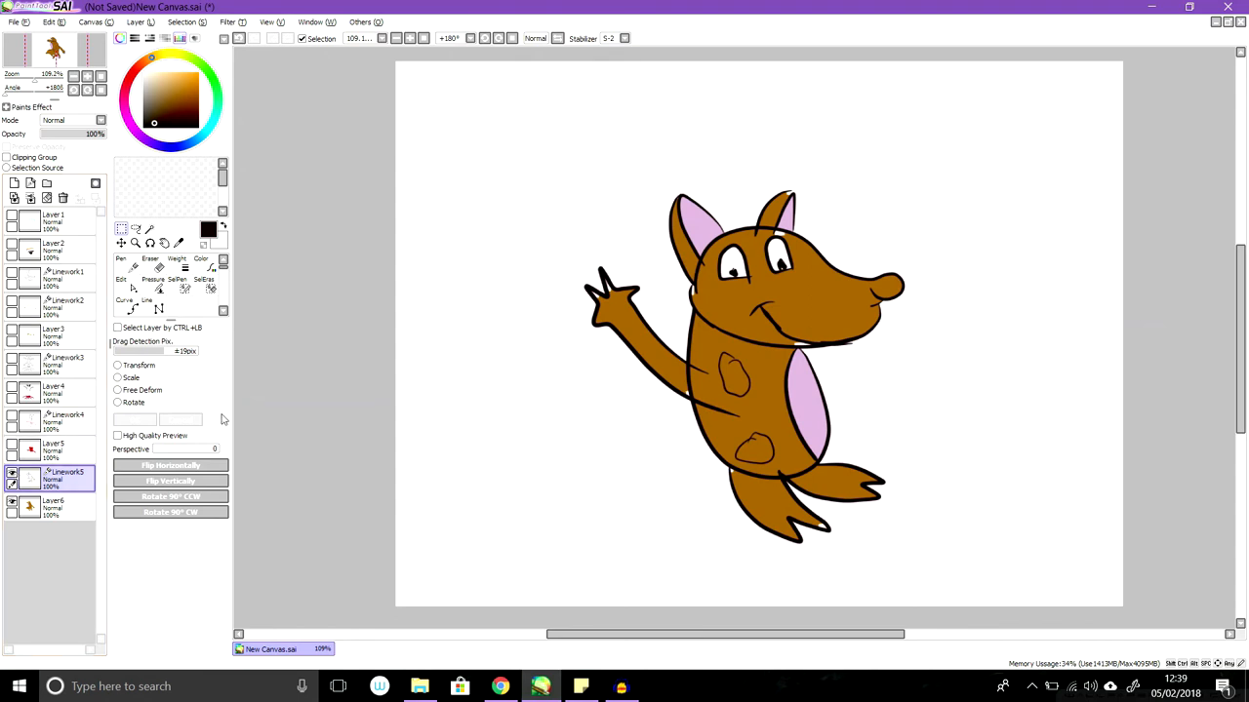
Colour the waving fox-like character brown with pink ears and side markings.
click(55, 449)
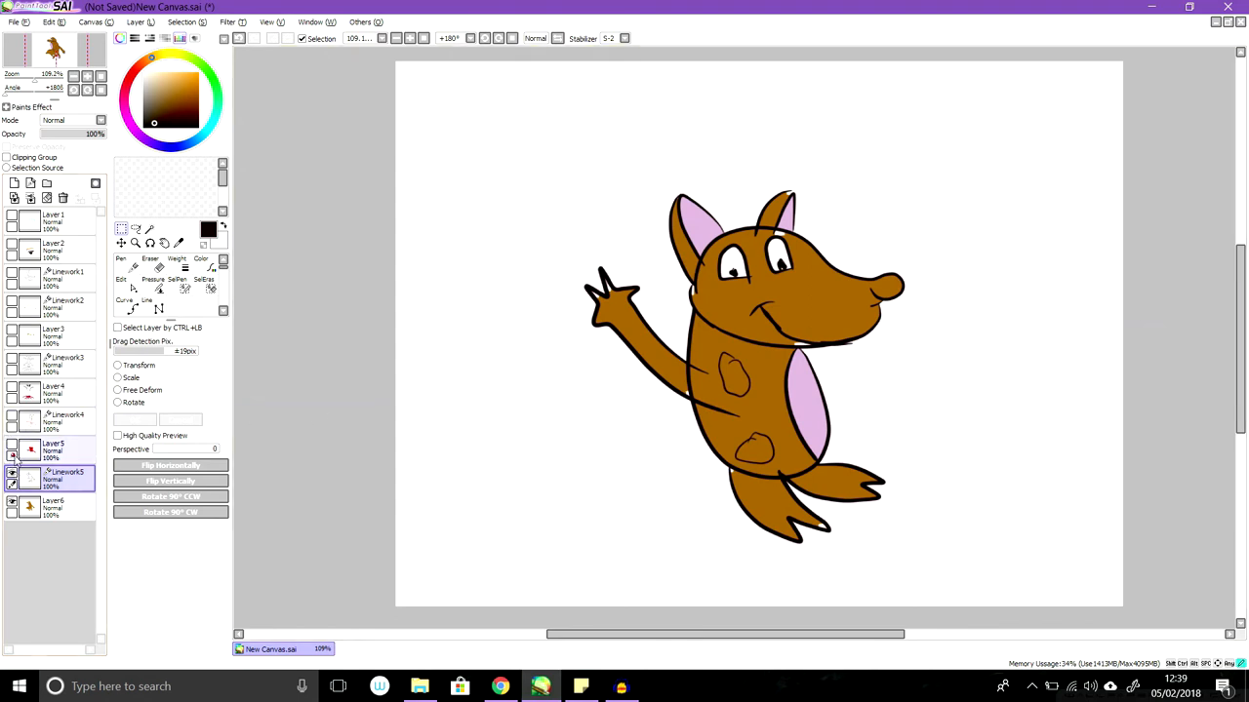